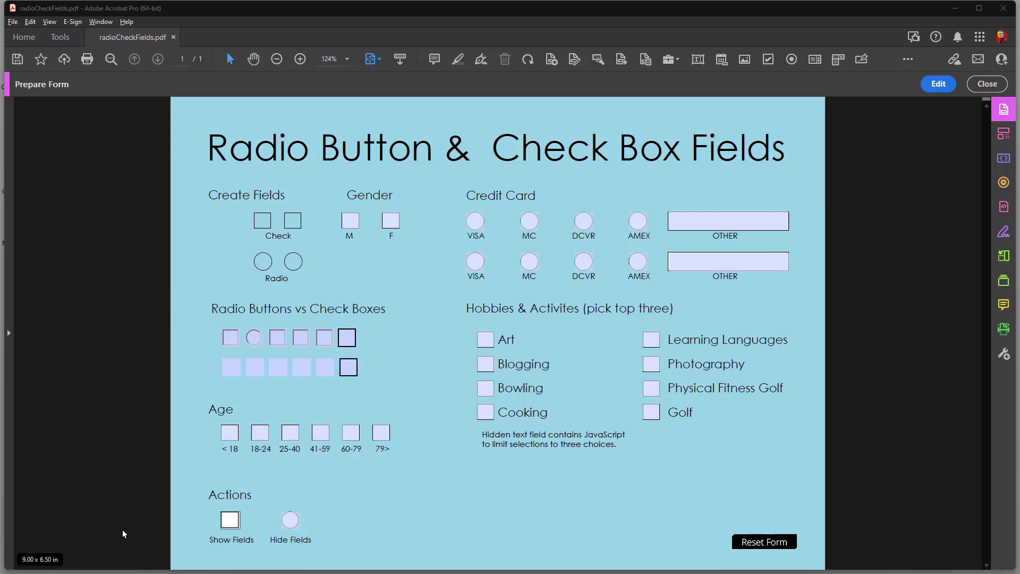
{"action": "mouse_move", "coordinate": [203, 304]}
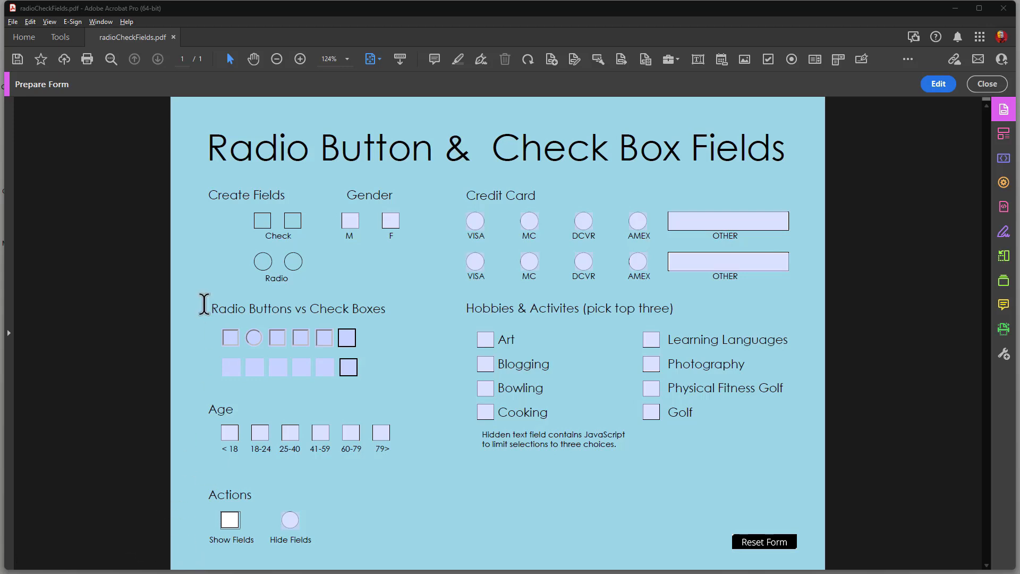
{"action": "mouse_move", "coordinate": [233, 290]}
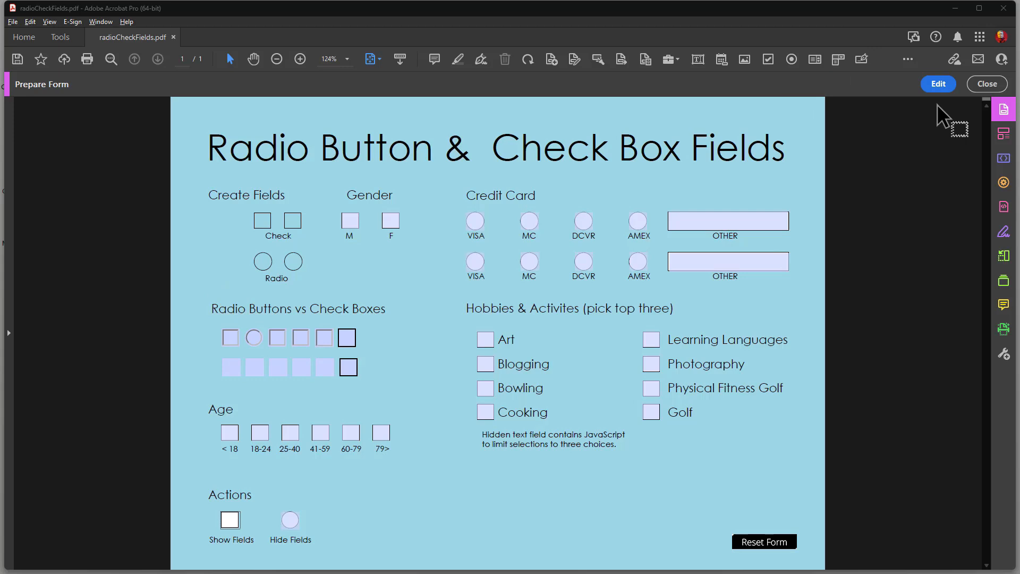
Place a new check box field (Check Box6) above the Check label
{"action": "left_click", "coordinate": [937, 84]}
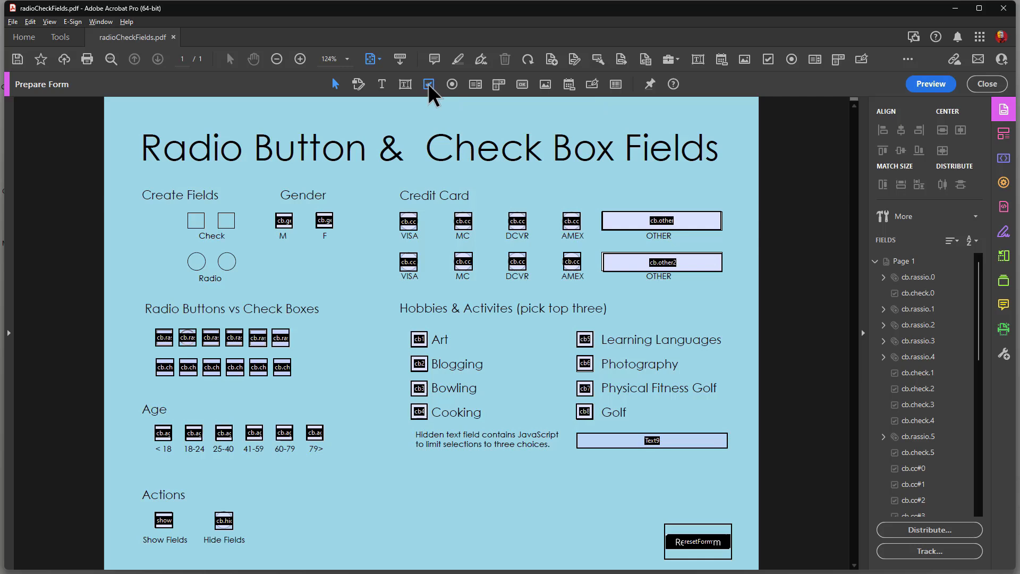
{"action": "left_click", "coordinate": [429, 84]}
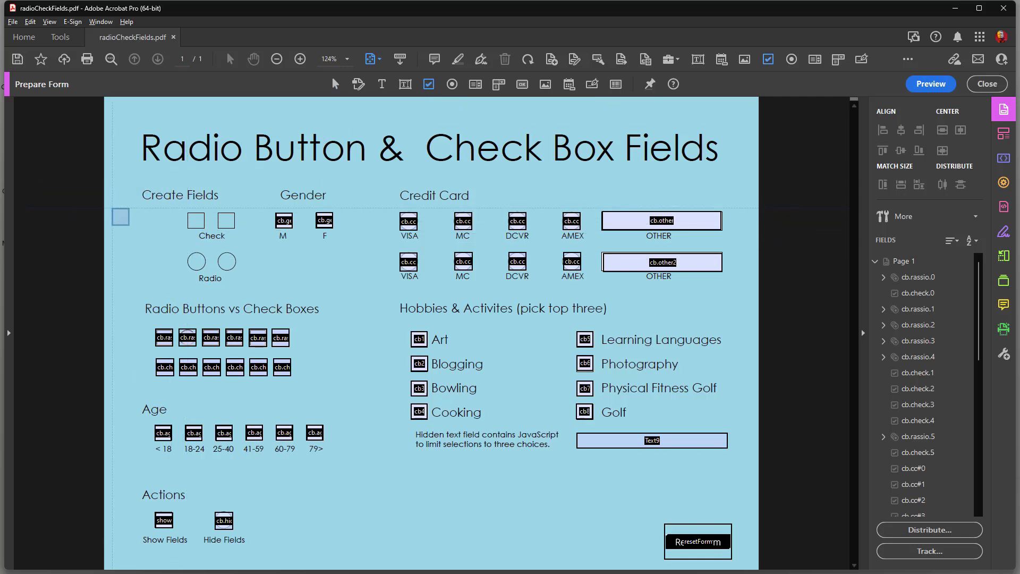
{"action": "left_click", "coordinate": [196, 220]}
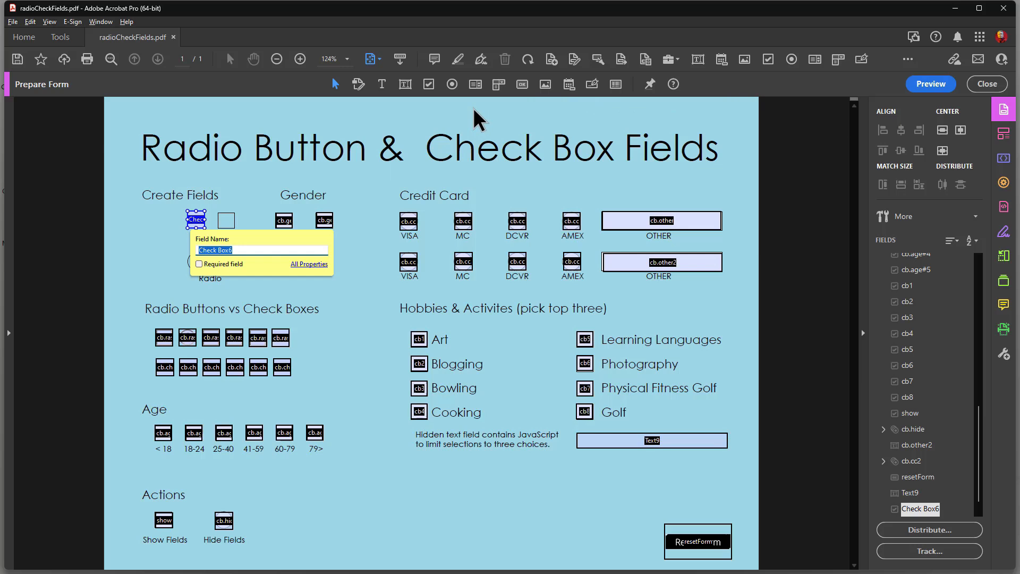
{"action": "mouse_move", "coordinate": [429, 84]}
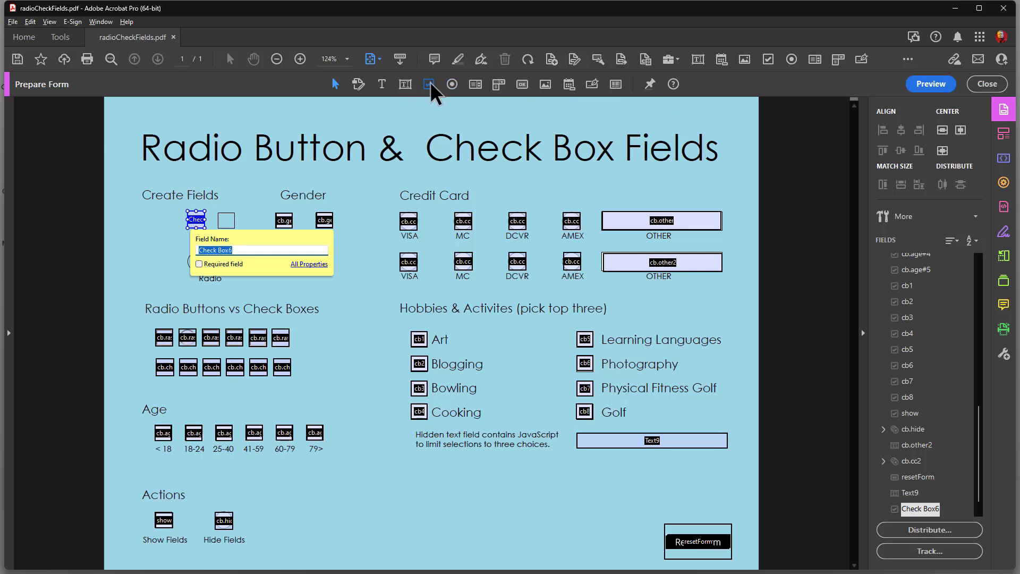
{"action": "left_click", "coordinate": [429, 84]}
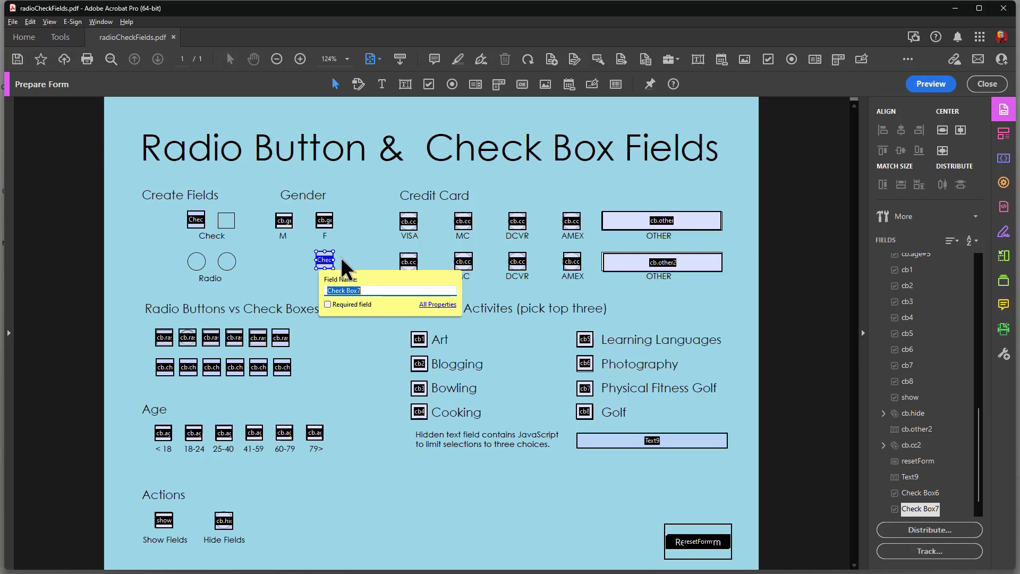
{"action": "mouse_move", "coordinate": [339, 267]}
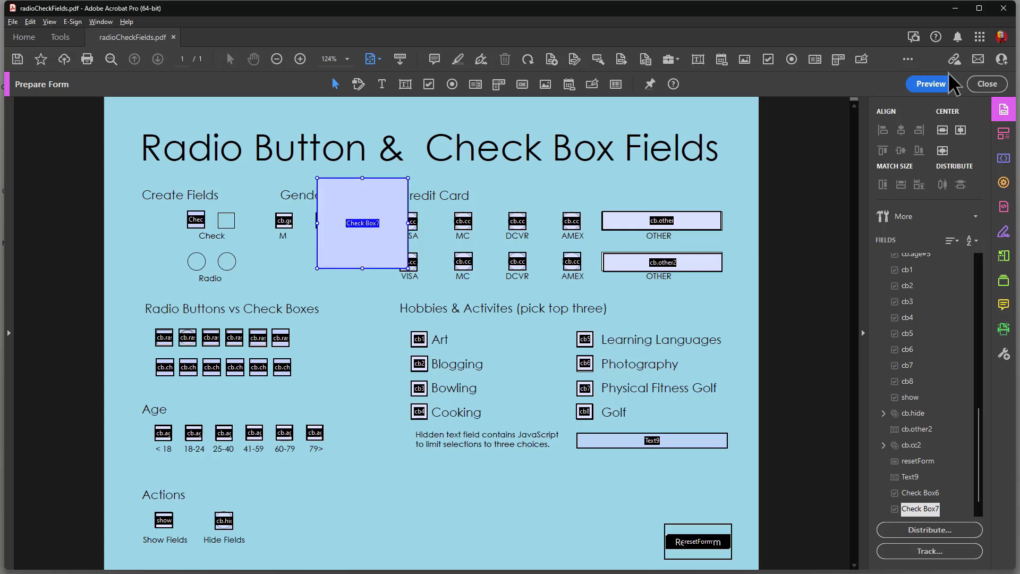
{"action": "mouse_move", "coordinate": [472, 258]}
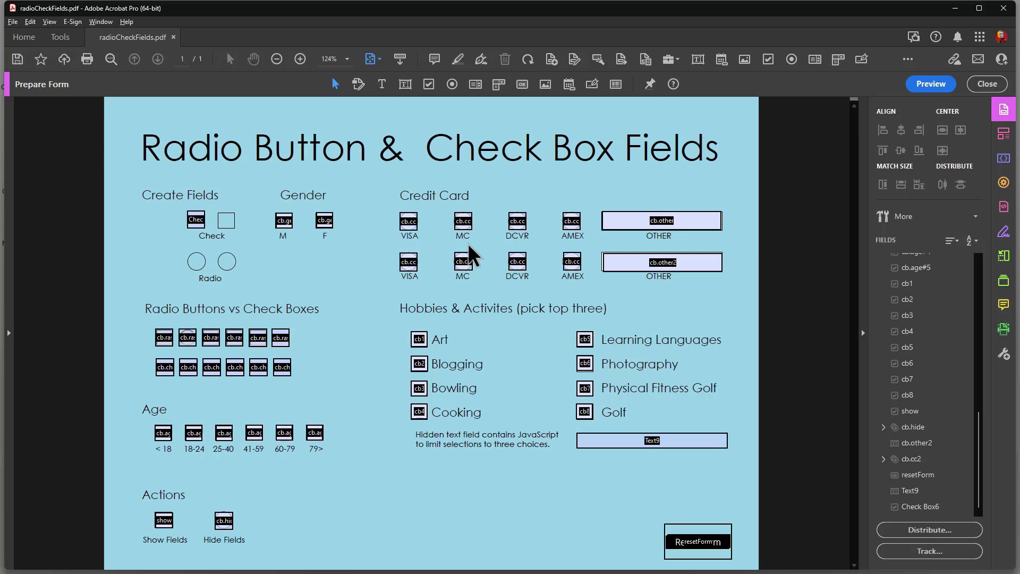
{"action": "mouse_move", "coordinate": [524, 153]}
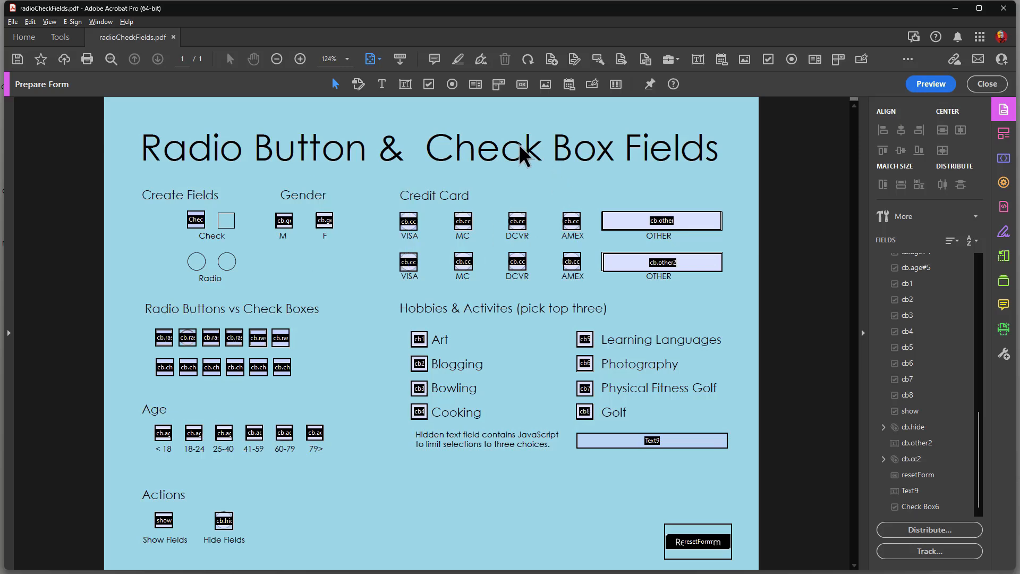
{"action": "mouse_move", "coordinate": [336, 254]}
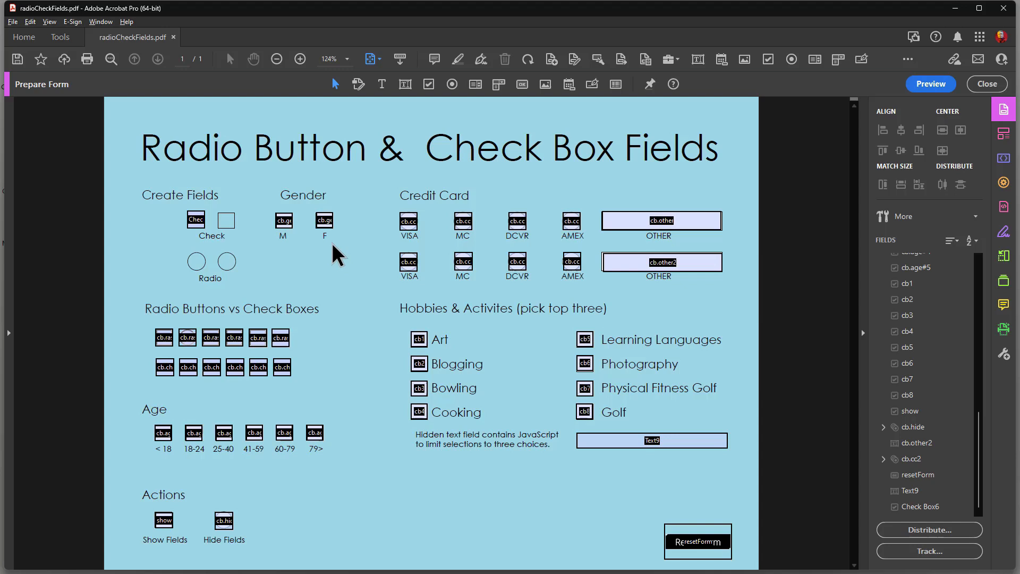
{"action": "mouse_move", "coordinate": [270, 157]}
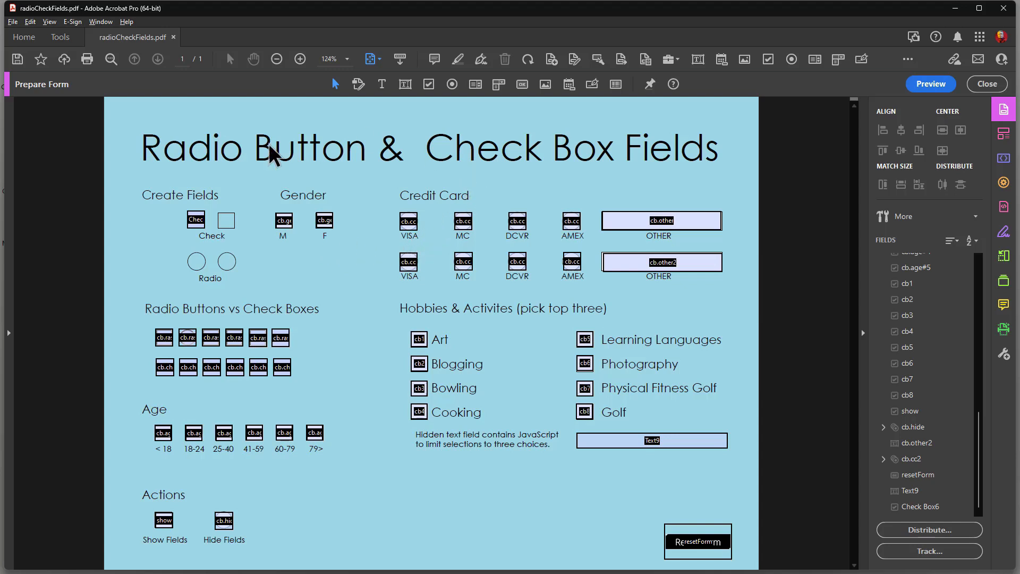
Rename the check box field Check Box6 to chk in its properties
{"action": "double_click", "coordinate": [195, 219]}
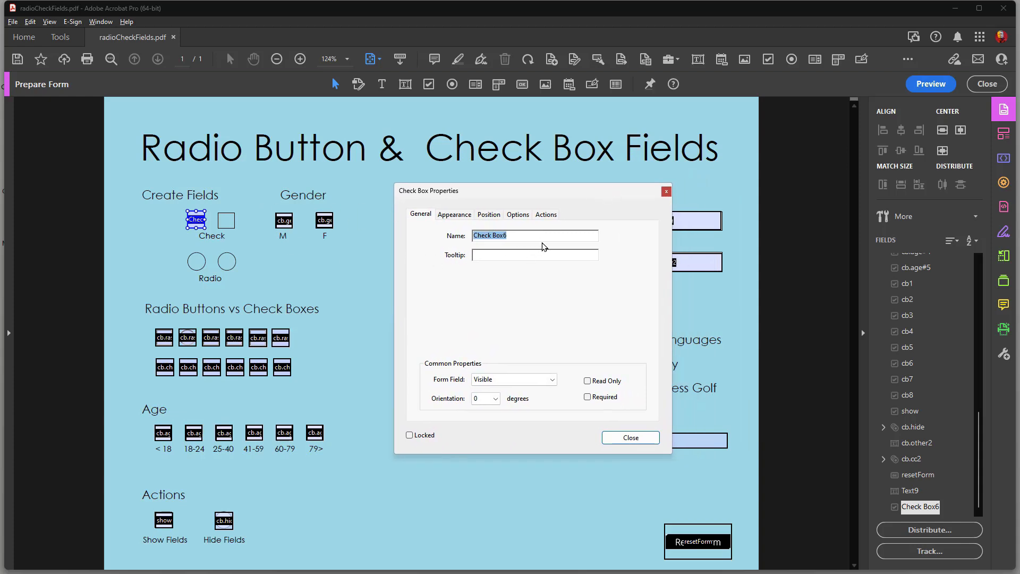
{"action": "mouse_move", "coordinate": [531, 235]}
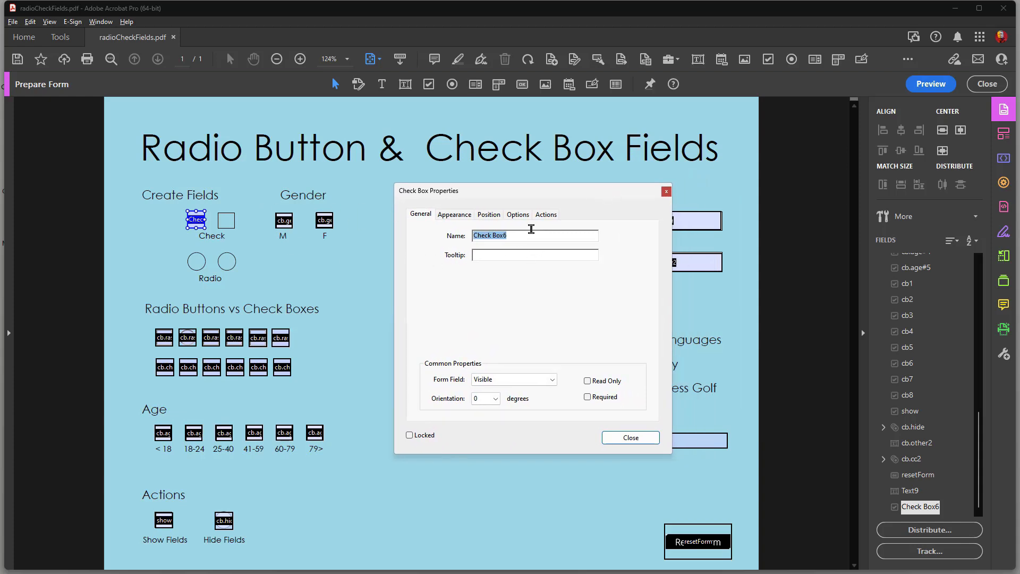
{"action": "type", "text": "ckh"}
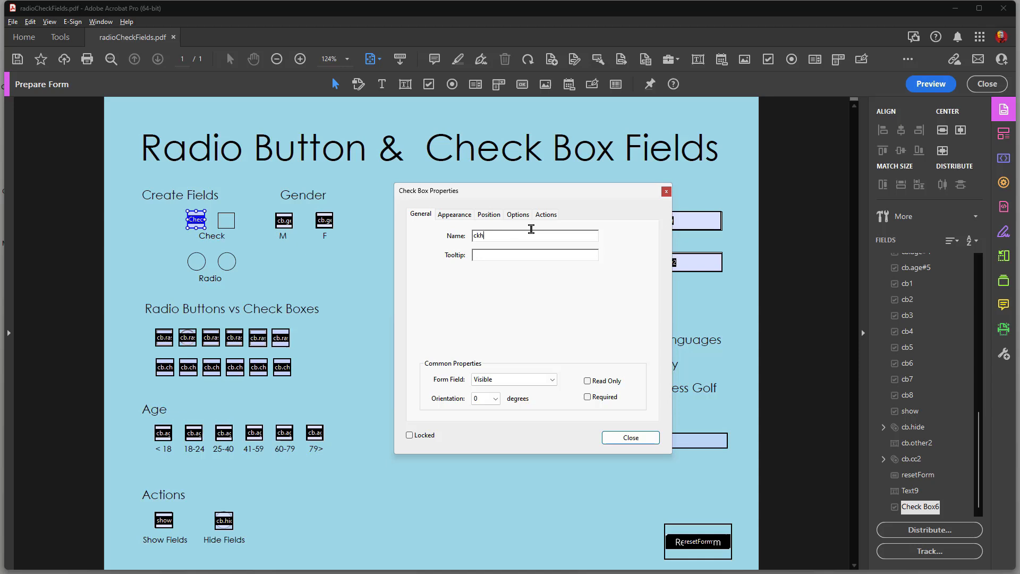
{"action": "key", "text": "BackSpace"}
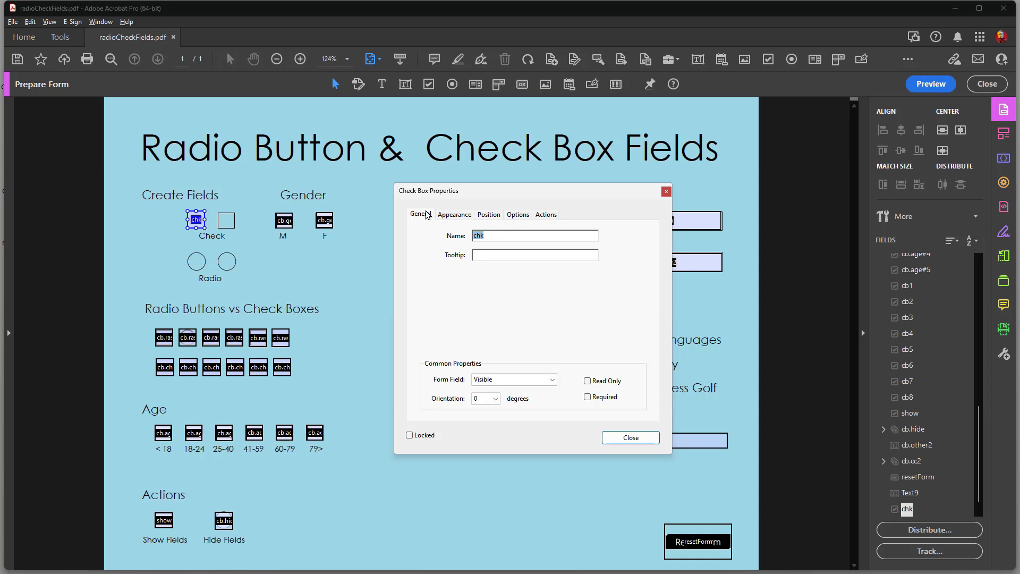
{"action": "mouse_move", "coordinate": [499, 400]}
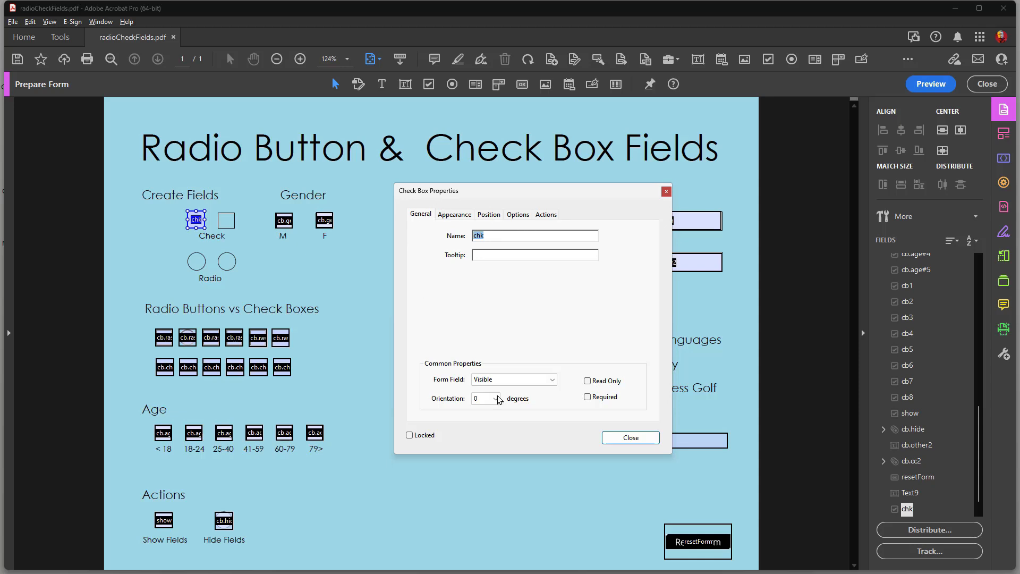
{"action": "mouse_move", "coordinate": [457, 435]}
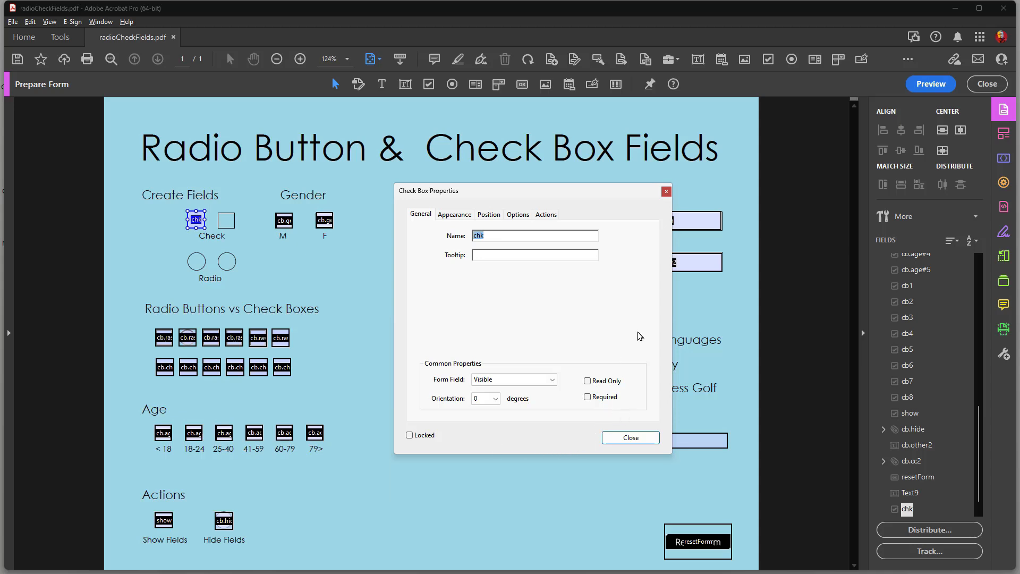
{"action": "mouse_move", "coordinate": [631, 402]}
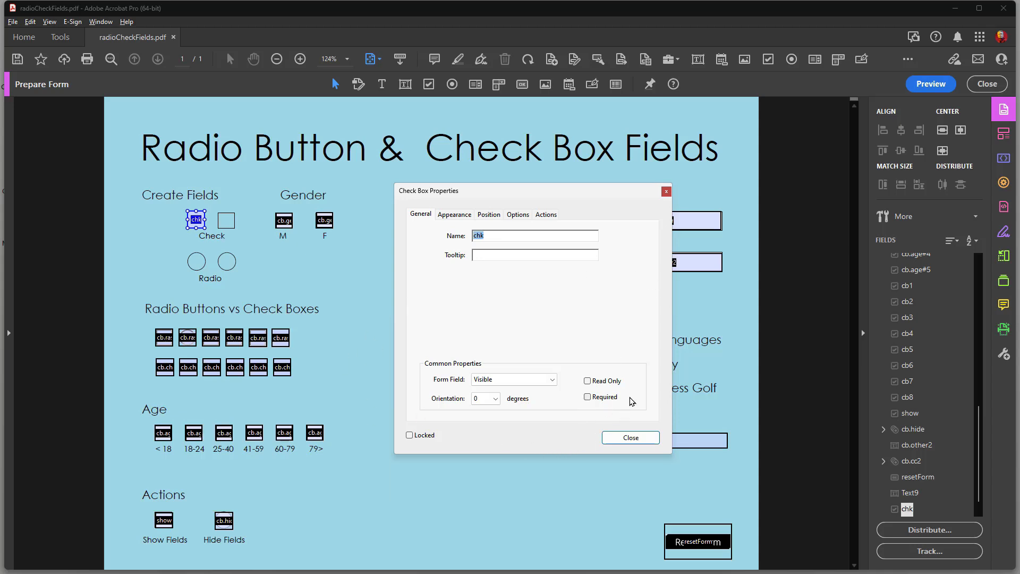
{"action": "mouse_move", "coordinate": [610, 381]}
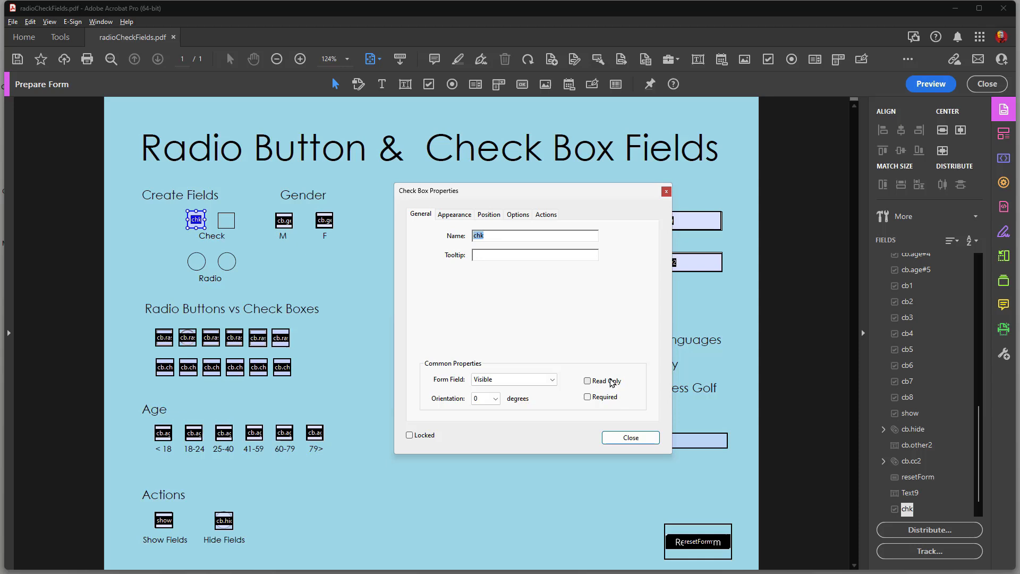
Check the chk box's check-mark font size, then view its 0.25-inch position settings
{"action": "left_click", "coordinate": [455, 215]}
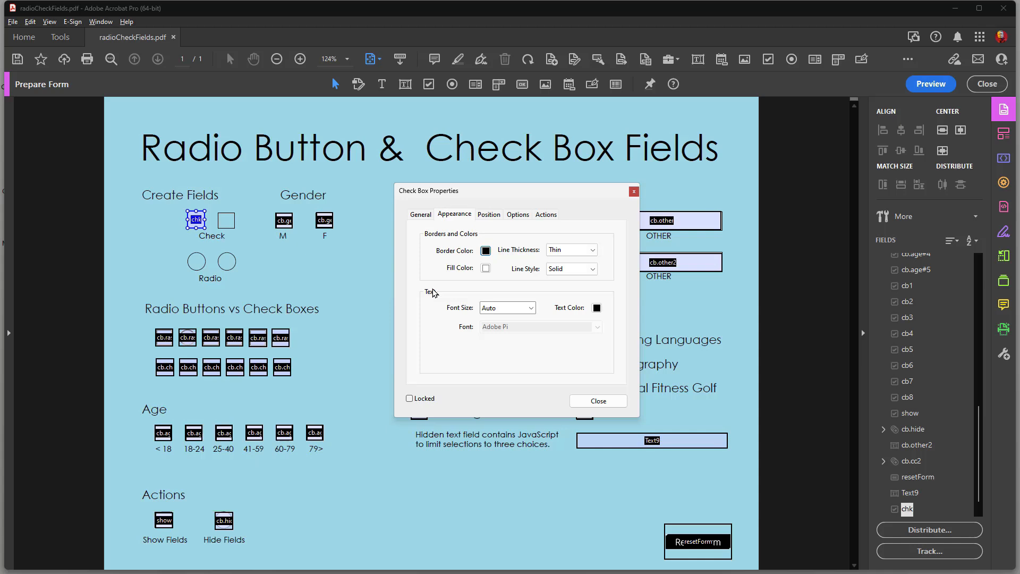
{"action": "mouse_move", "coordinate": [518, 331]}
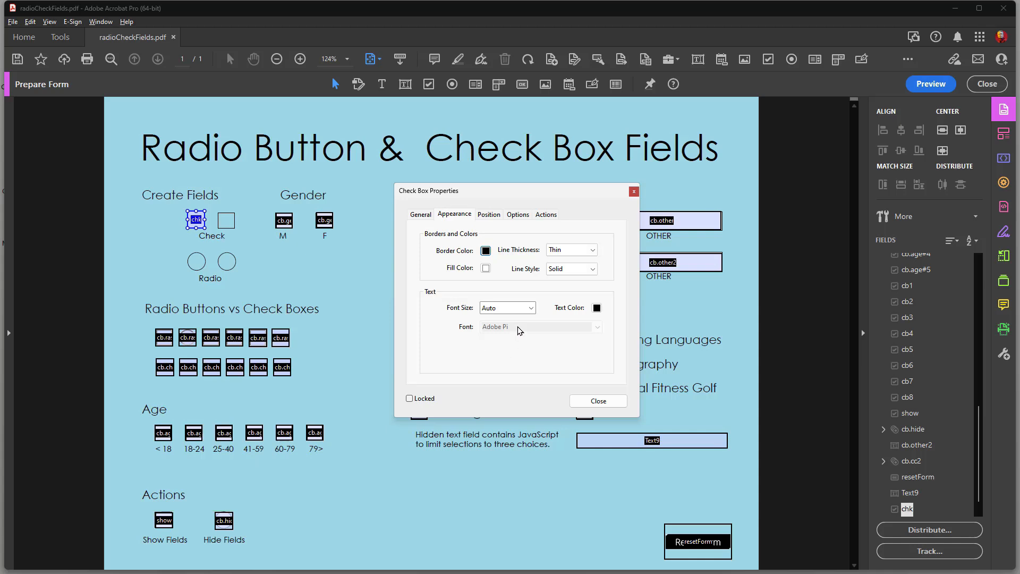
{"action": "mouse_move", "coordinate": [495, 356]}
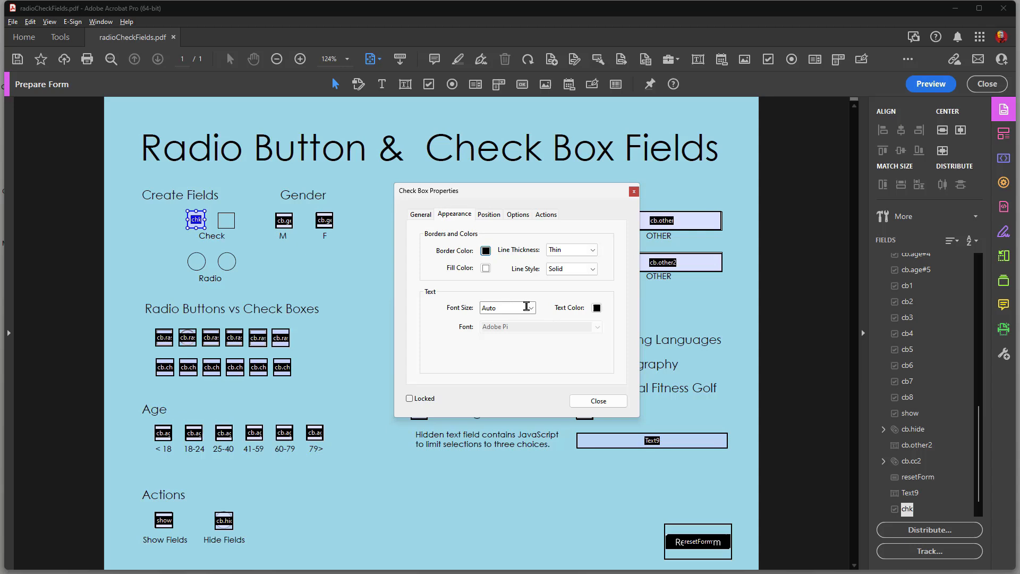
{"action": "left_click", "coordinate": [530, 307]}
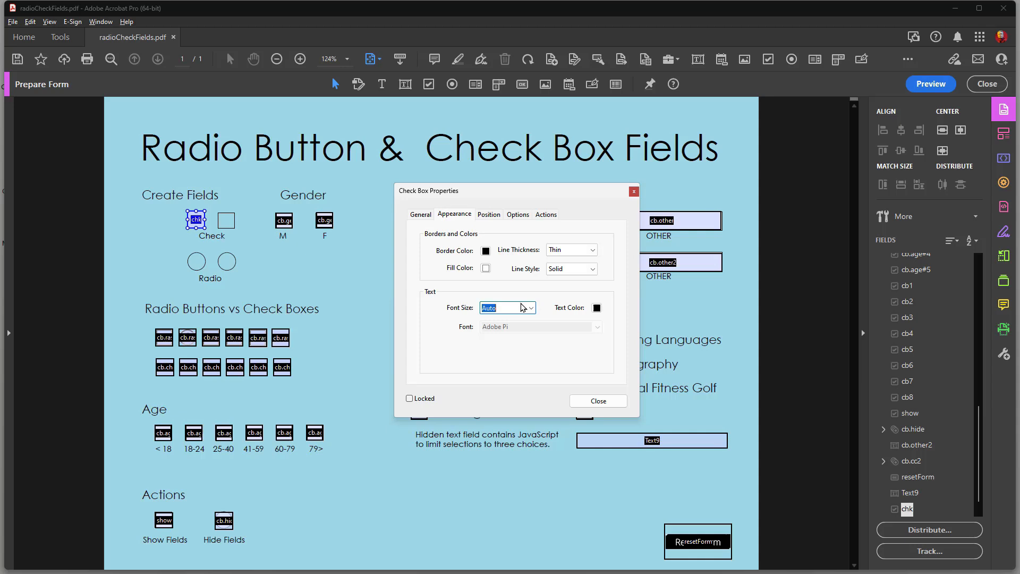
{"action": "mouse_move", "coordinate": [504, 270]}
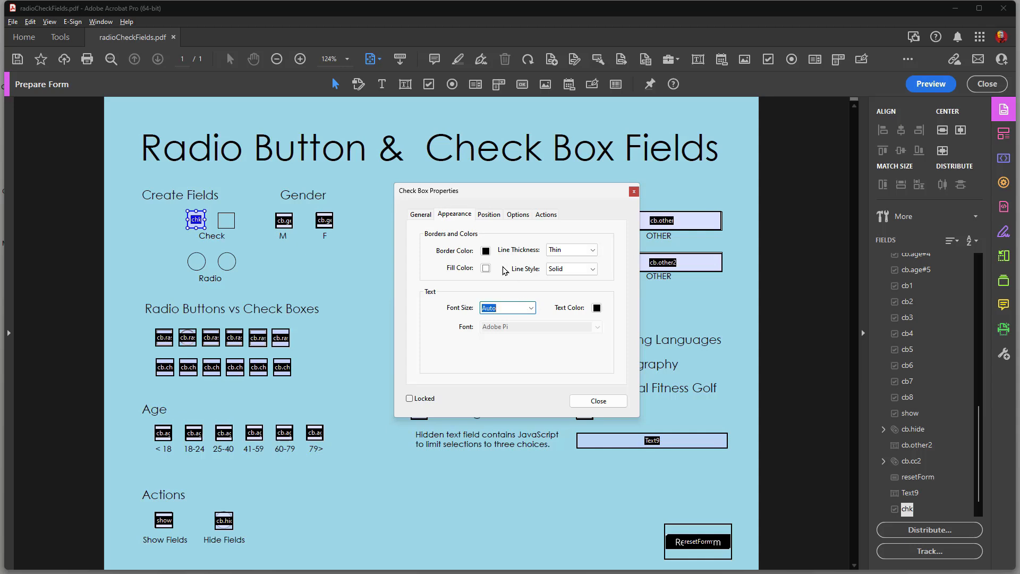
{"action": "left_click", "coordinate": [489, 214]}
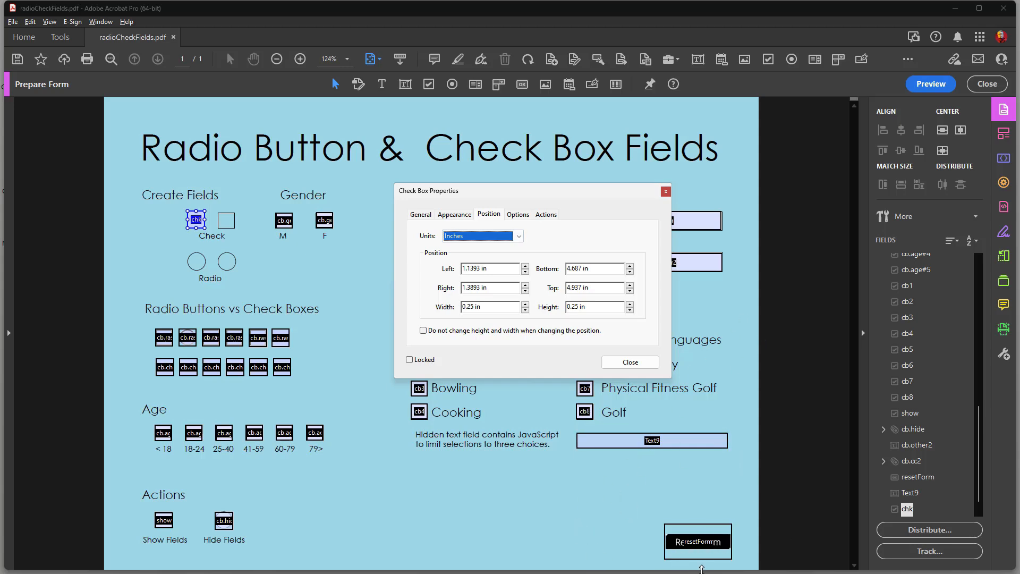
{"action": "mouse_move", "coordinate": [746, 538]}
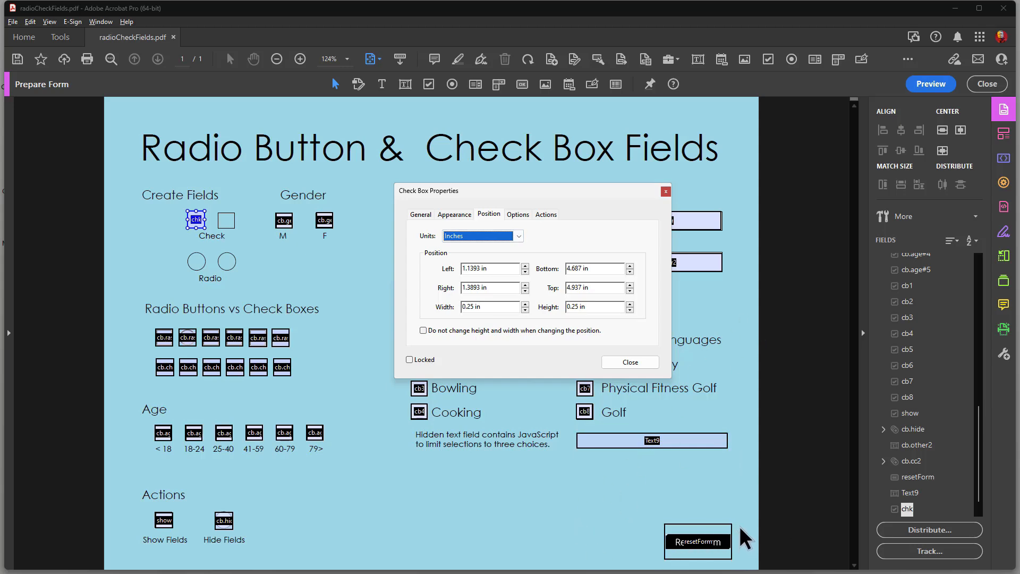
Switch the properties dialog from the resetForm button to the chk check box
{"action": "left_click", "coordinate": [697, 541]}
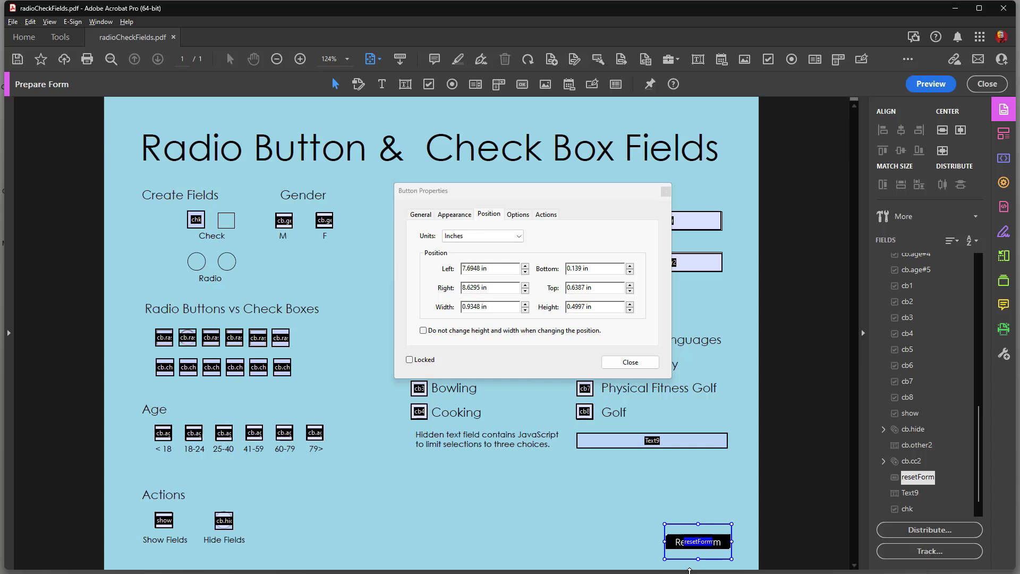
{"action": "mouse_move", "coordinate": [337, 188]}
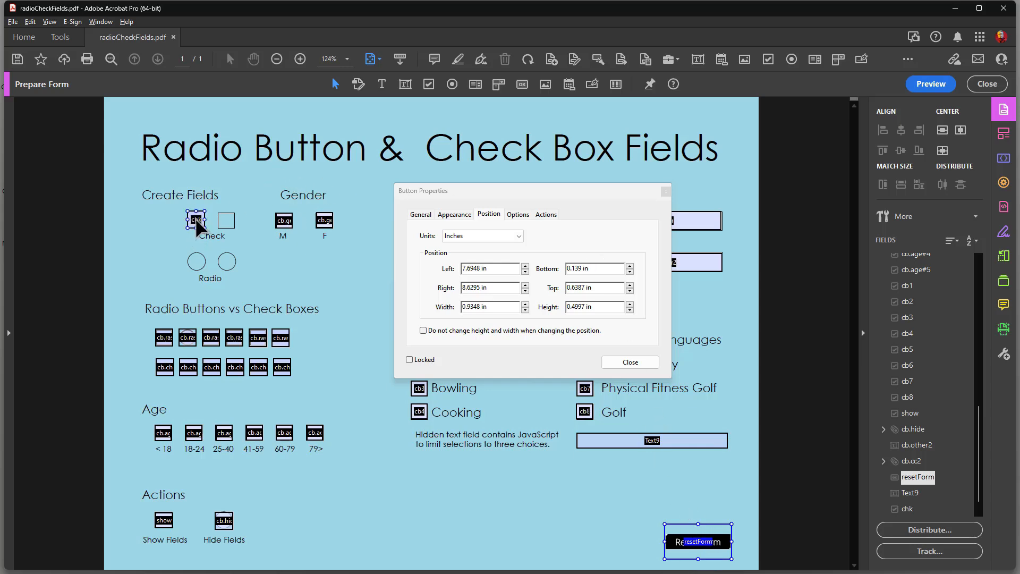
{"action": "left_click", "coordinate": [196, 219]}
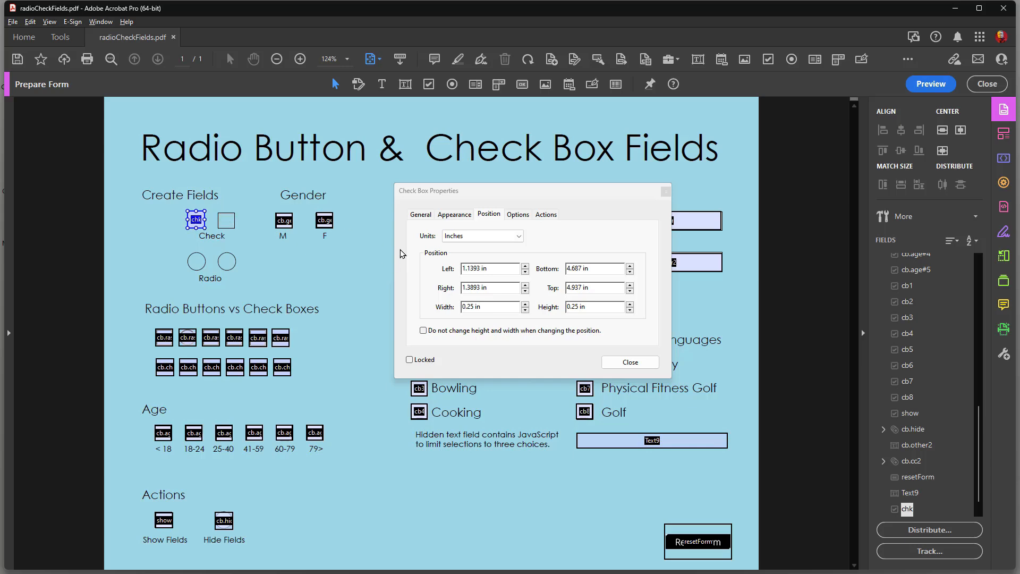
{"action": "mouse_move", "coordinate": [457, 232]}
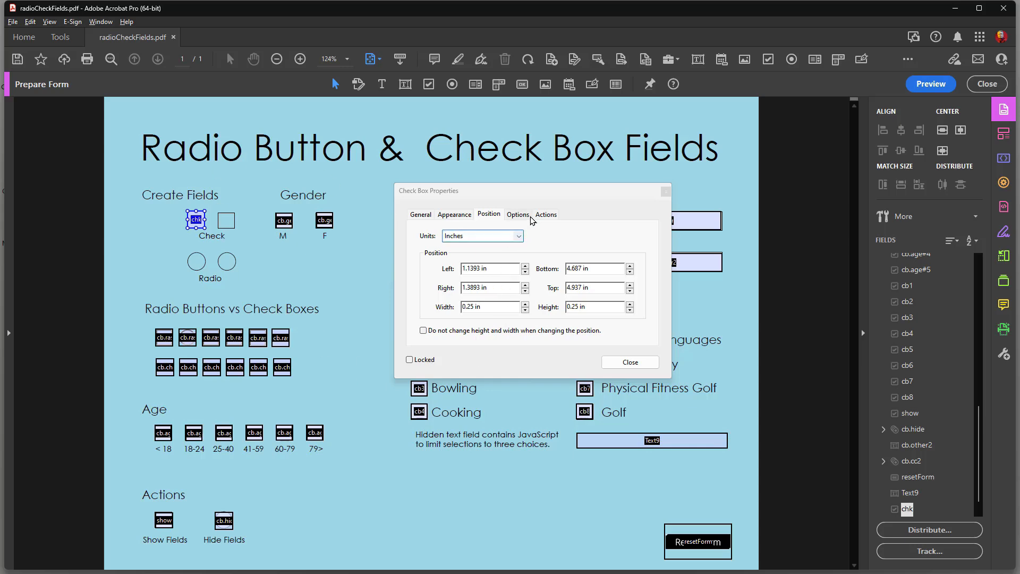
Give the chk check box the Square style and add a neighbouring check box, chkNew
{"action": "left_click", "coordinate": [518, 214]}
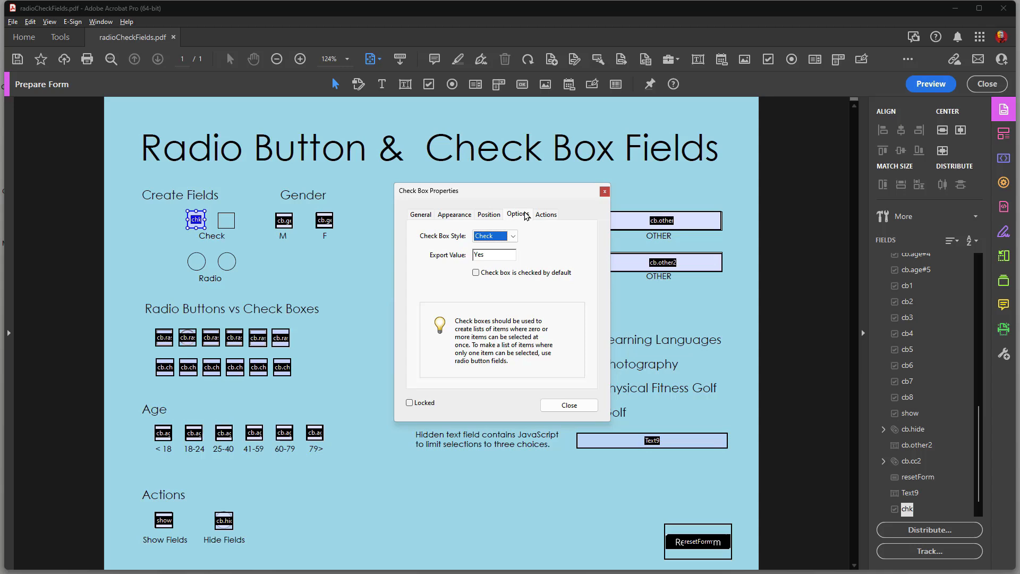
{"action": "mouse_move", "coordinate": [450, 267]}
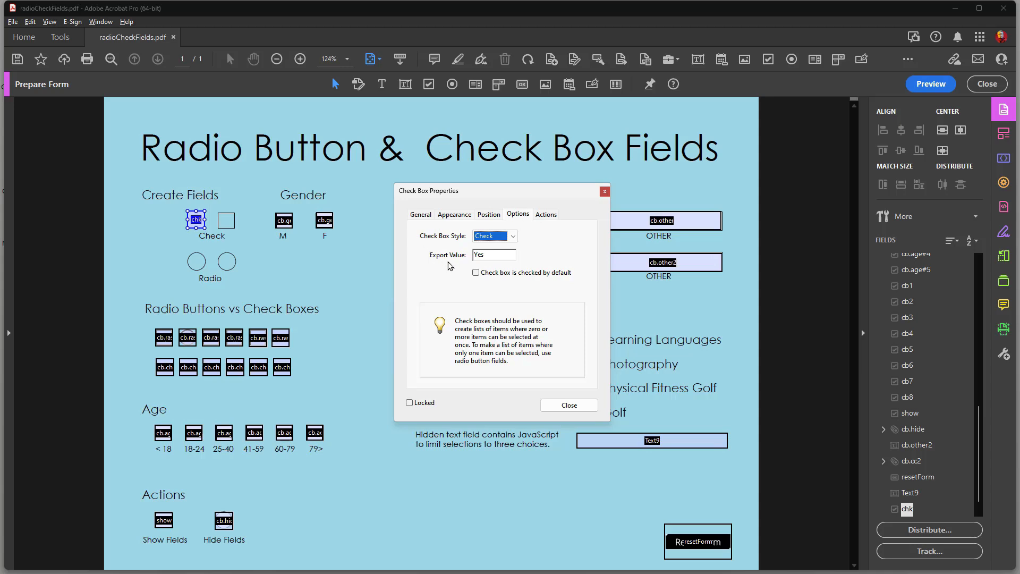
{"action": "left_click", "coordinate": [511, 236]}
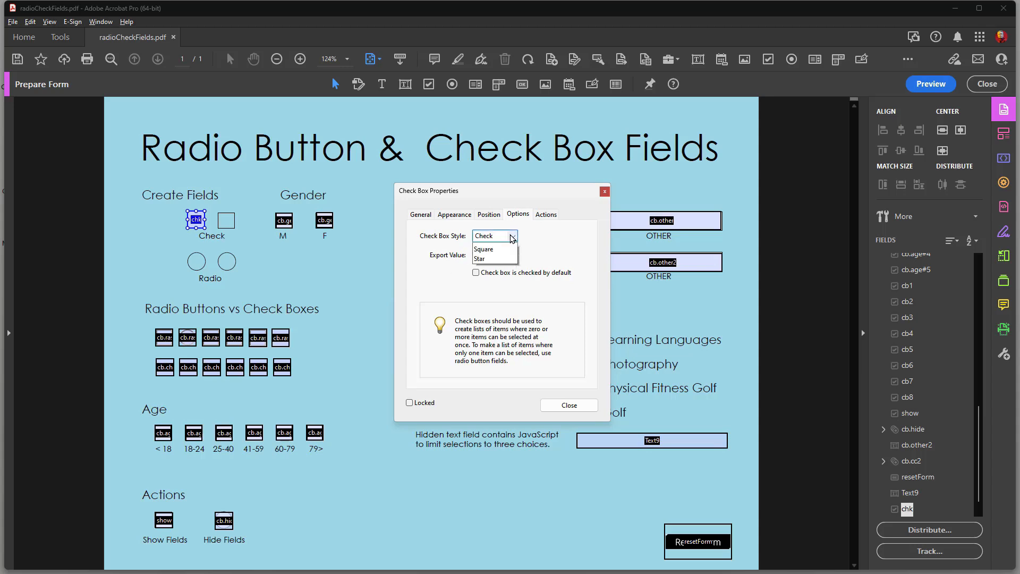
{"action": "left_click", "coordinate": [513, 236]}
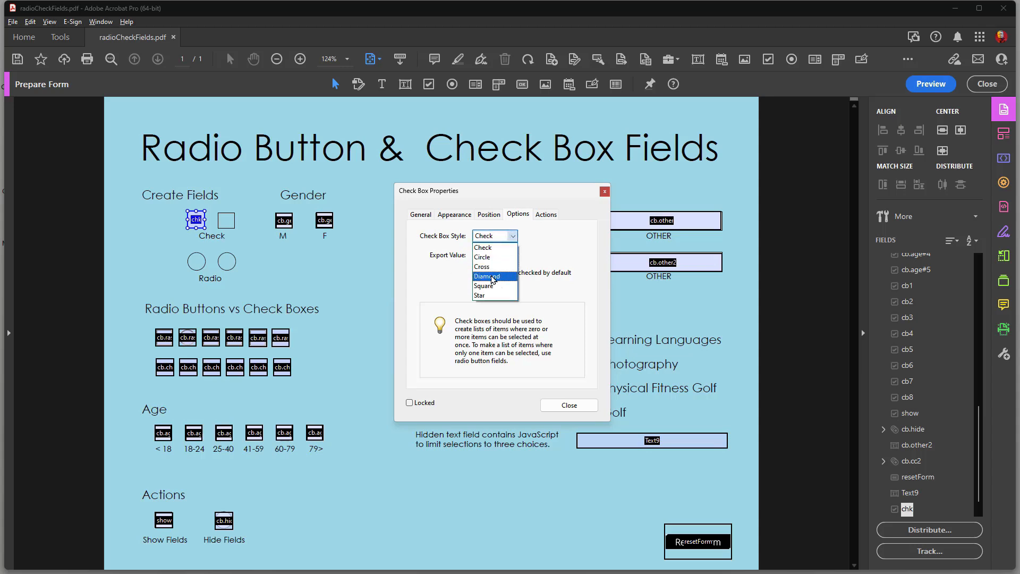
{"action": "left_click", "coordinate": [484, 286]}
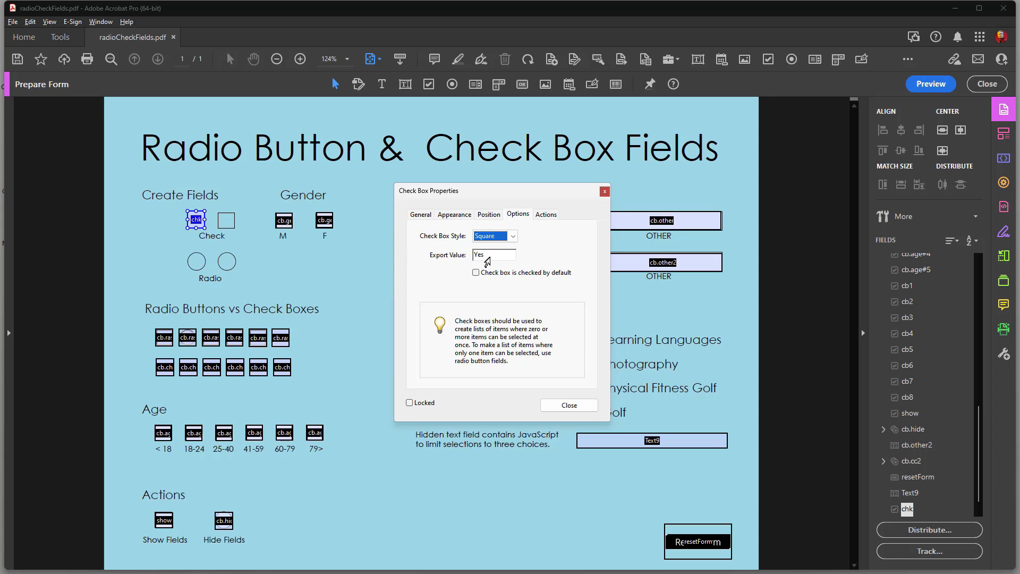
{"action": "left_click", "coordinate": [421, 214]}
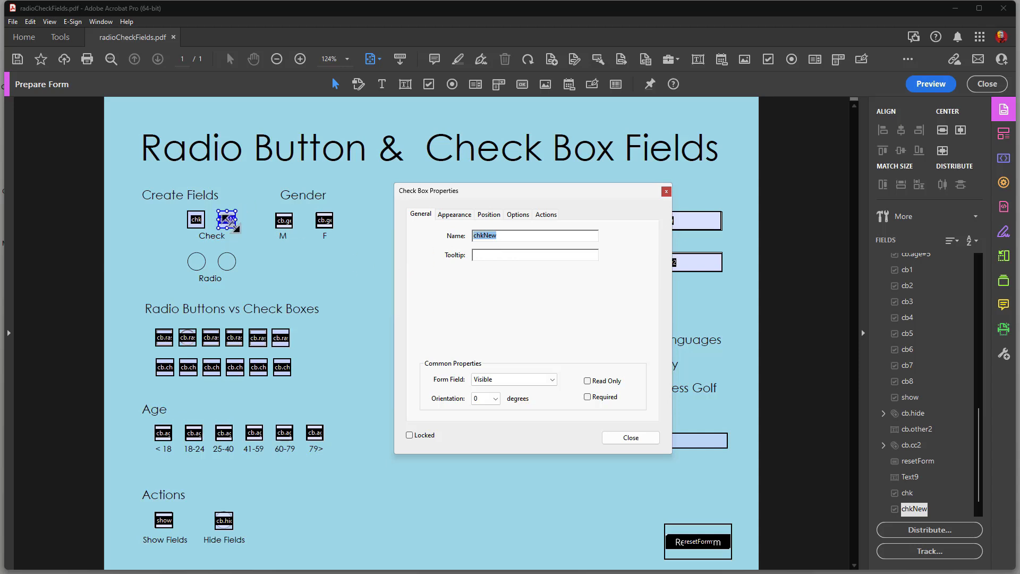
Preview the form, tick the chk box to test its square mark, and resume editing
{"action": "type", "text": "chk"}
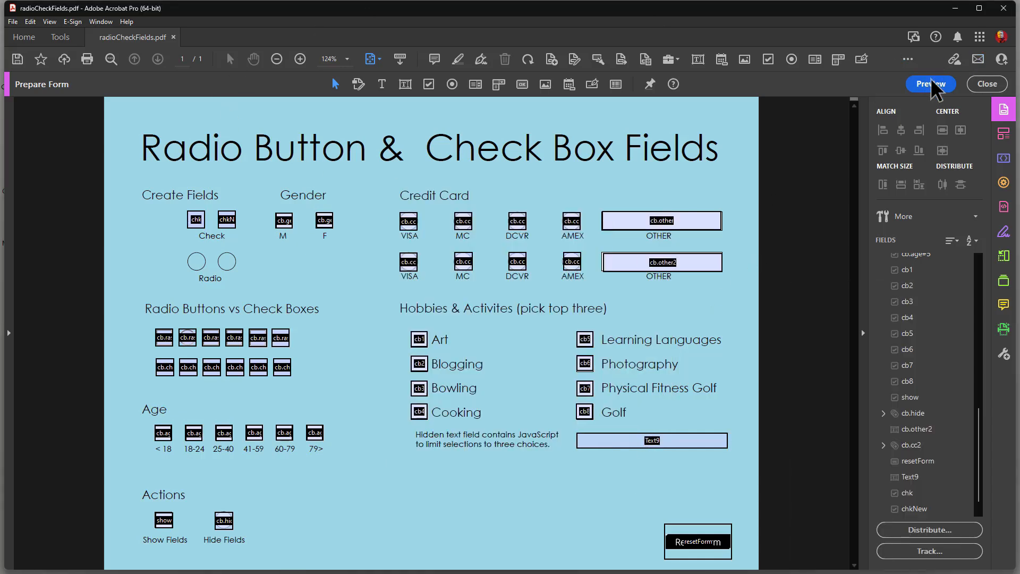
{"action": "left_click", "coordinate": [931, 84]}
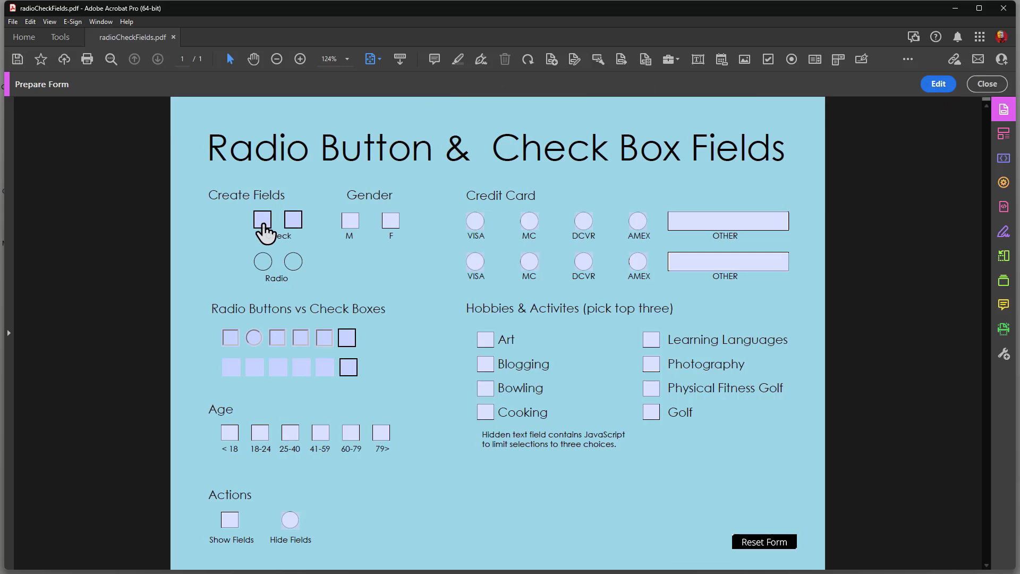
{"action": "left_click", "coordinate": [262, 220]}
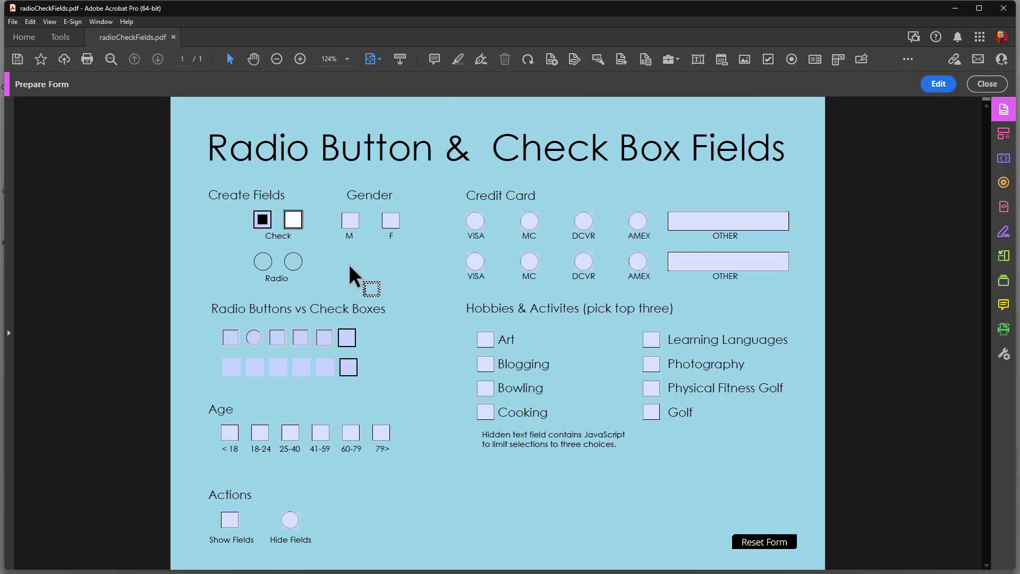
{"action": "left_click", "coordinate": [292, 220]}
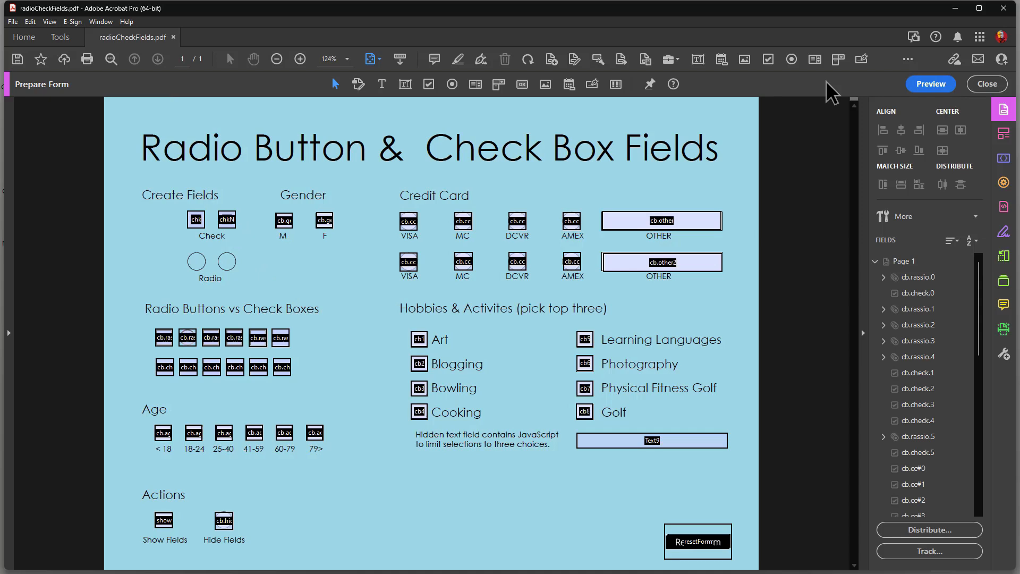
Name the second check box chk and set its export value to No
{"action": "double_click", "coordinate": [226, 219]}
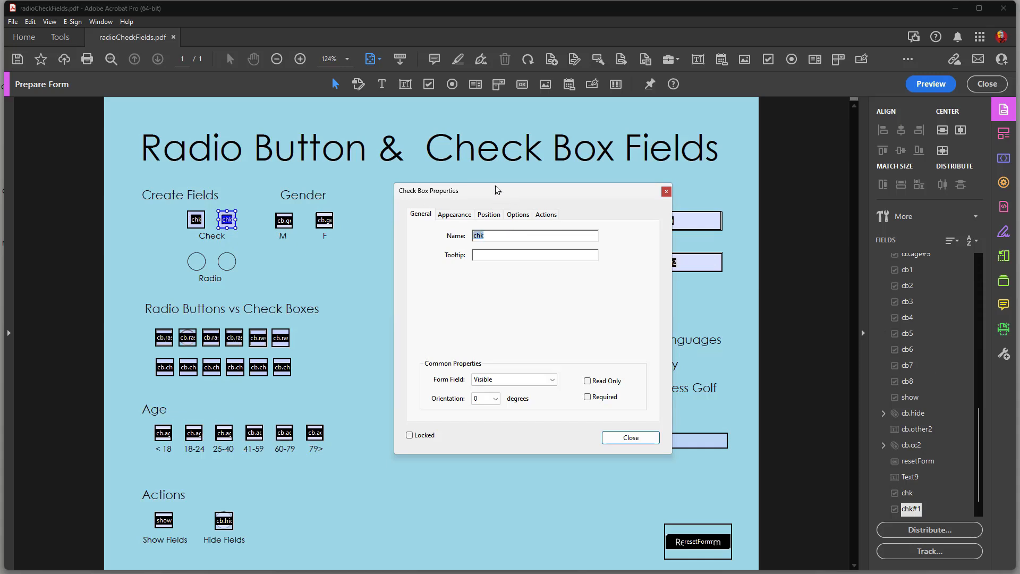
{"action": "left_click", "coordinate": [518, 214]}
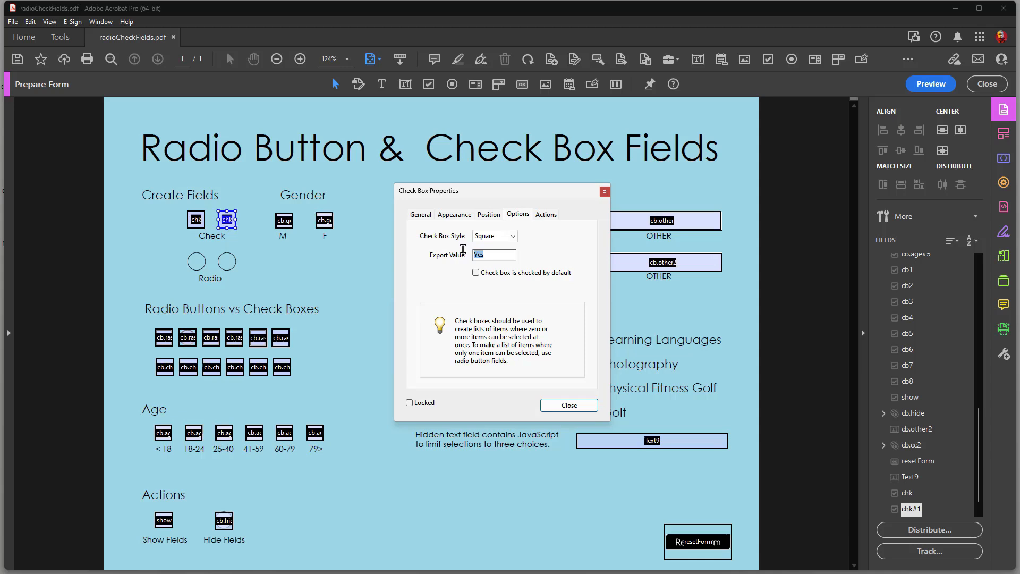
{"action": "mouse_move", "coordinate": [448, 228]}
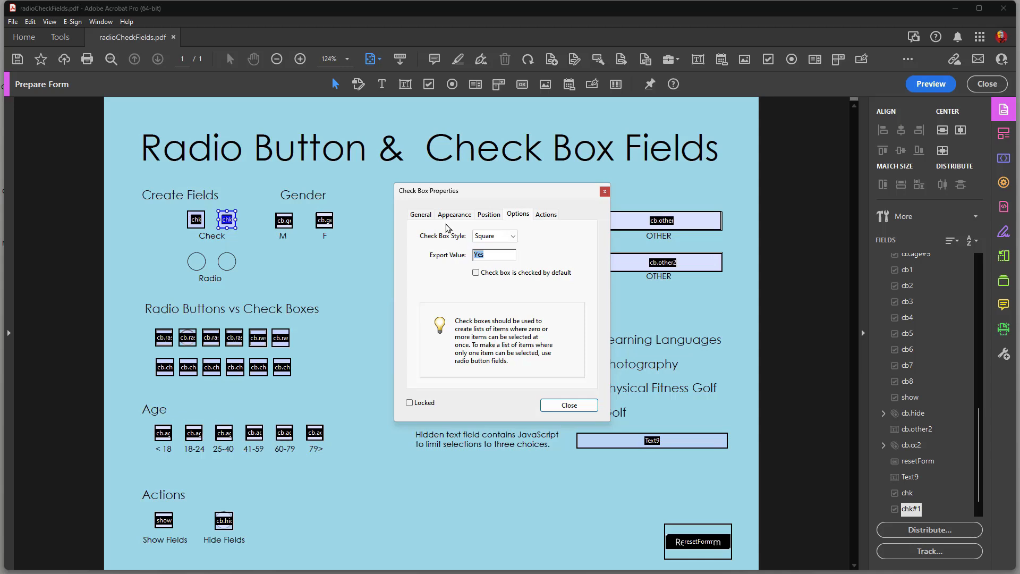
{"action": "type", "text": "No"}
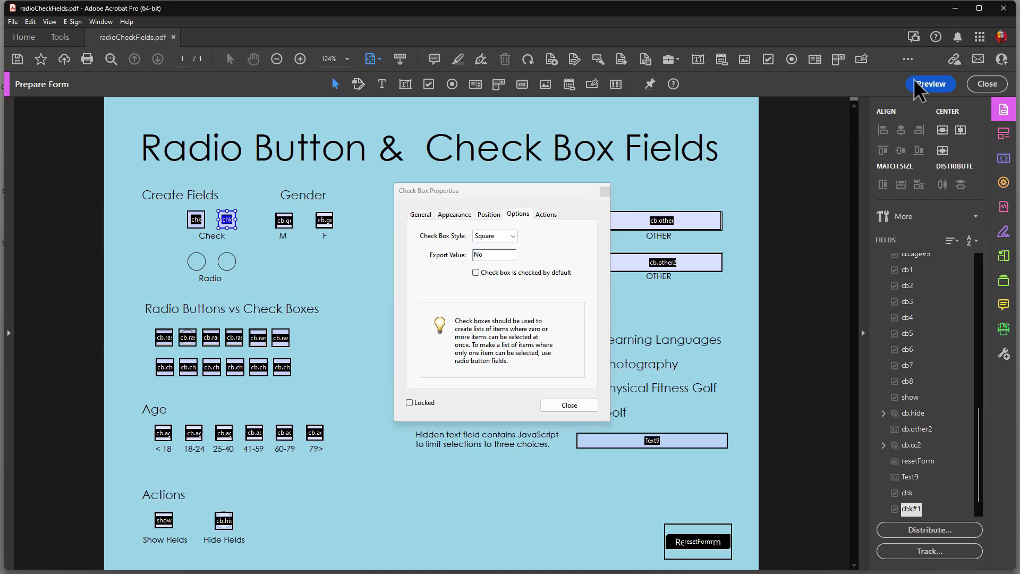
Preview the form, check the second box to see the first clear, then zoom in
{"action": "left_click", "coordinate": [931, 84]}
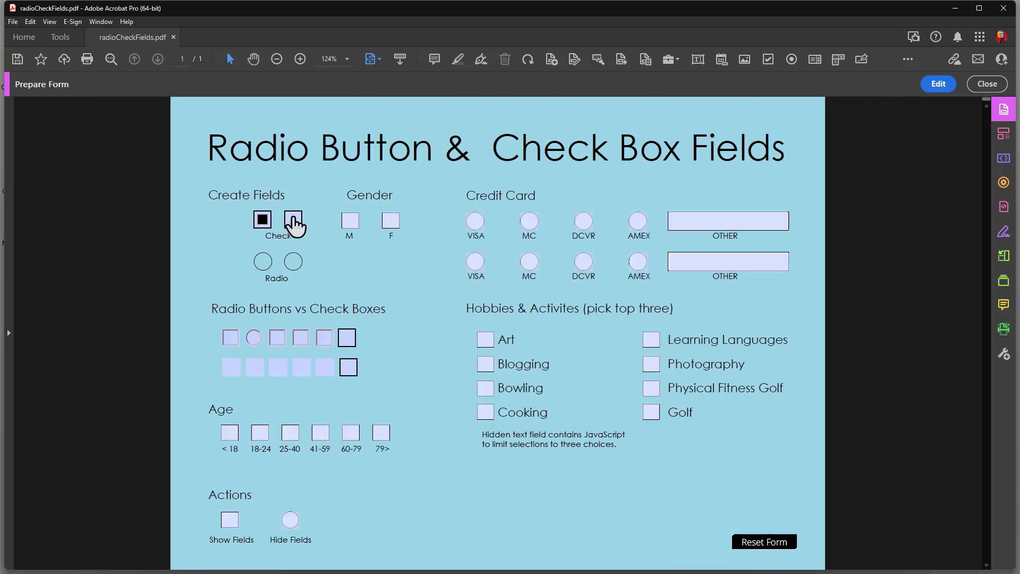
{"action": "left_click", "coordinate": [293, 219]}
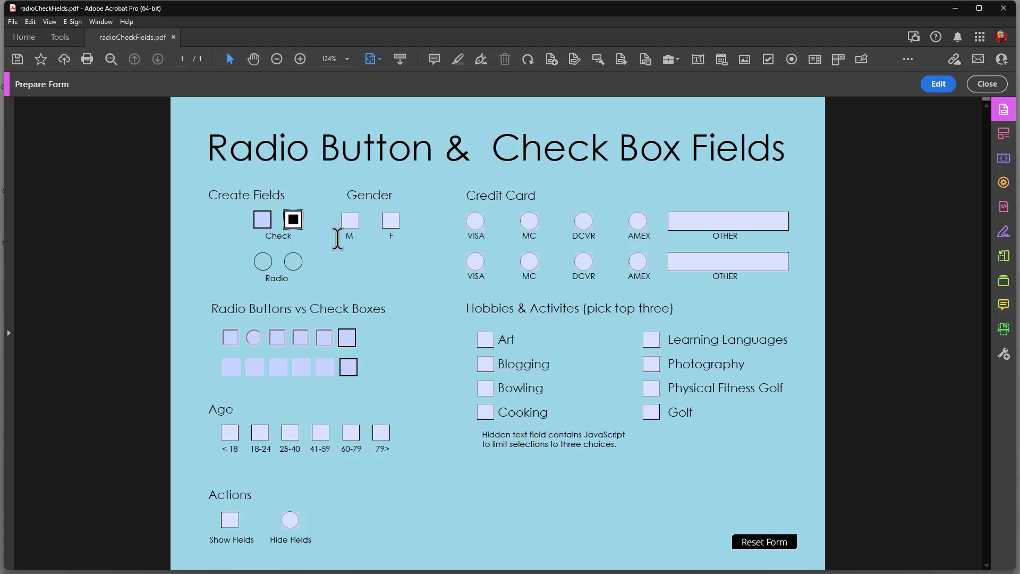
{"action": "left_click", "coordinate": [300, 59]}
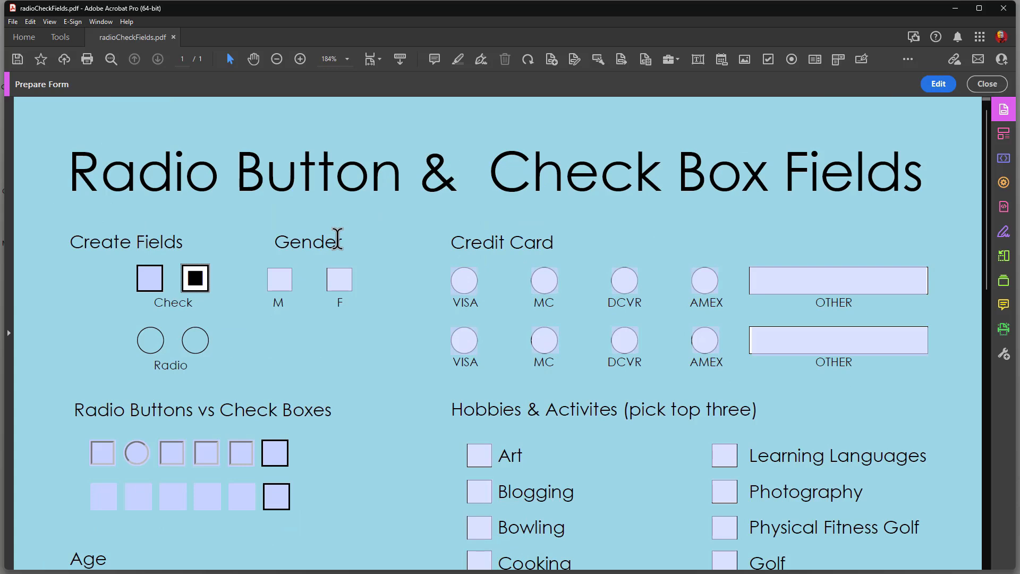
{"action": "scroll", "scroll_direction": "down", "scroll_amount": 3}
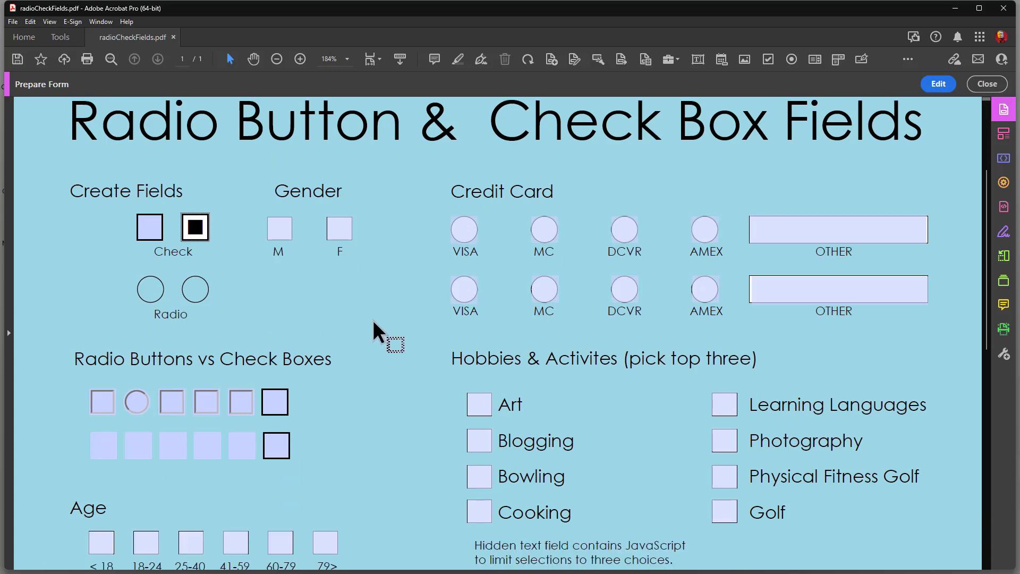
{"action": "scroll", "scroll_direction": "down", "scroll_amount": 3}
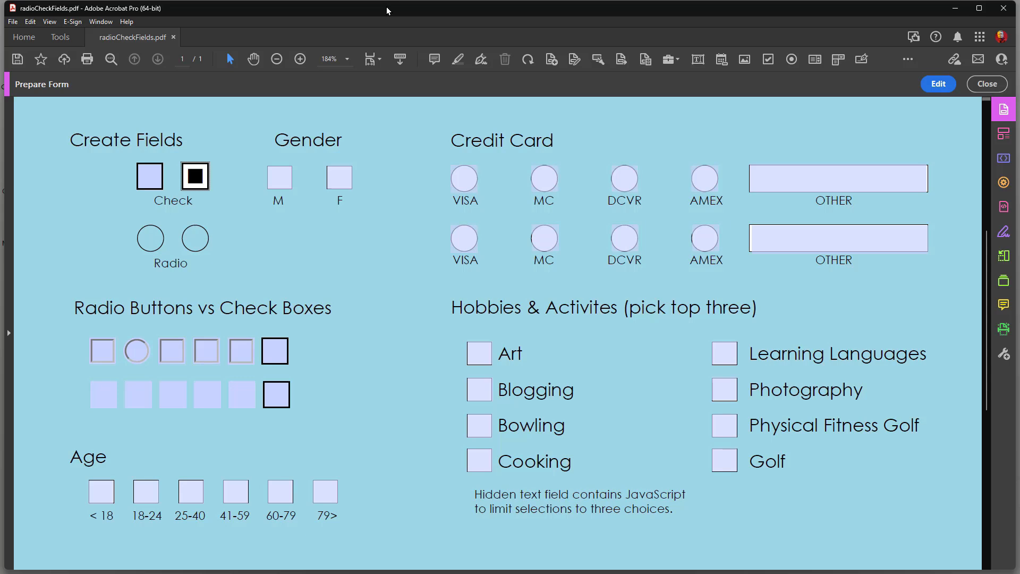
{"action": "mouse_move", "coordinate": [336, 298]}
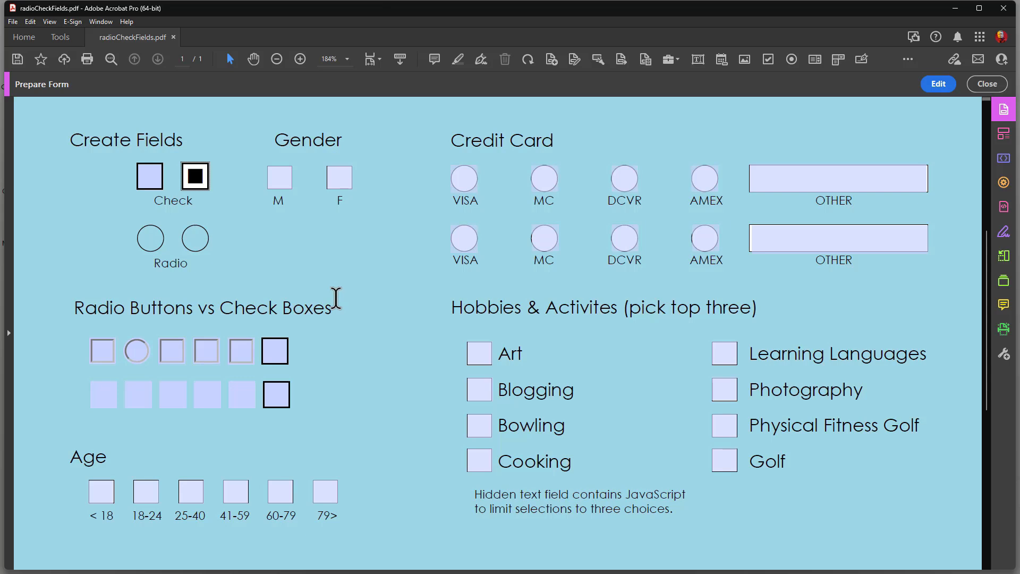
{"action": "mouse_move", "coordinate": [949, 105]}
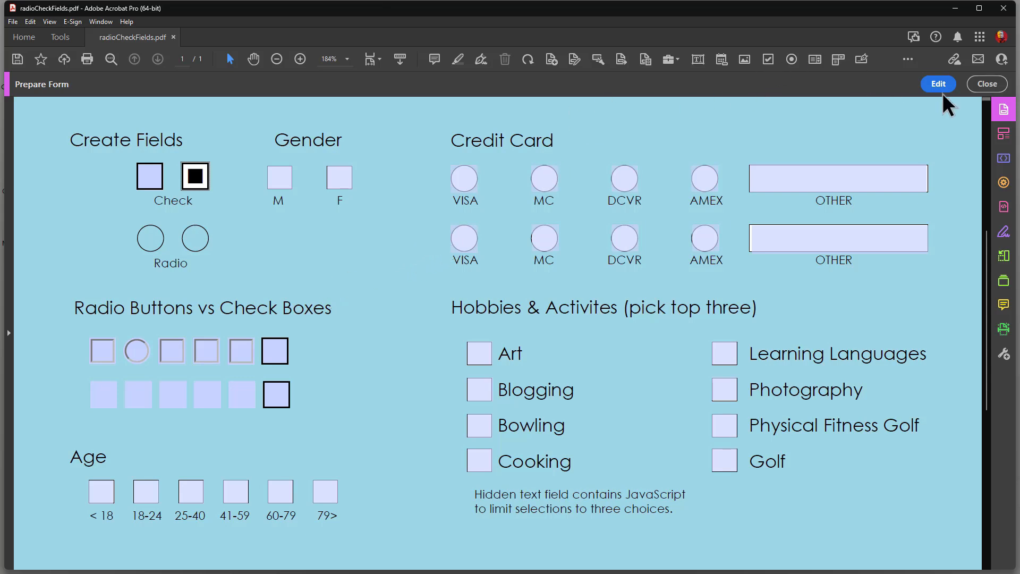
{"action": "left_click", "coordinate": [937, 84]}
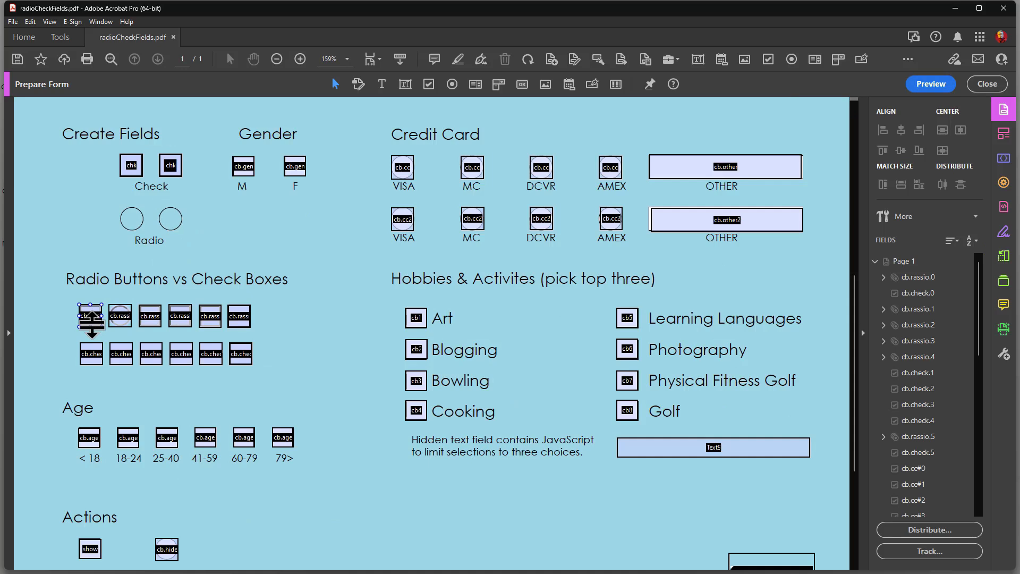
{"action": "double_click", "coordinate": [90, 316]}
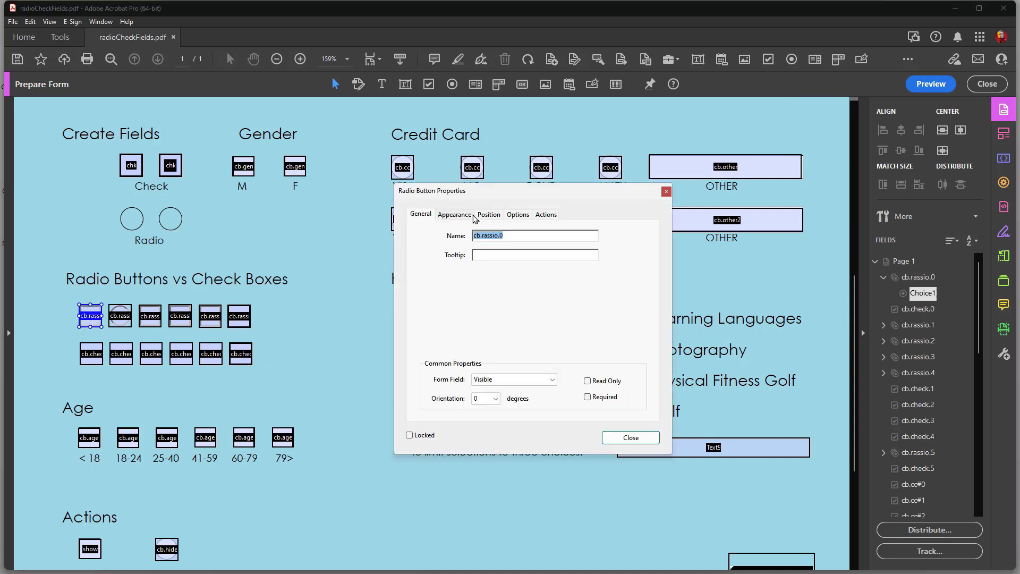
{"action": "left_click", "coordinate": [455, 214]}
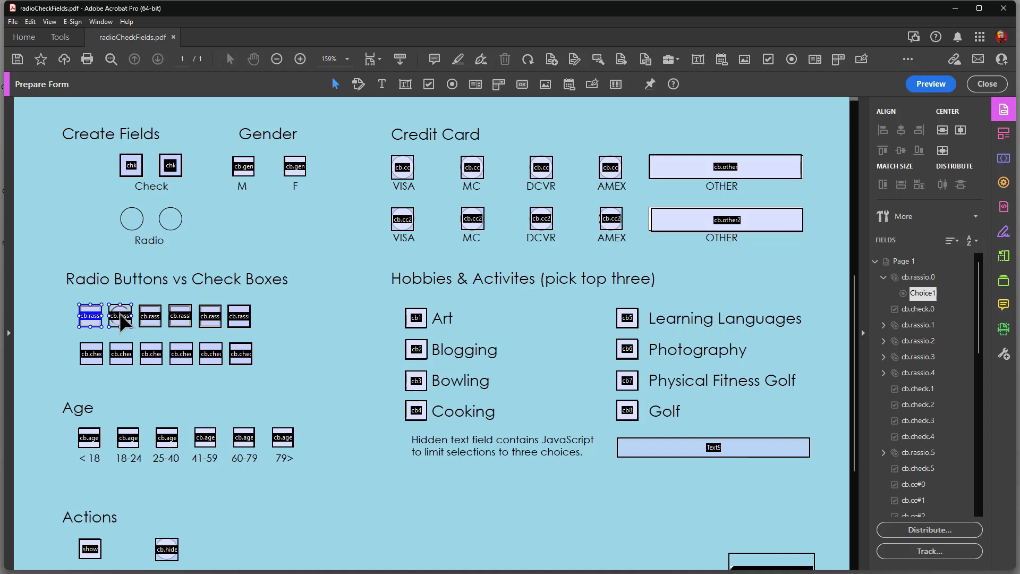
{"action": "double_click", "coordinate": [119, 316]}
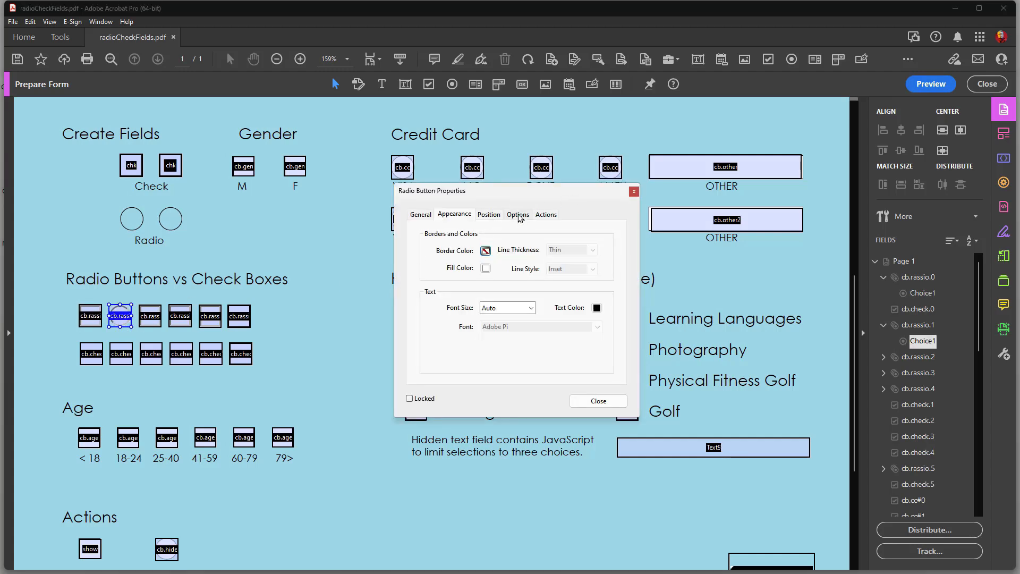
{"action": "left_click", "coordinate": [519, 214]}
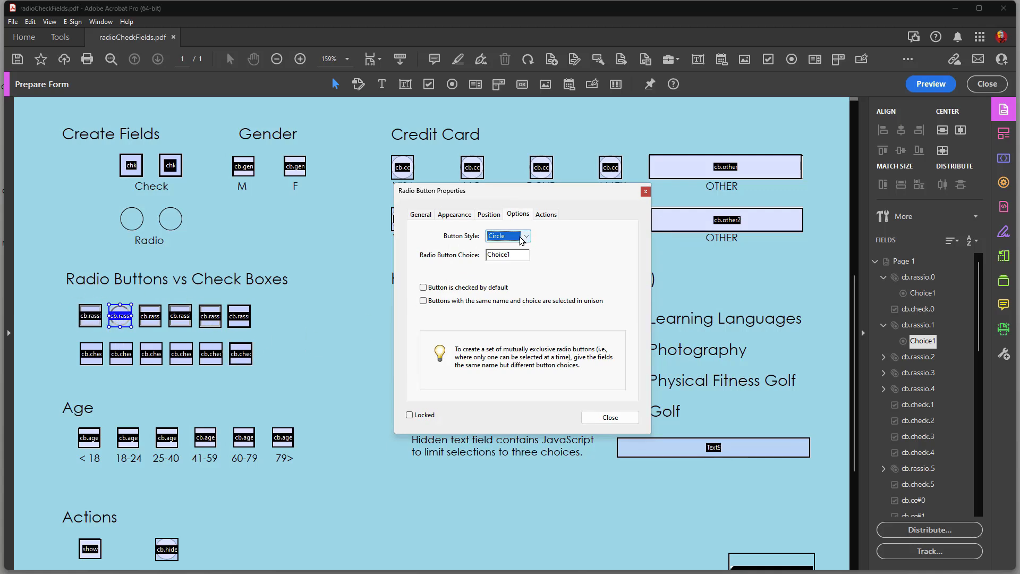
{"action": "left_click", "coordinate": [525, 236]}
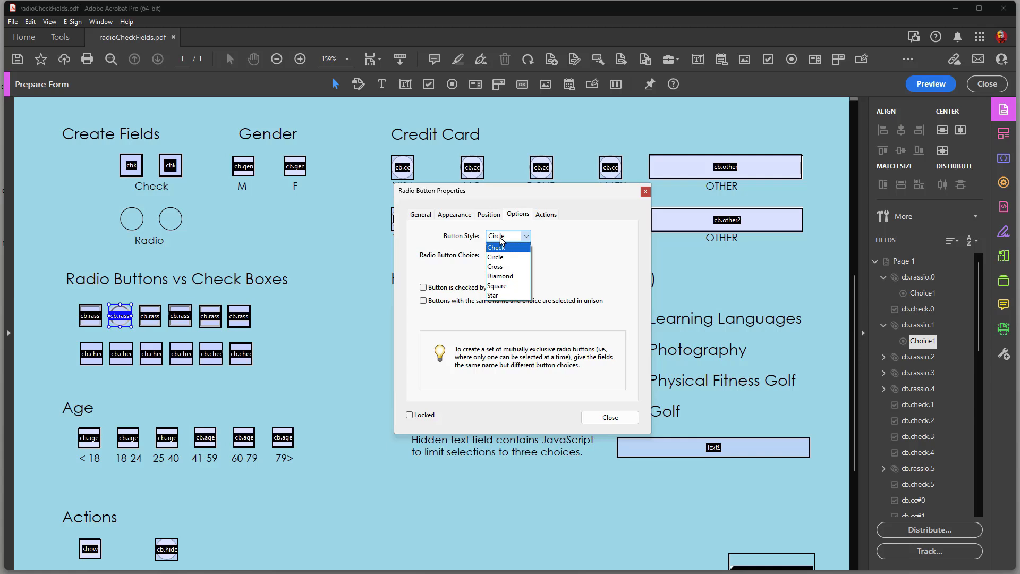
{"action": "mouse_move", "coordinate": [496, 287]}
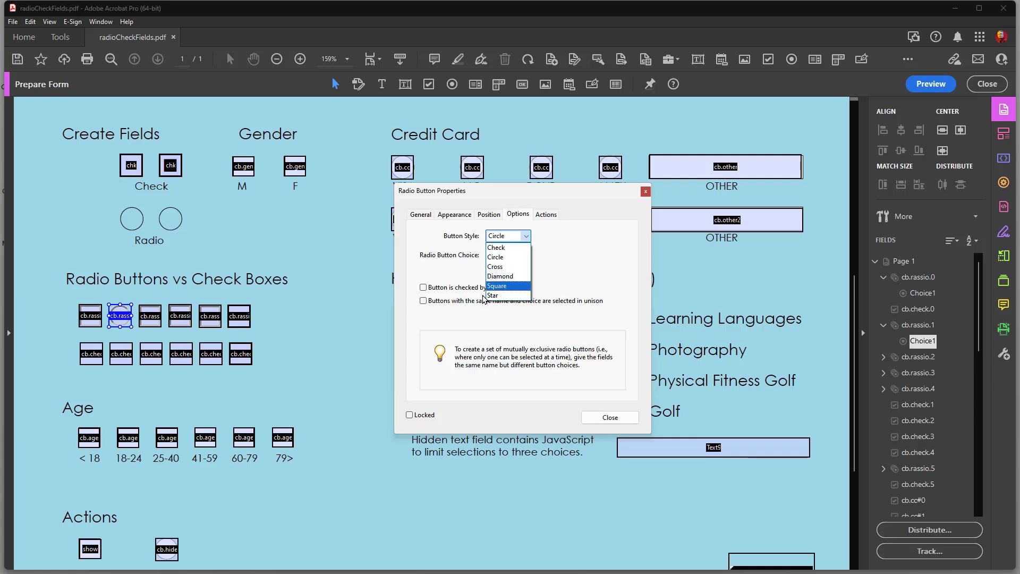
{"action": "mouse_move", "coordinate": [172, 311]}
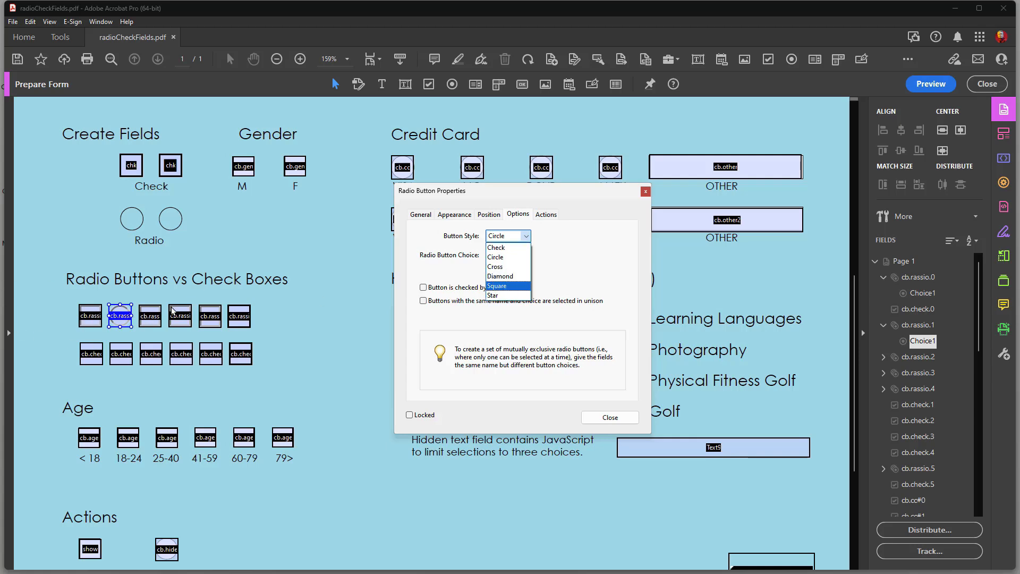
{"action": "mouse_move", "coordinate": [236, 313]}
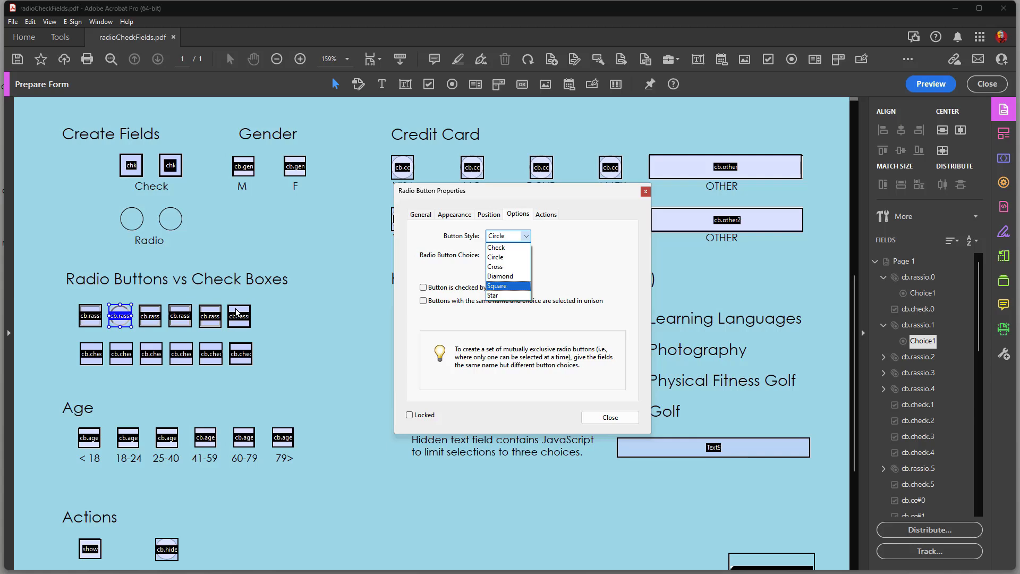
{"action": "mouse_move", "coordinate": [413, 232]}
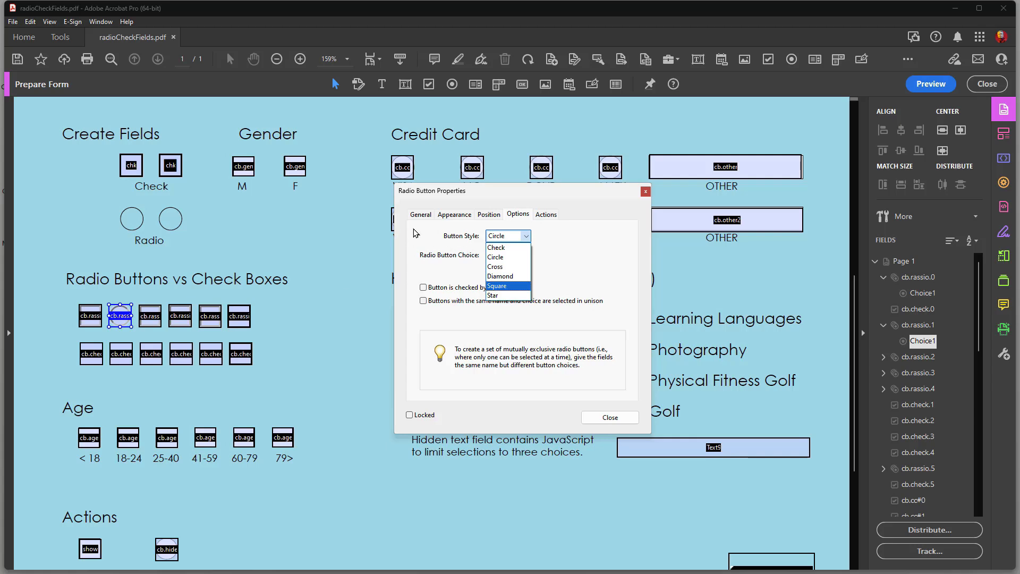
{"action": "left_click", "coordinate": [496, 236]}
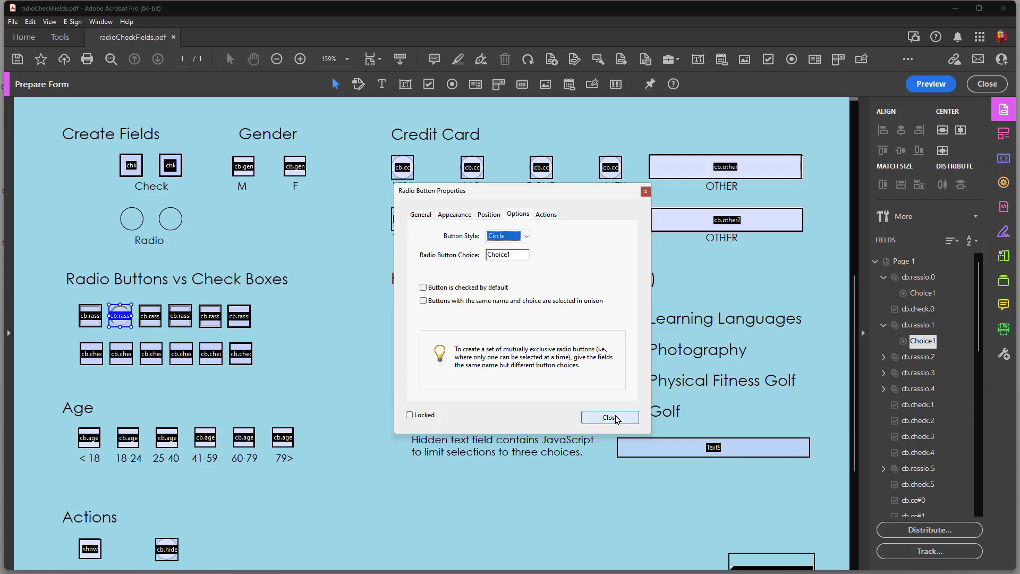
{"action": "left_click", "coordinate": [610, 418]}
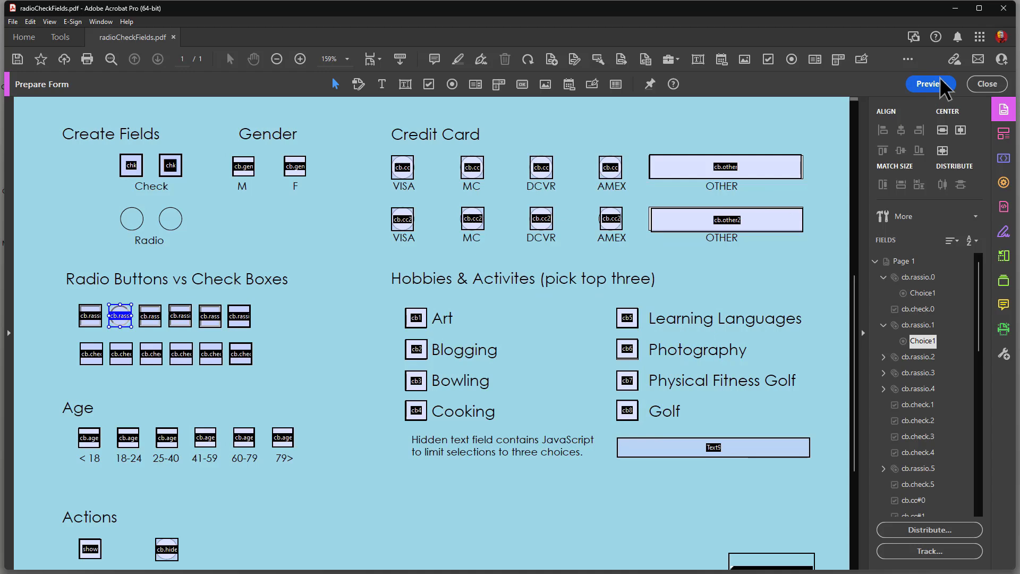
{"action": "mouse_move", "coordinate": [922, 88]}
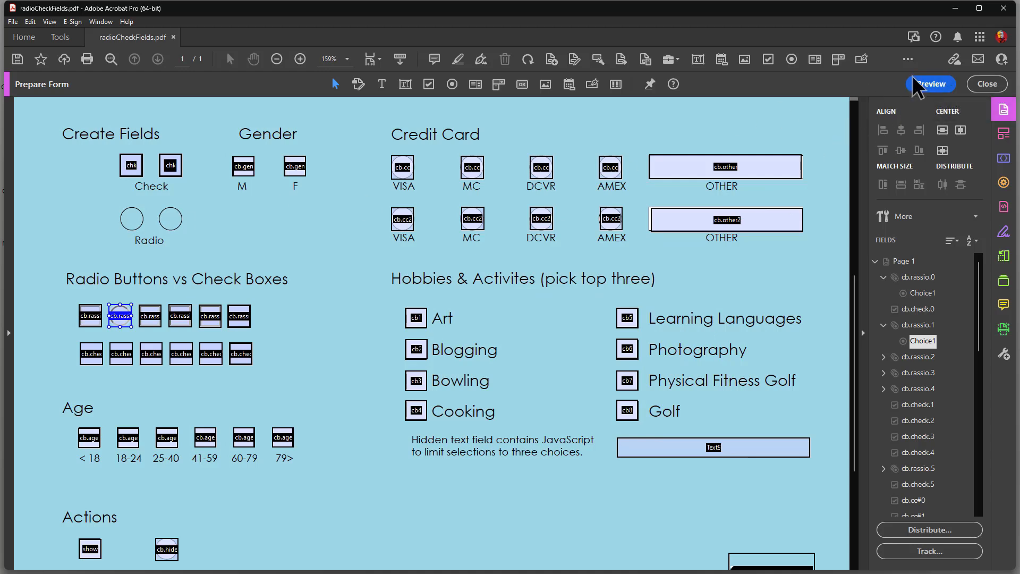
Preview and test the check boxes and radio buttons in the Radio Buttons vs Check Boxes rows
{"action": "left_click", "coordinate": [930, 84]}
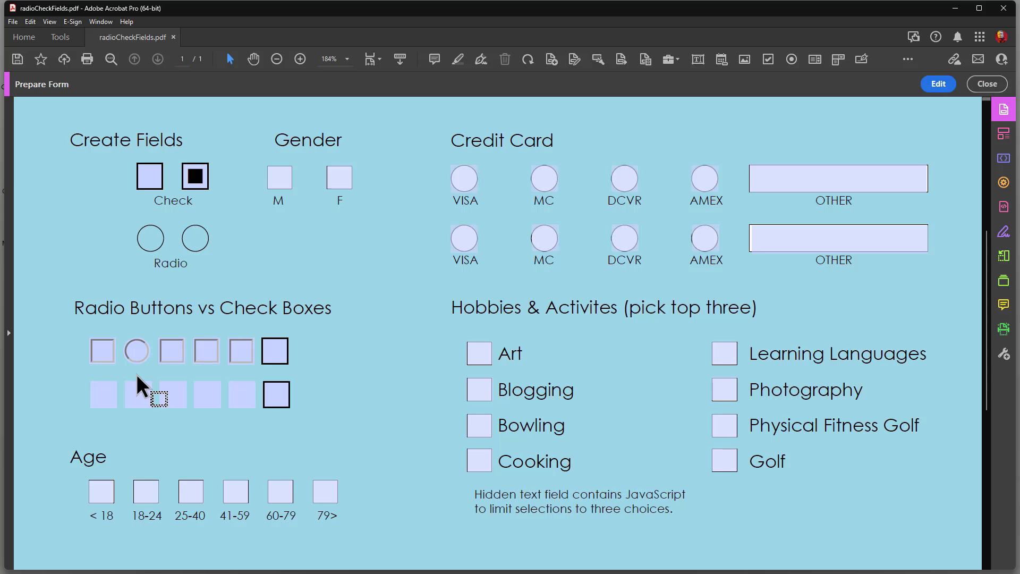
{"action": "mouse_move", "coordinate": [938, 83]}
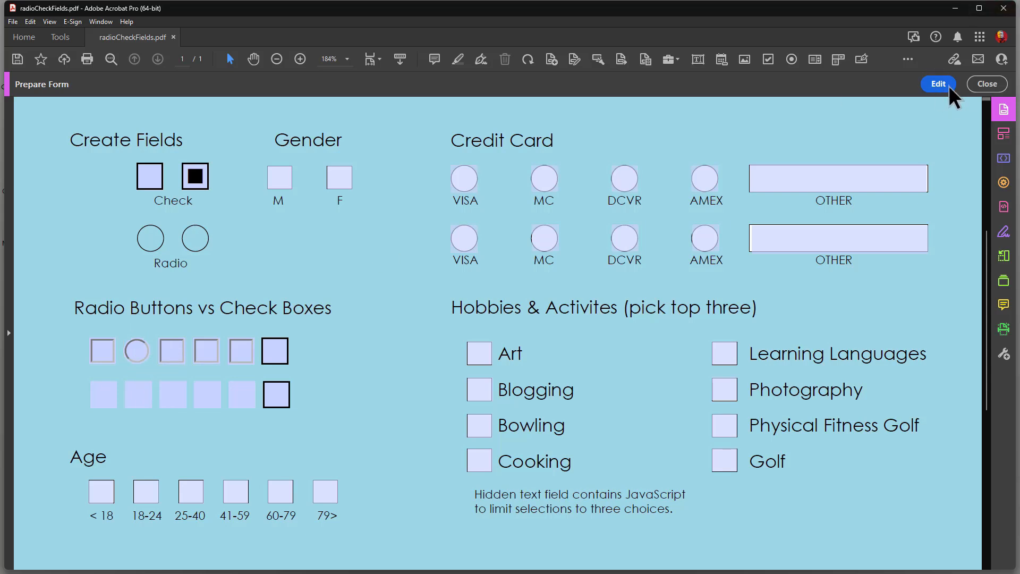
{"action": "mouse_move", "coordinate": [710, 162]}
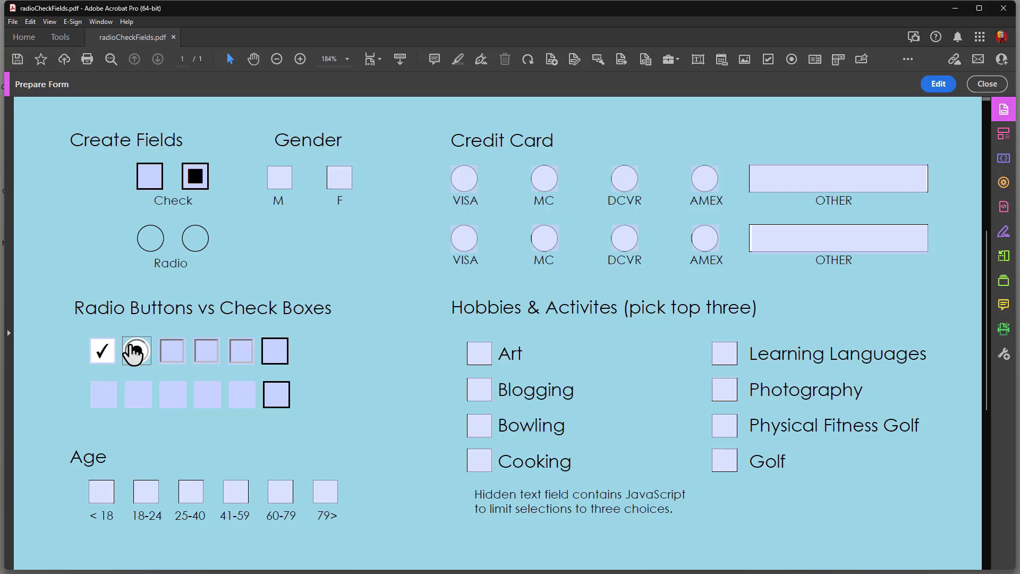
{"action": "left_click", "coordinate": [137, 351]}
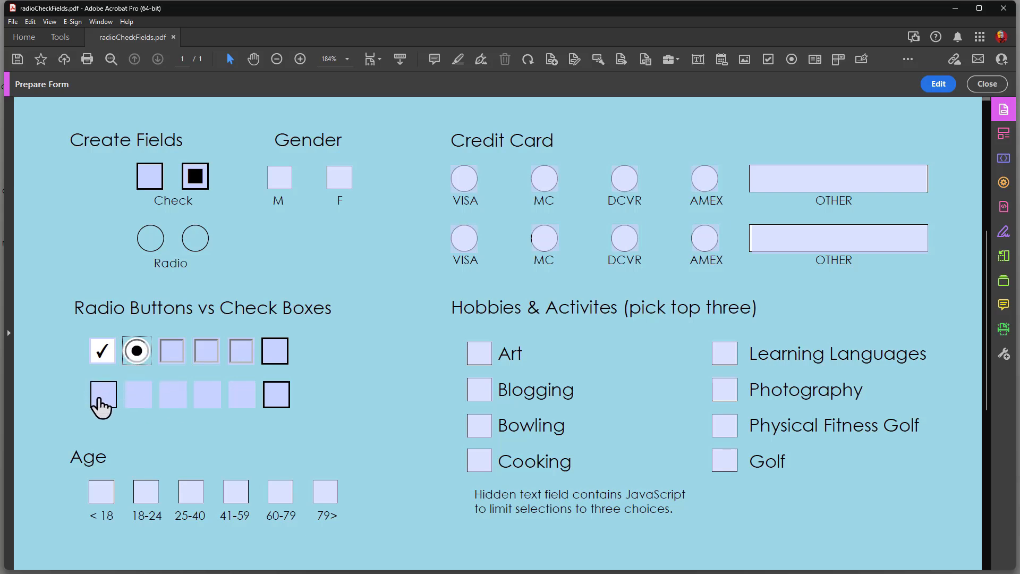
{"action": "left_click", "coordinate": [102, 395]}
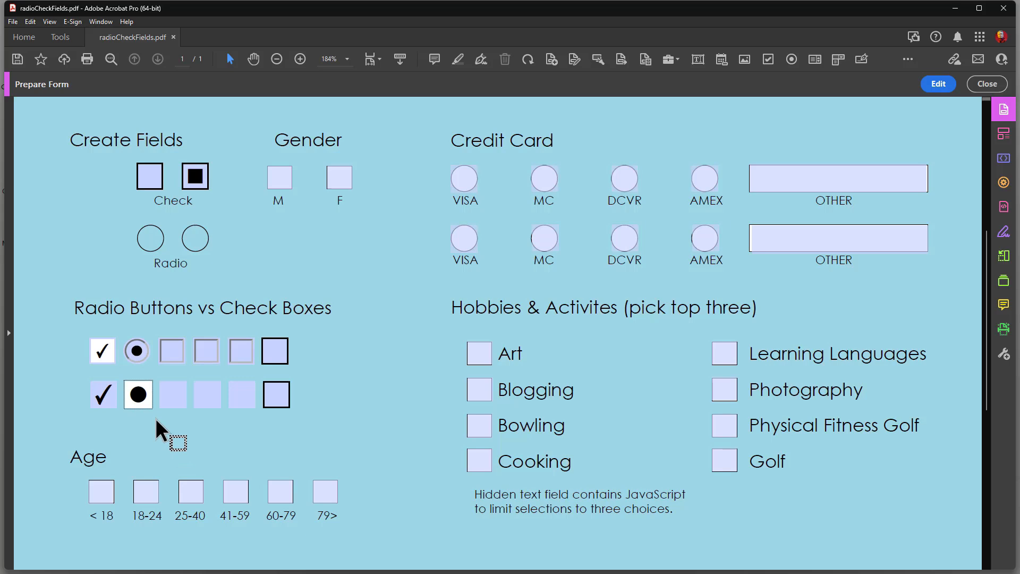
{"action": "left_click", "coordinate": [137, 395]}
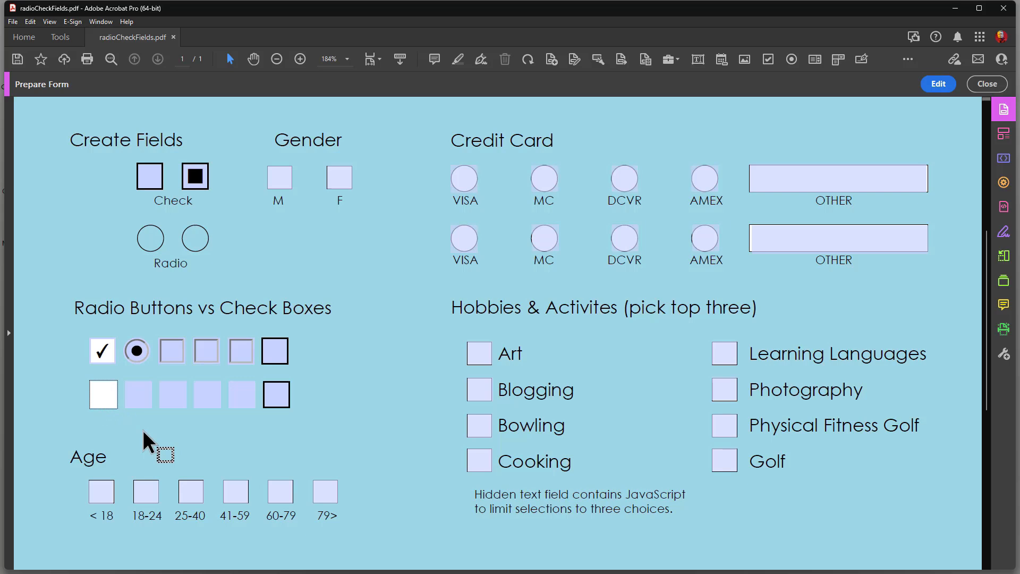
{"action": "mouse_move", "coordinate": [317, 276]}
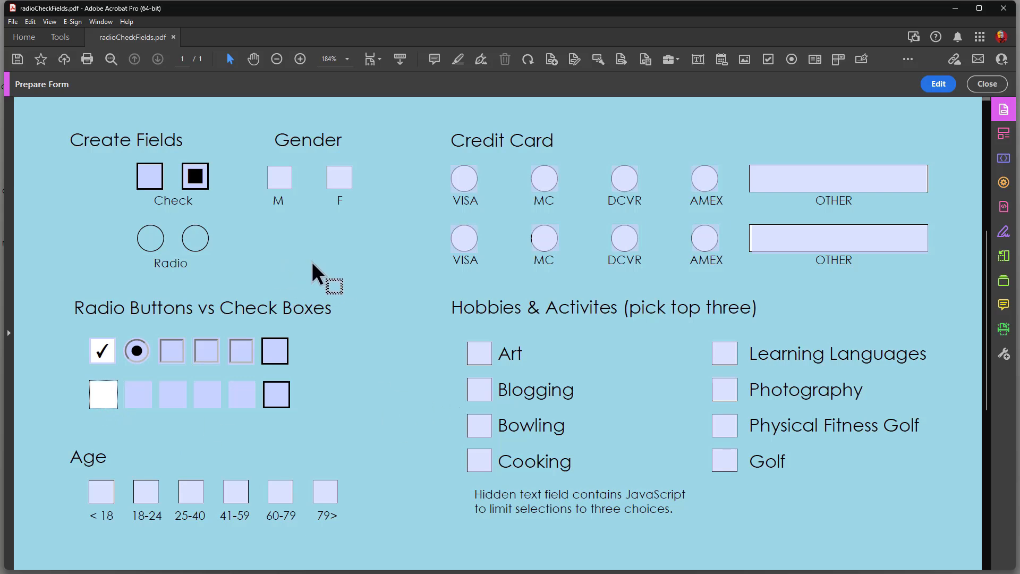
{"action": "scroll", "scroll_direction": "down", "scroll_amount": 3}
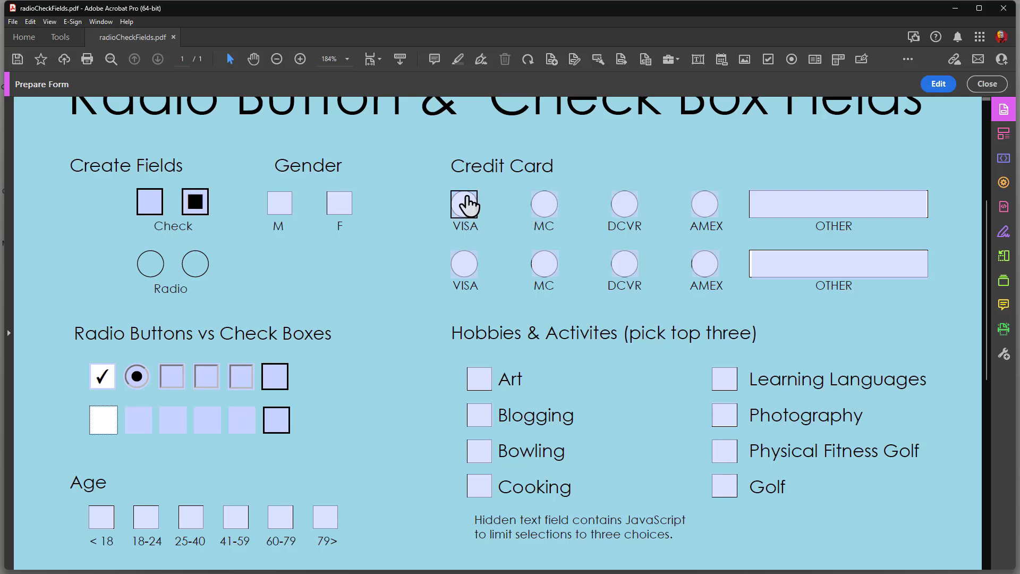
Pick VISA then MC in the first Credit Card row, and VISA in the second
{"action": "left_click", "coordinate": [464, 203]}
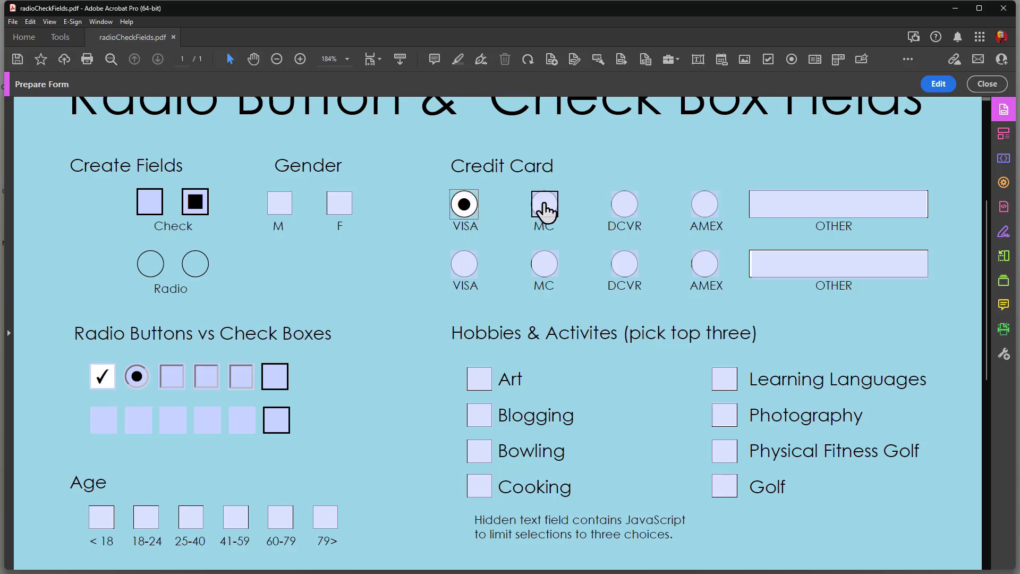
{"action": "left_click", "coordinate": [544, 204]}
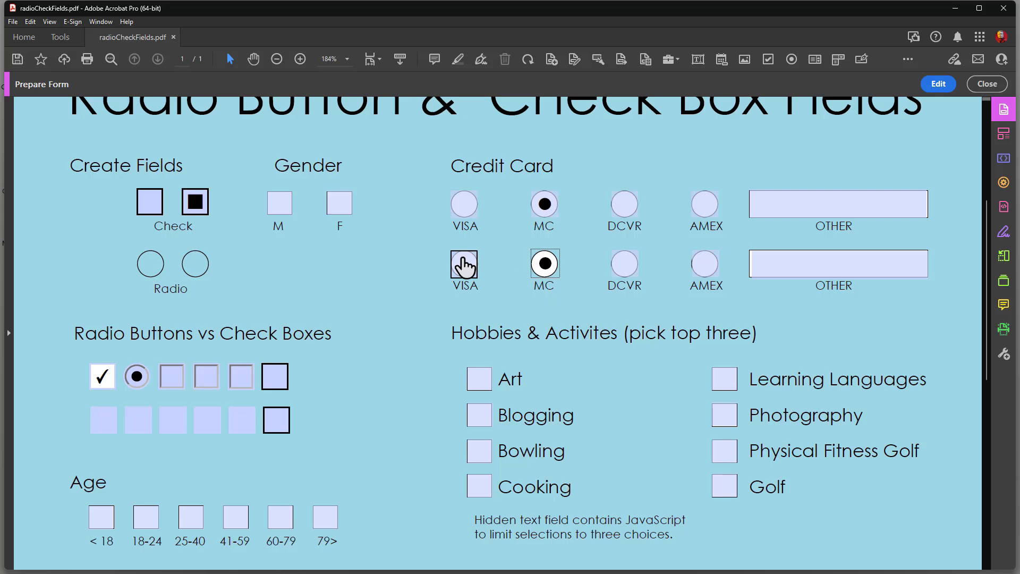
{"action": "left_click", "coordinate": [464, 264]}
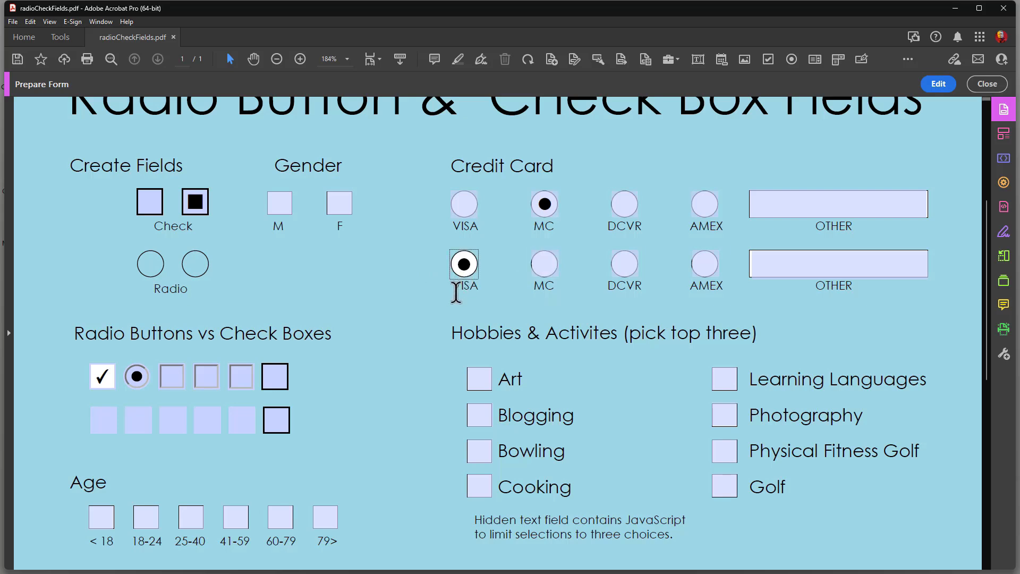
{"action": "mouse_move", "coordinate": [530, 239]}
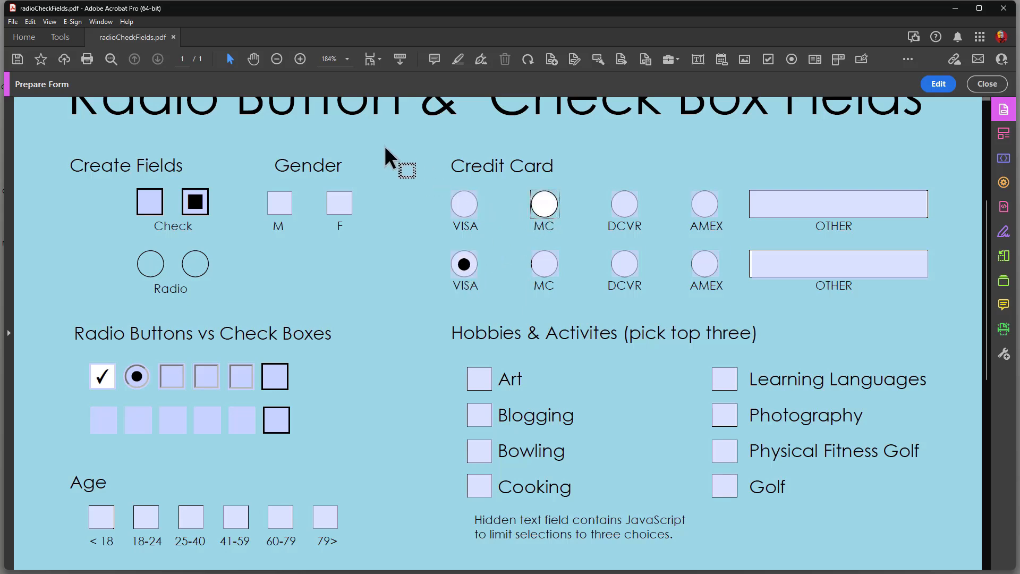
{"action": "mouse_move", "coordinate": [378, 104]}
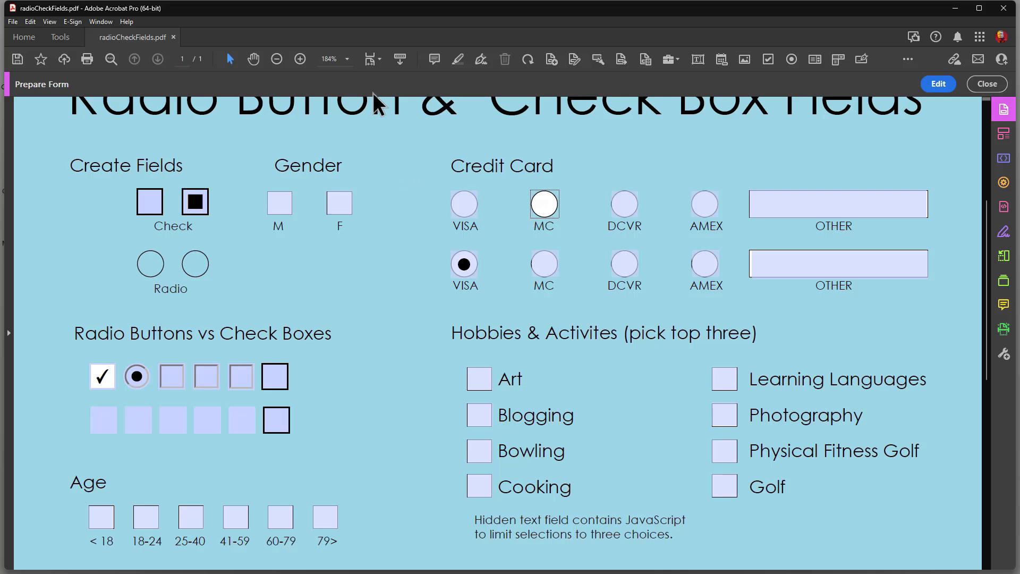
{"action": "mouse_move", "coordinate": [172, 421]}
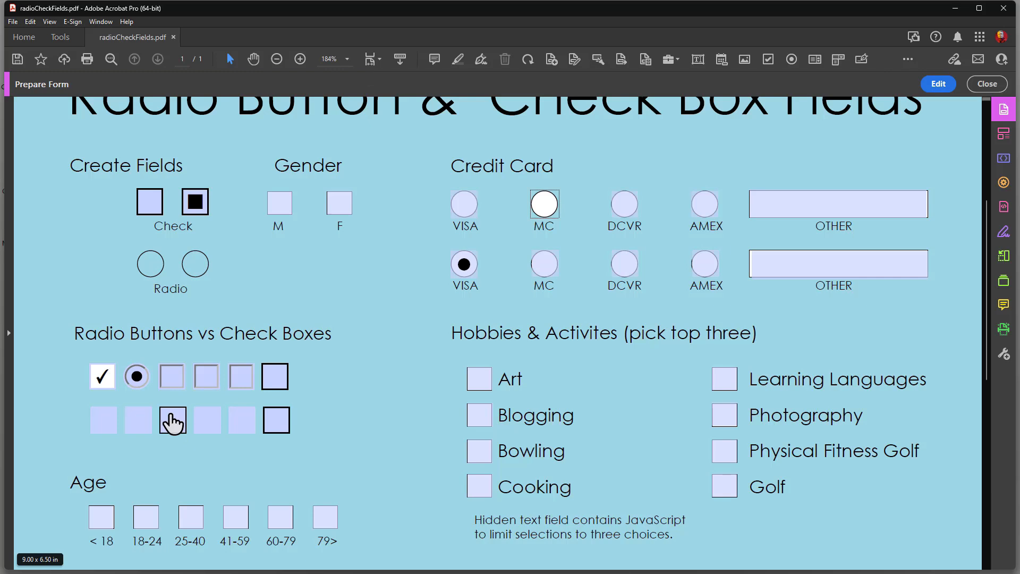
Test the Age boxes in preview, where checking 18-24 clears < 18, then leave preview
{"action": "scroll", "scroll_direction": "down", "scroll_amount": 3}
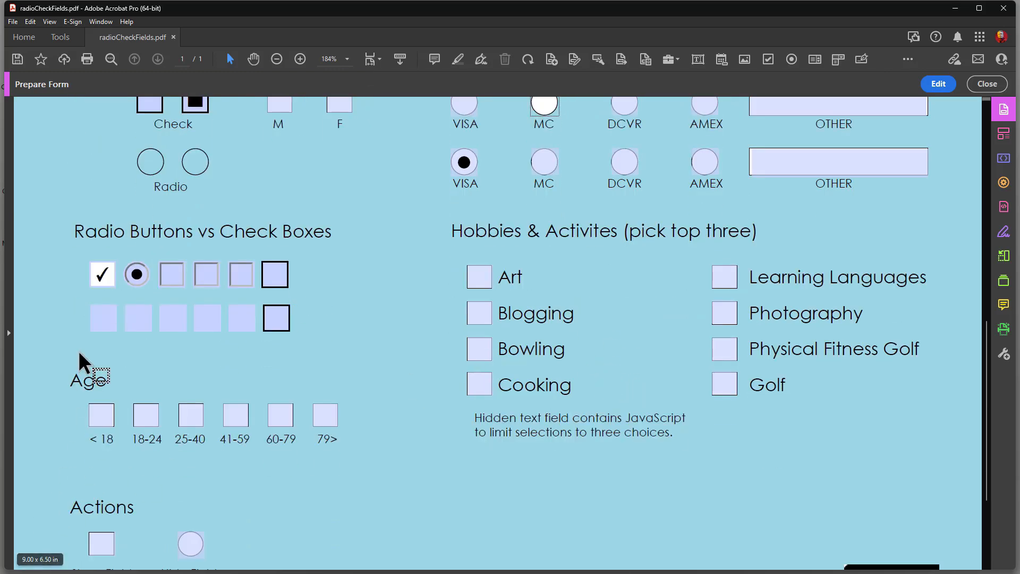
{"action": "mouse_move", "coordinate": [131, 489]}
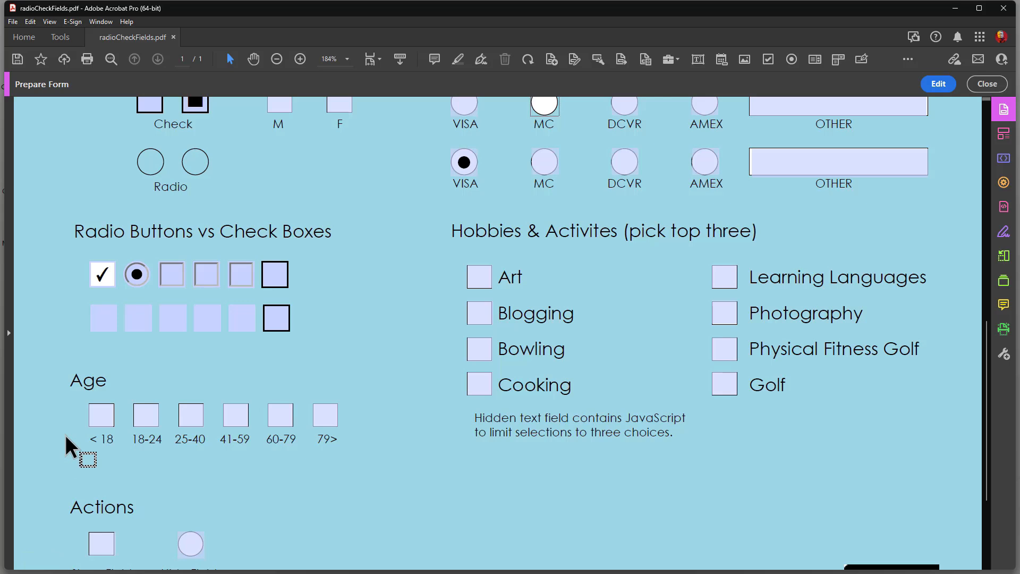
{"action": "left_click", "coordinate": [101, 415]}
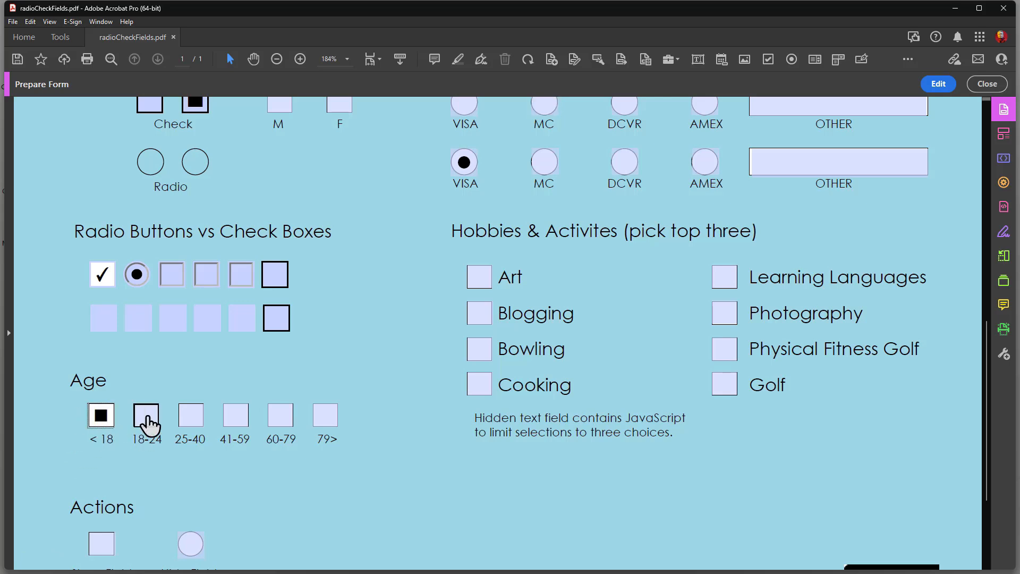
{"action": "left_click", "coordinate": [146, 414]}
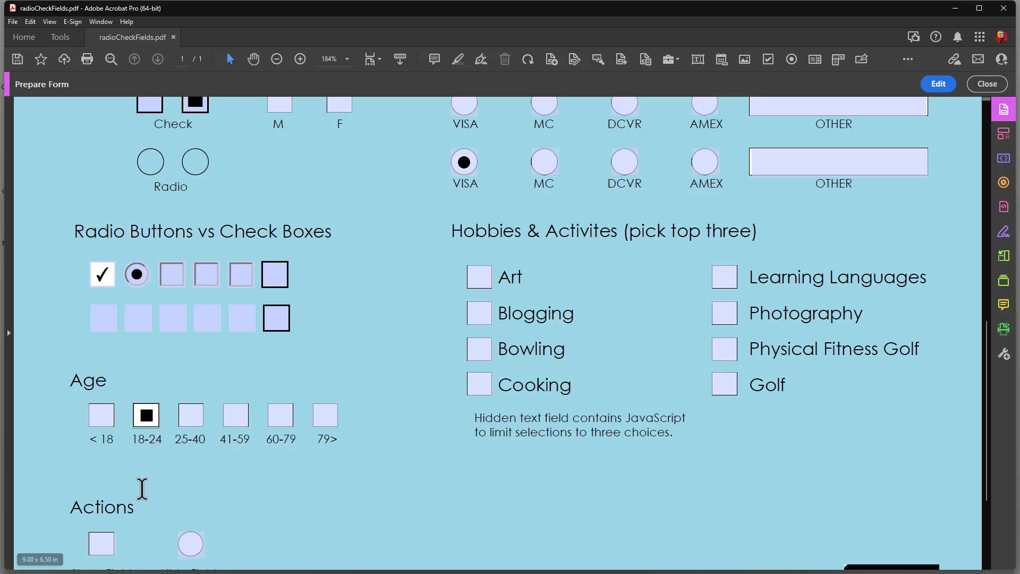
{"action": "mouse_move", "coordinate": [139, 491]}
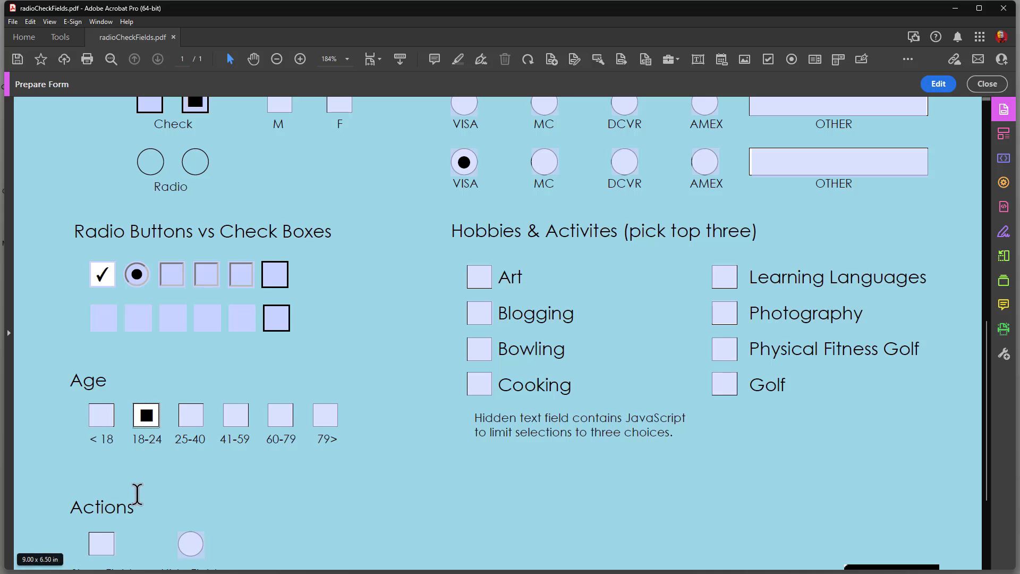
{"action": "right_click", "coordinate": [435, 437]}
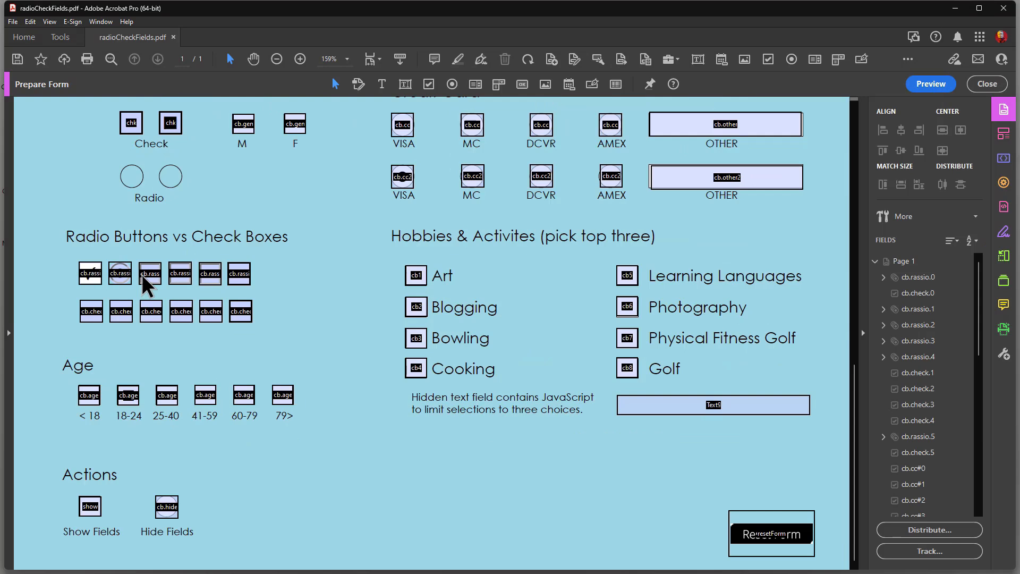
Inspect the < 18, 18-24 and 25-40 age boxes' properties, all named cb.age
{"action": "double_click", "coordinate": [89, 394]}
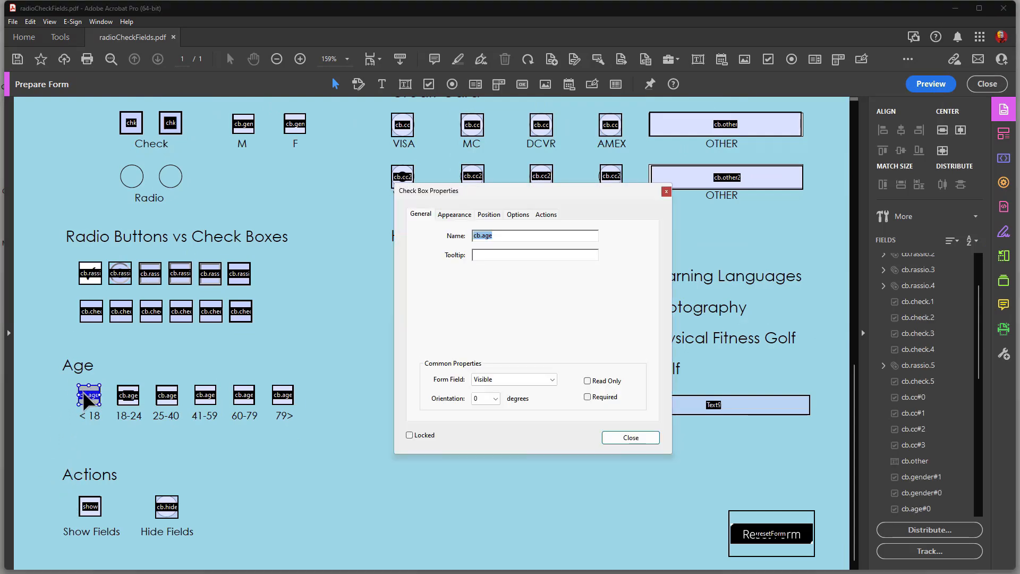
{"action": "mouse_move", "coordinate": [447, 231]}
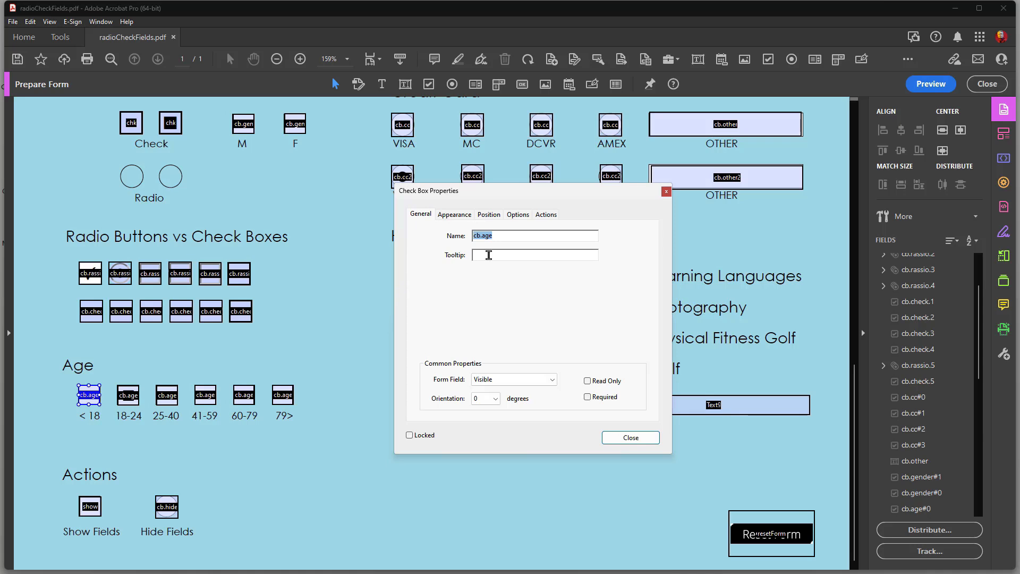
{"action": "left_click", "coordinate": [127, 395]}
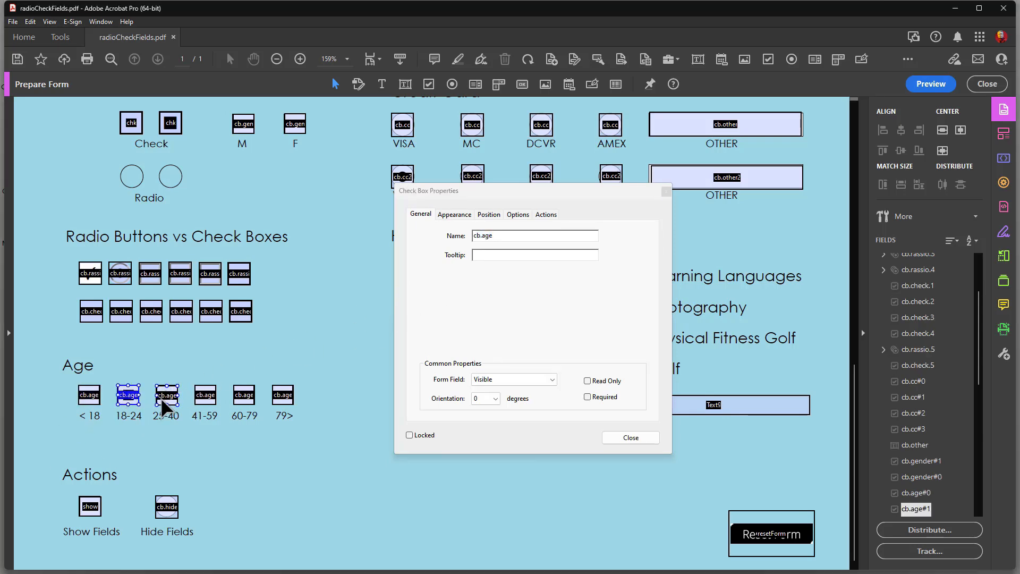
{"action": "left_click", "coordinate": [166, 395]}
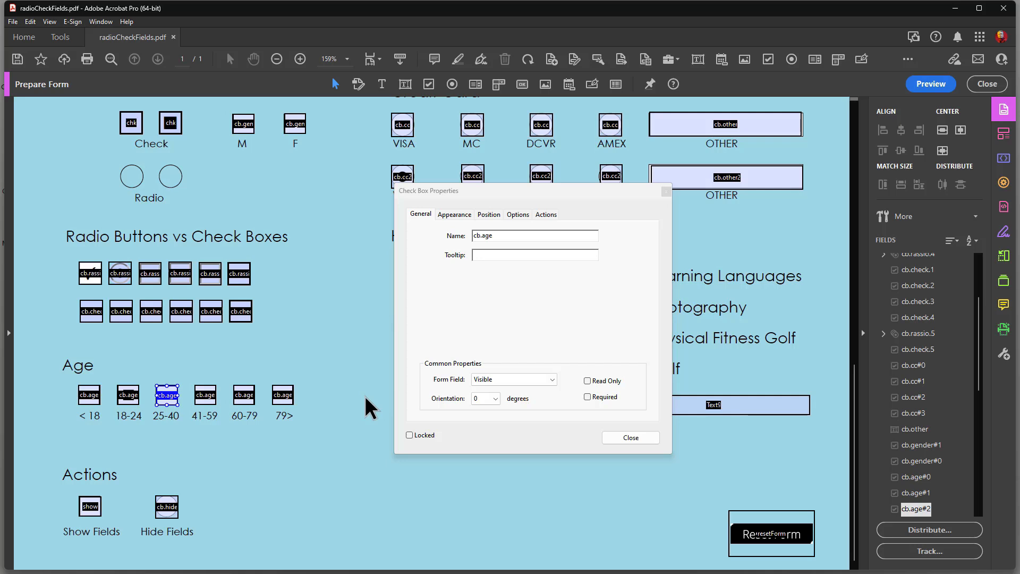
{"action": "mouse_move", "coordinate": [363, 415]}
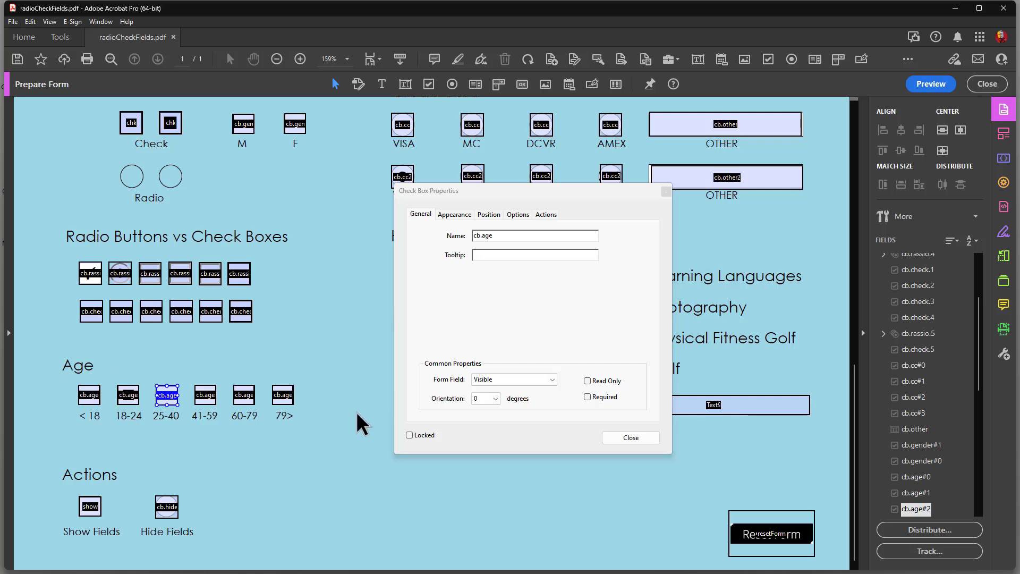
{"action": "mouse_move", "coordinate": [114, 397]}
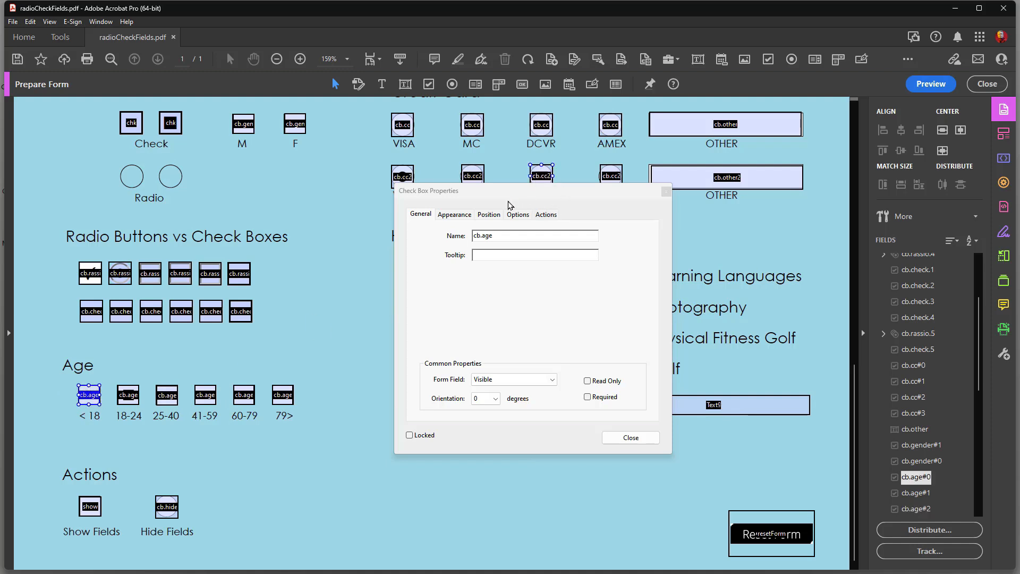
Review each age box's export value (<18, 18-24, 25-40) under Options and close the properties
{"action": "left_click", "coordinate": [517, 214]}
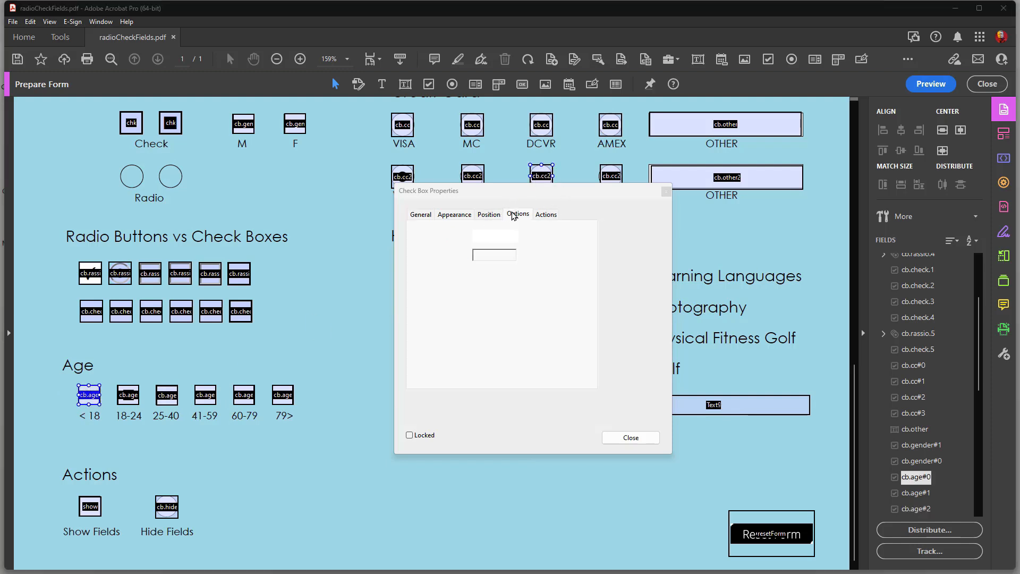
{"action": "left_click", "coordinate": [517, 214]}
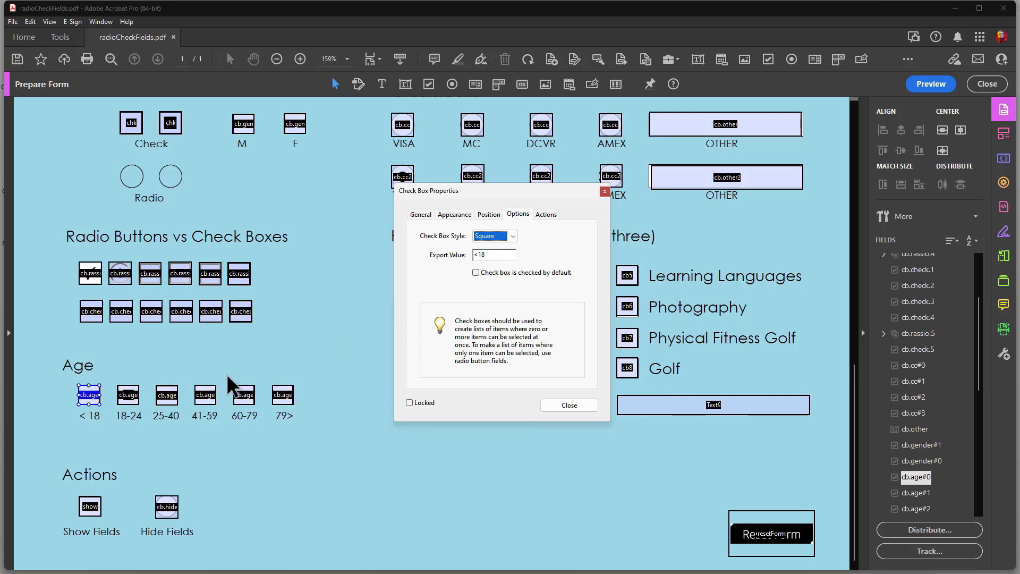
{"action": "left_click", "coordinate": [128, 395]}
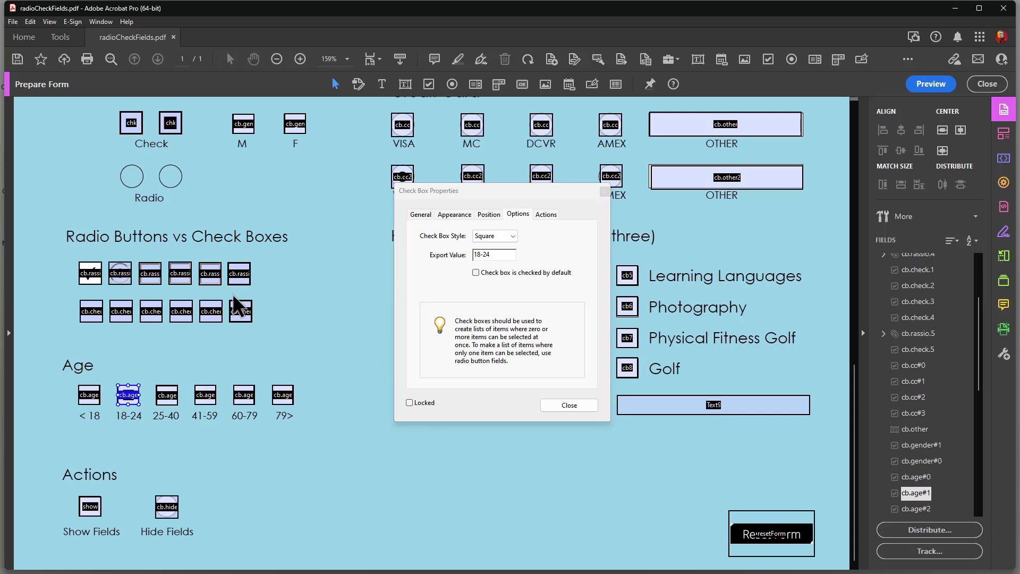
{"action": "left_click", "coordinate": [166, 394]}
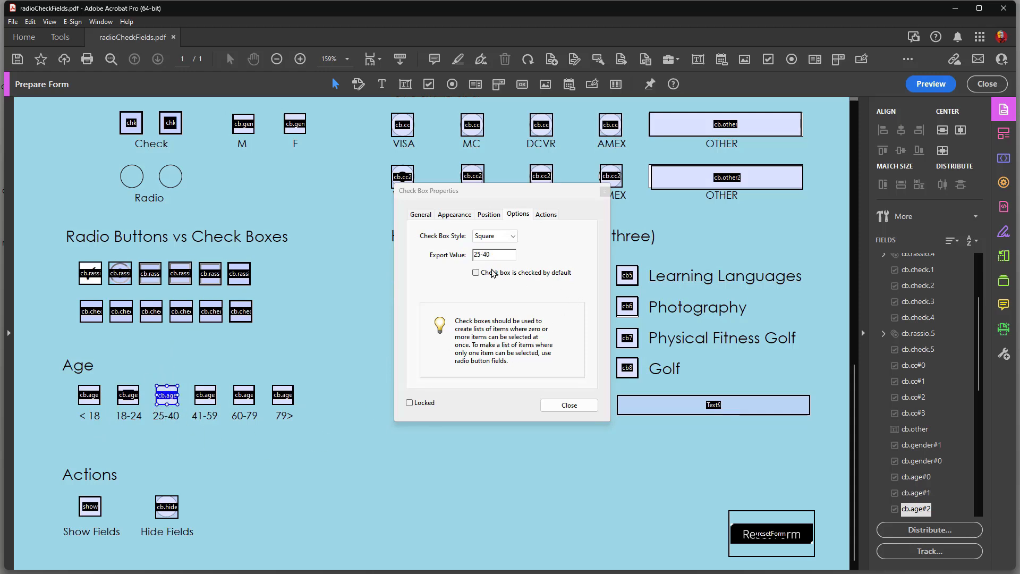
{"action": "mouse_move", "coordinate": [334, 376]}
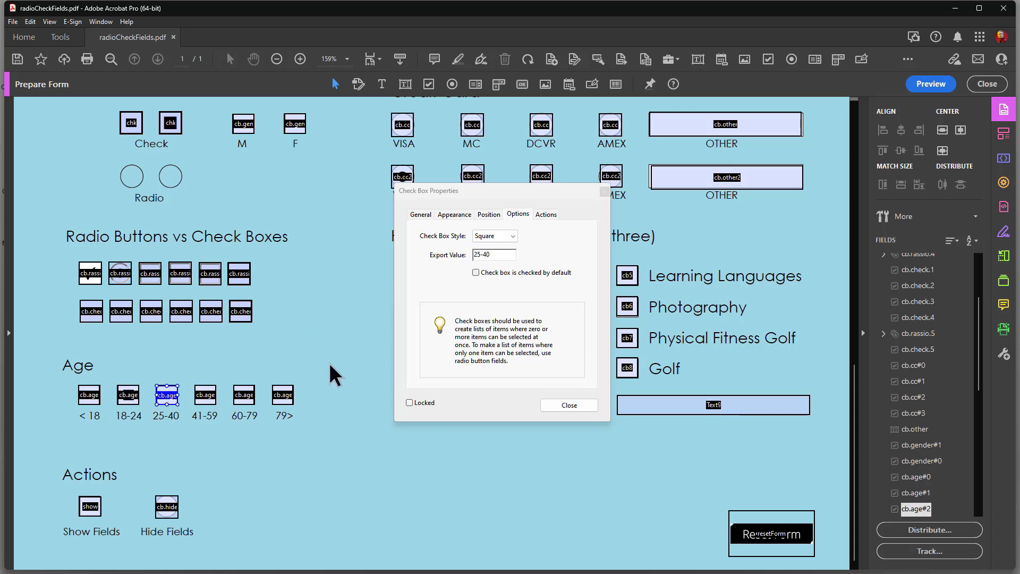
{"action": "left_click", "coordinate": [568, 405]}
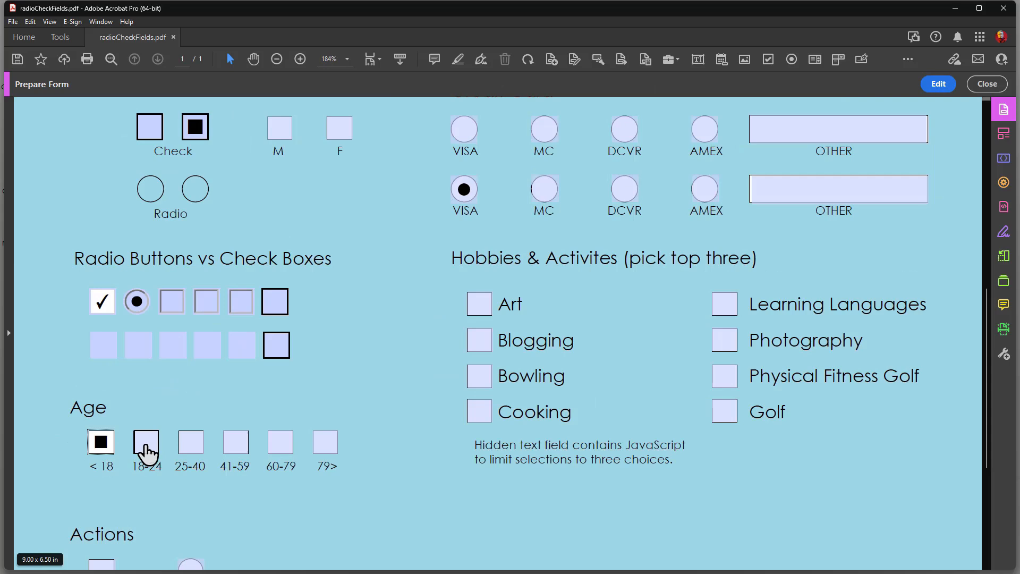
Check the 18-24, 41-59 and 60-79 age boxes so only 60-79 stays checked
{"action": "left_click", "coordinate": [146, 442]}
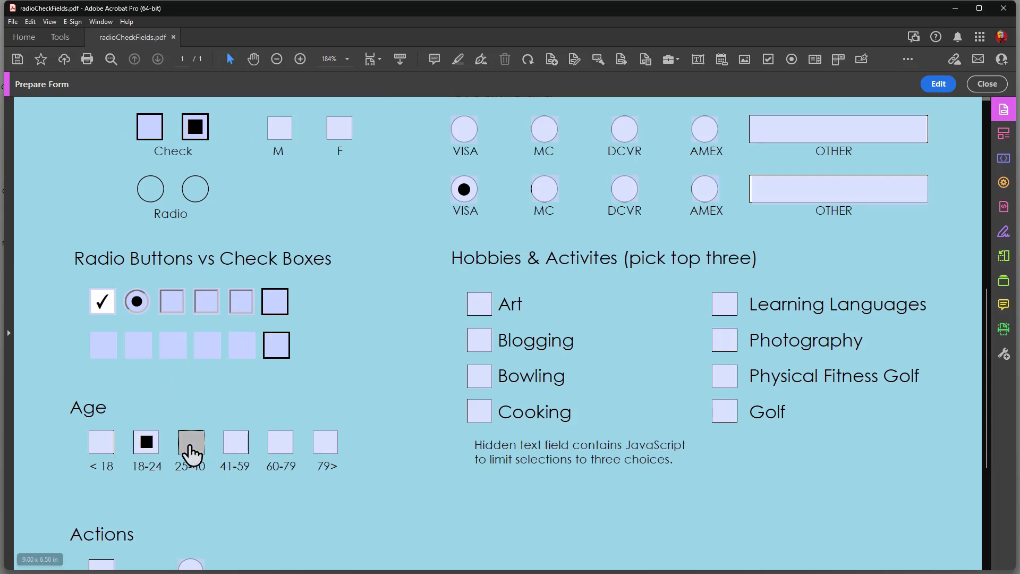
{"action": "left_click", "coordinate": [234, 441]}
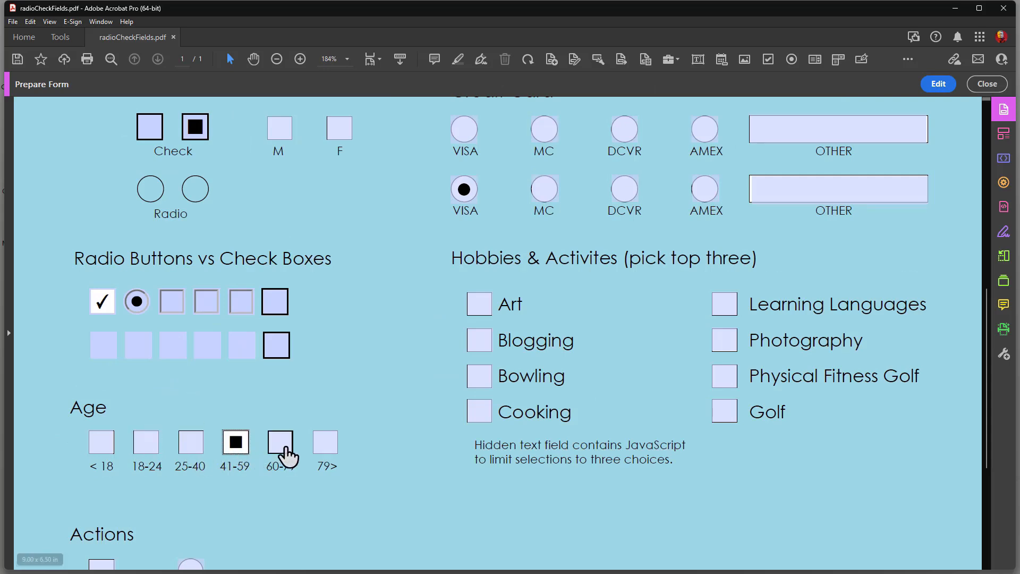
{"action": "left_click", "coordinate": [280, 441]}
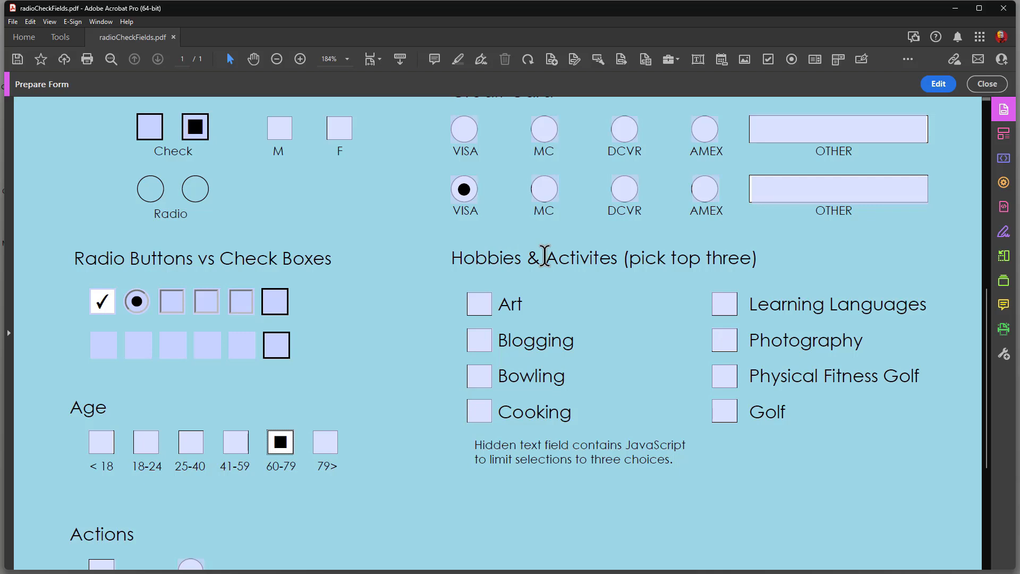
{"action": "mouse_move", "coordinate": [527, 202]}
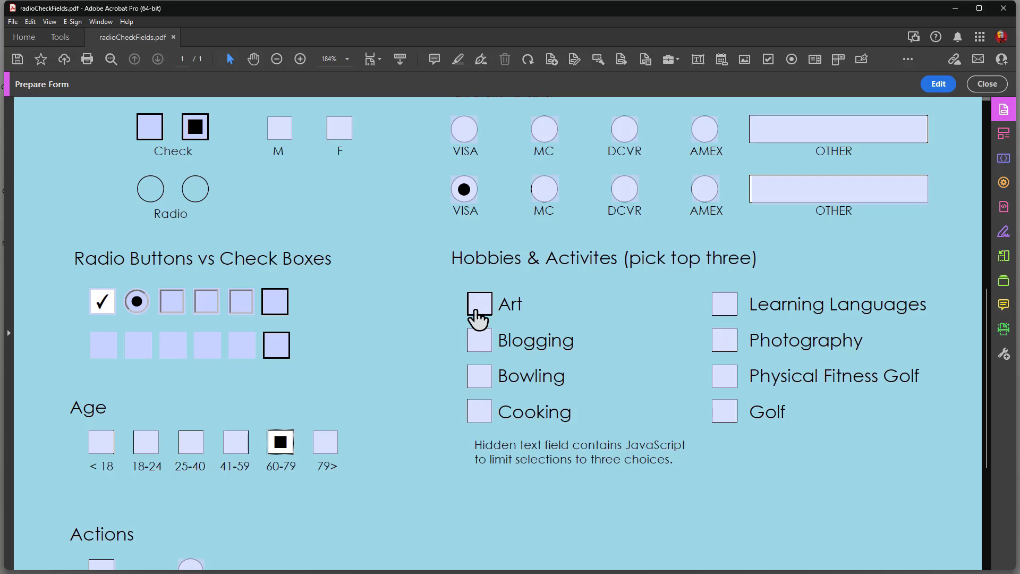
Try Cooking as a fourth hobby, dismiss the three-checkbox warning, and return to editing
{"action": "left_click", "coordinate": [479, 339]}
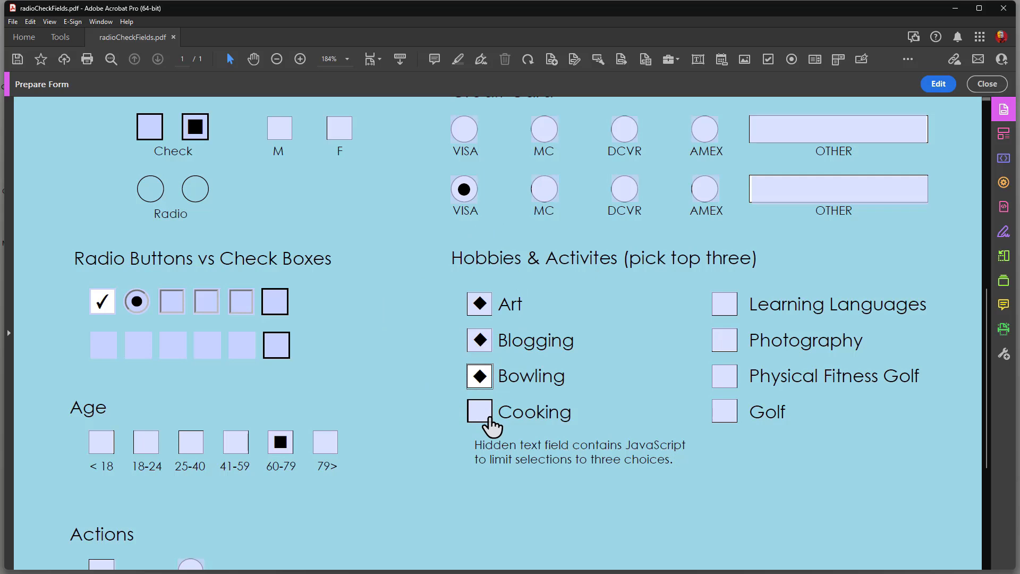
{"action": "left_click", "coordinate": [478, 411]}
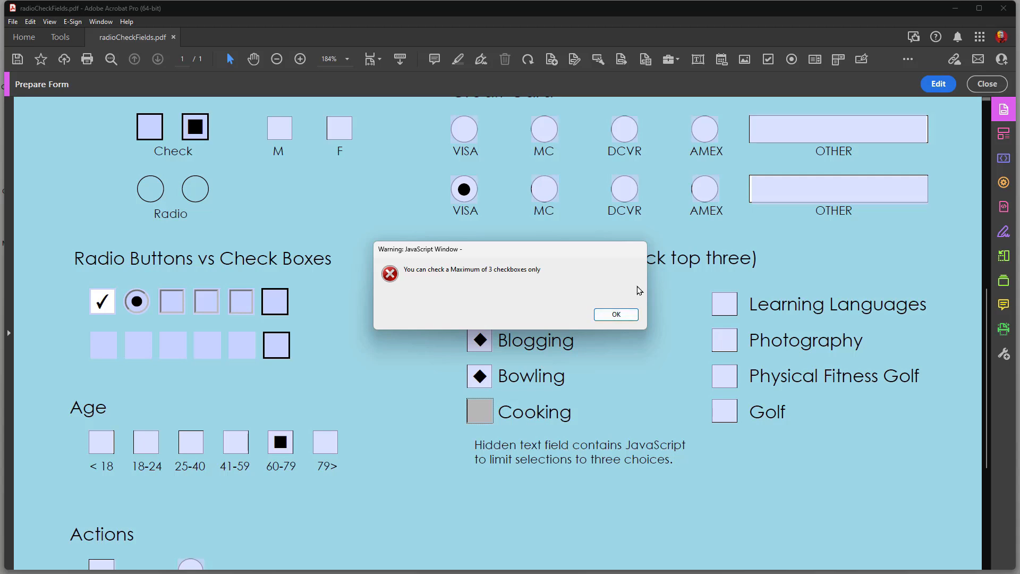
{"action": "left_click", "coordinate": [614, 314]}
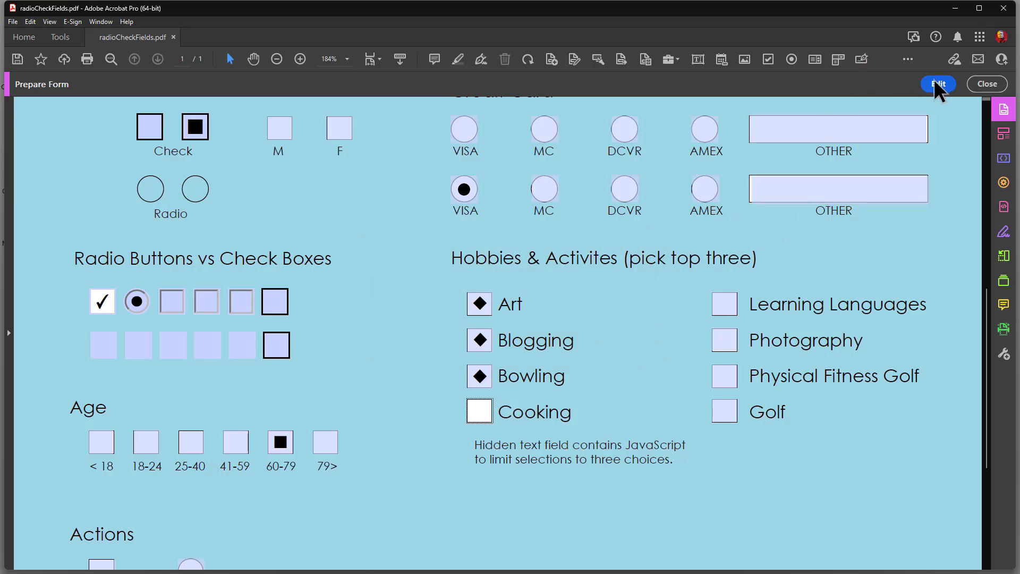
{"action": "left_click", "coordinate": [936, 84]}
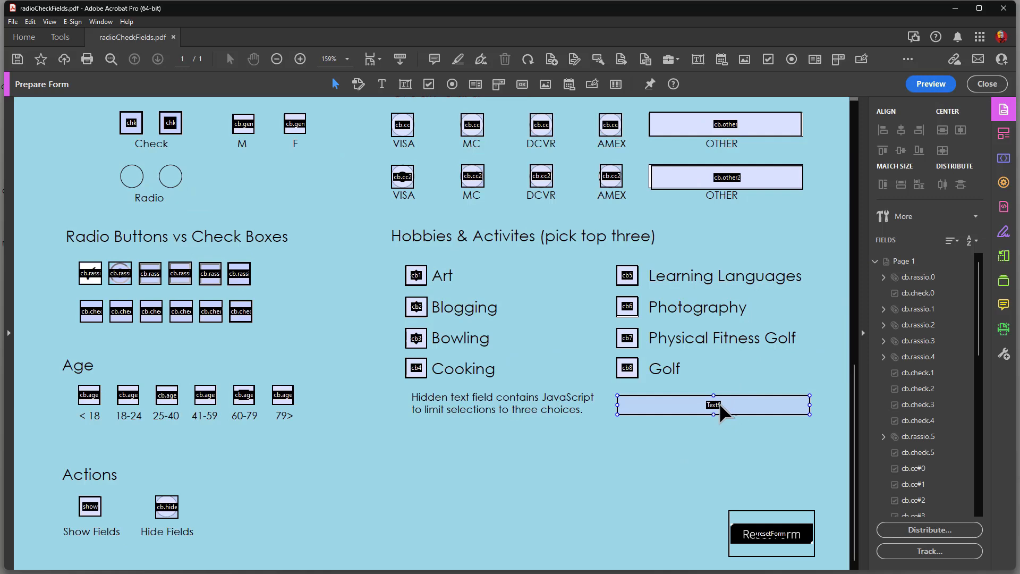
Open the hidden Text9 field's custom calculation script from its Calculate properties in the editor
{"action": "double_click", "coordinate": [713, 406]}
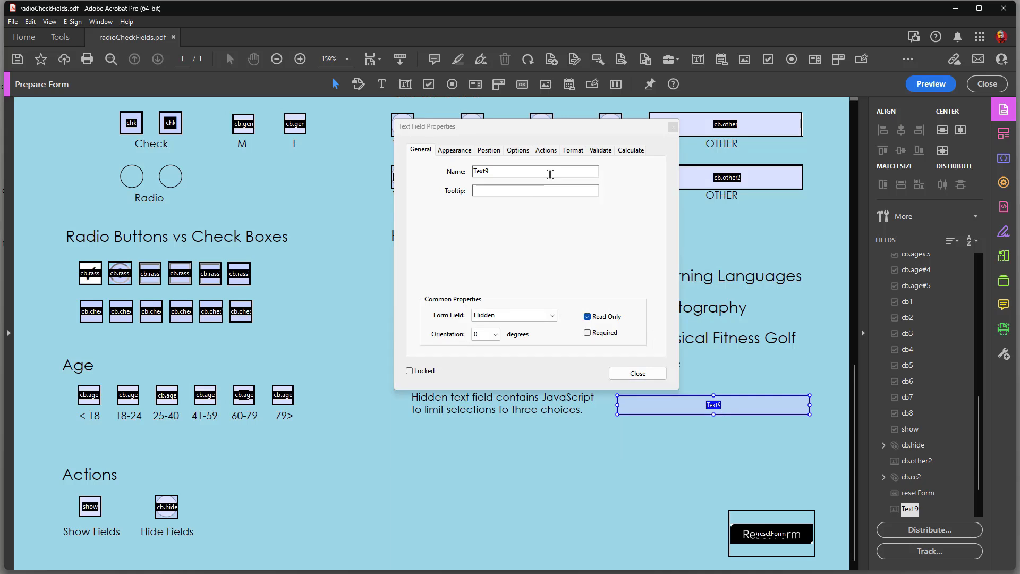
{"action": "mouse_move", "coordinate": [509, 337]}
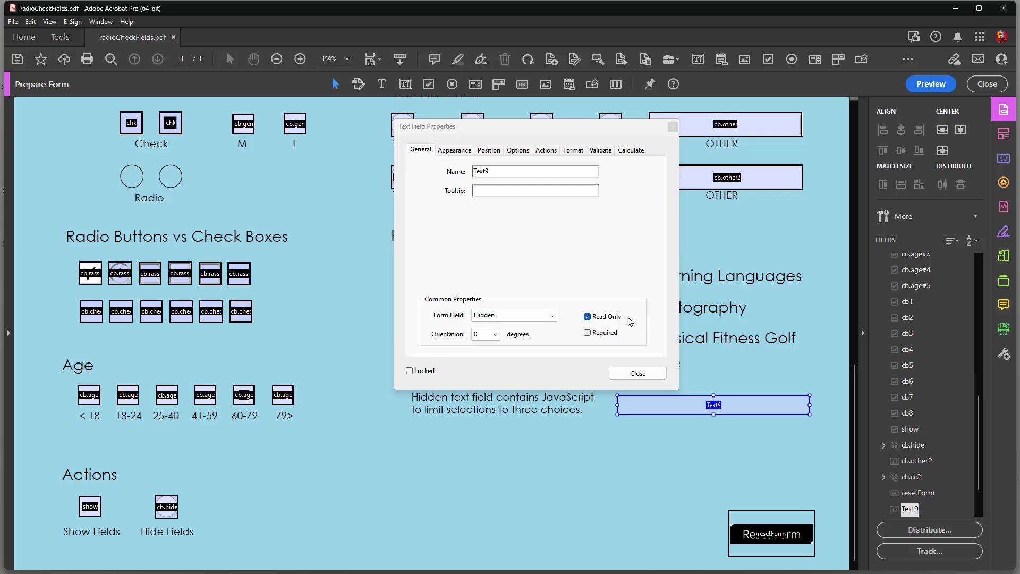
{"action": "mouse_move", "coordinate": [690, 449]}
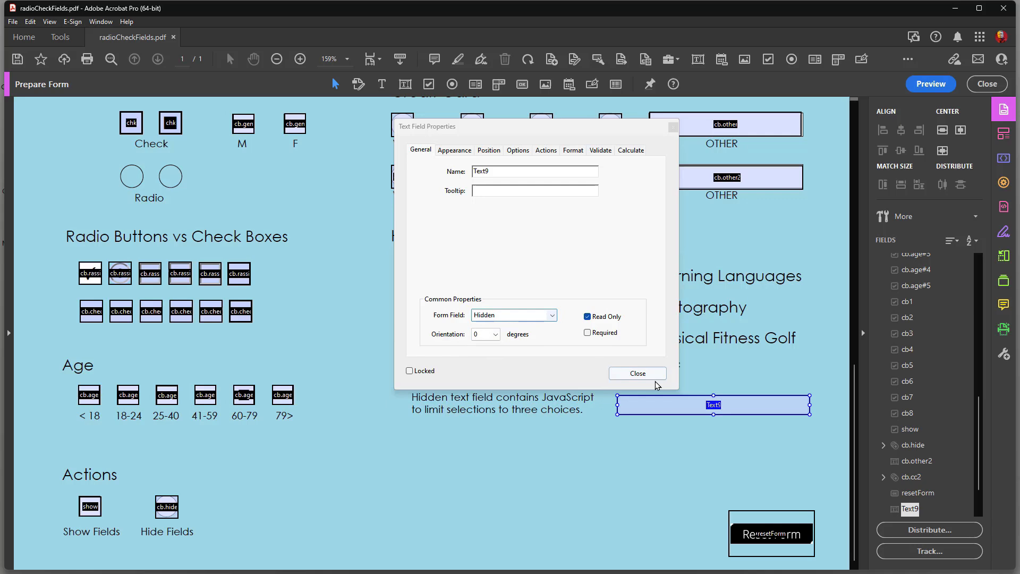
{"action": "mouse_move", "coordinate": [716, 442]}
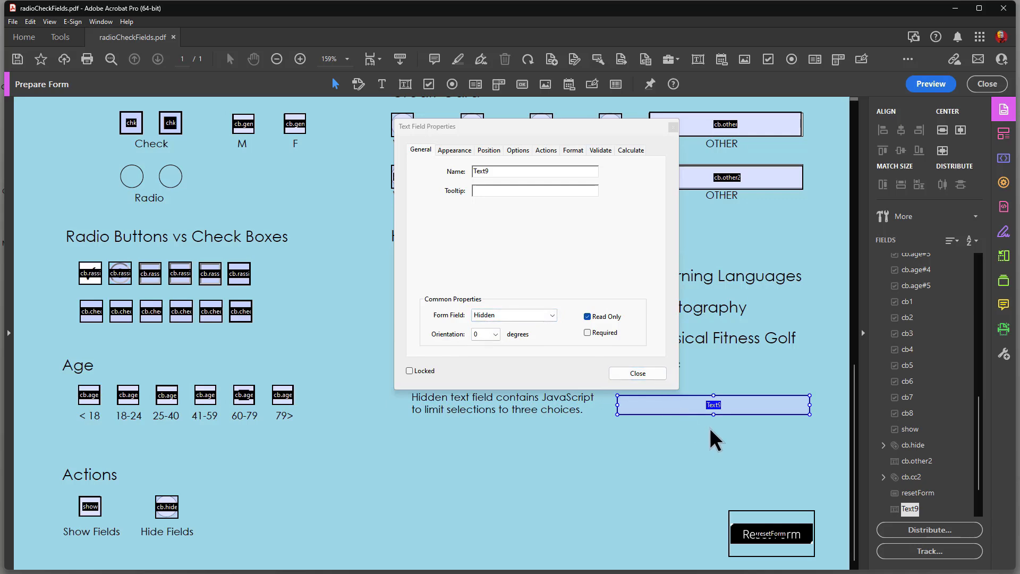
{"action": "mouse_move", "coordinate": [615, 168]}
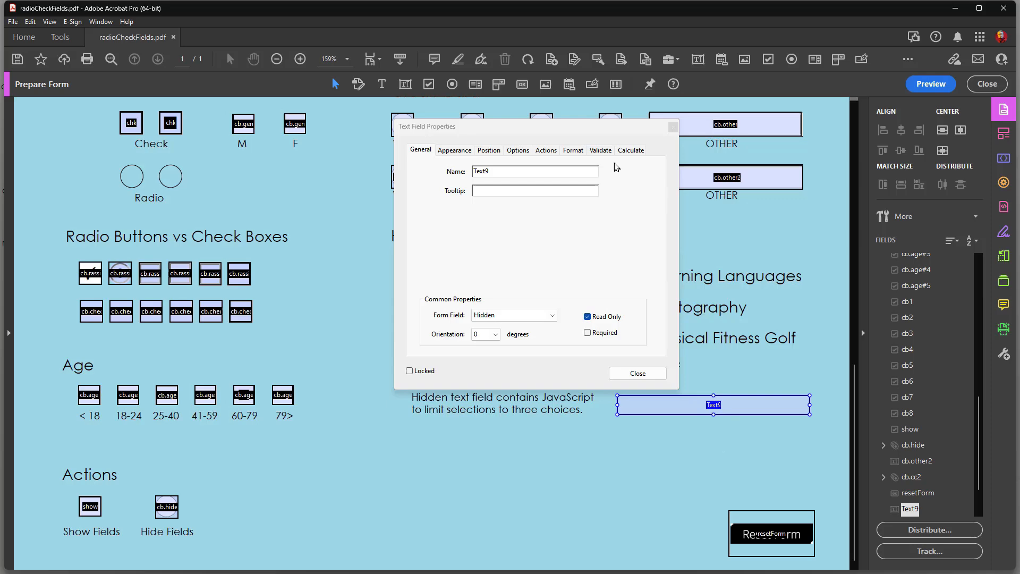
{"action": "left_click", "coordinate": [629, 150]}
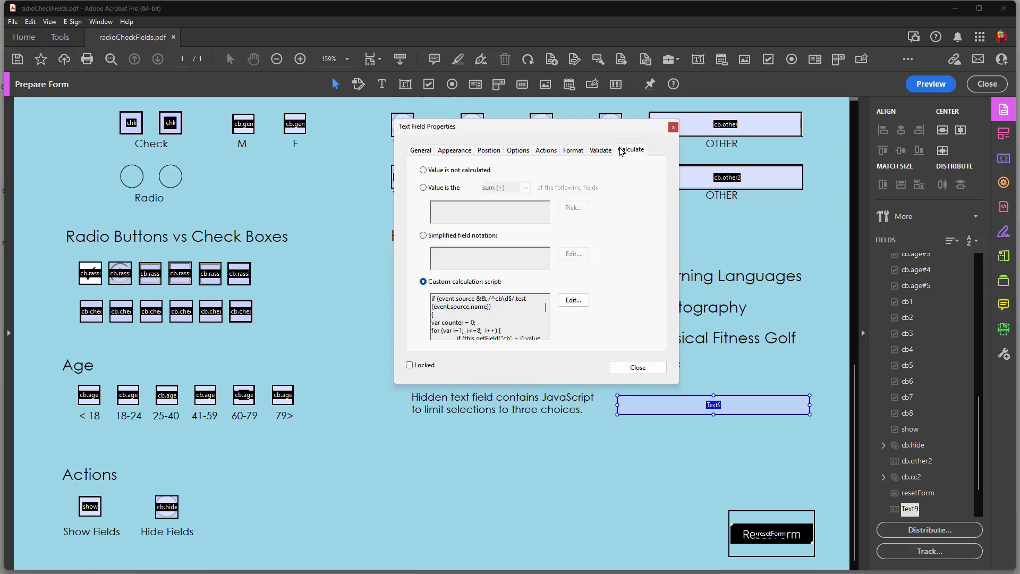
{"action": "mouse_move", "coordinate": [573, 299]}
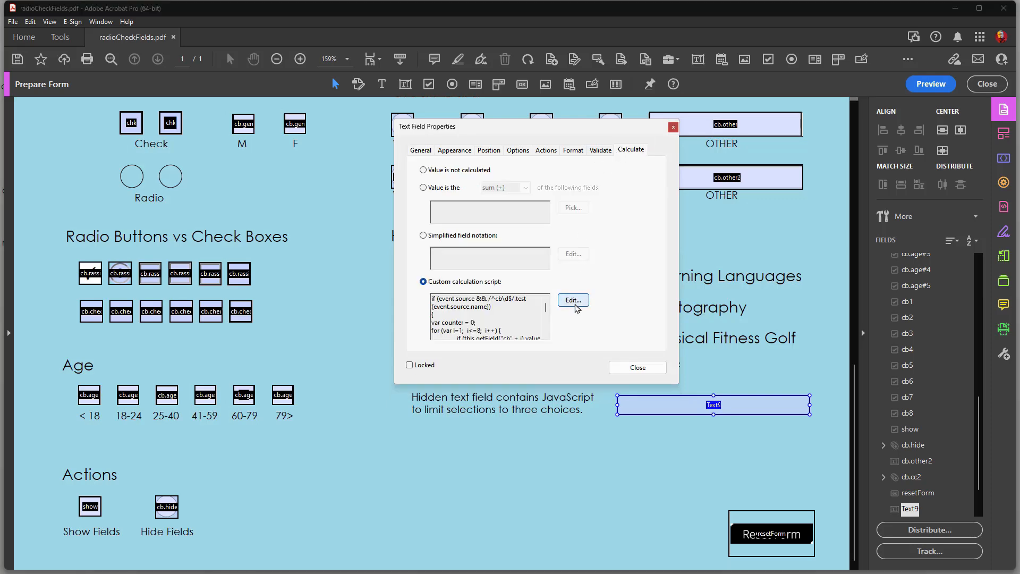
{"action": "left_click", "coordinate": [573, 300]}
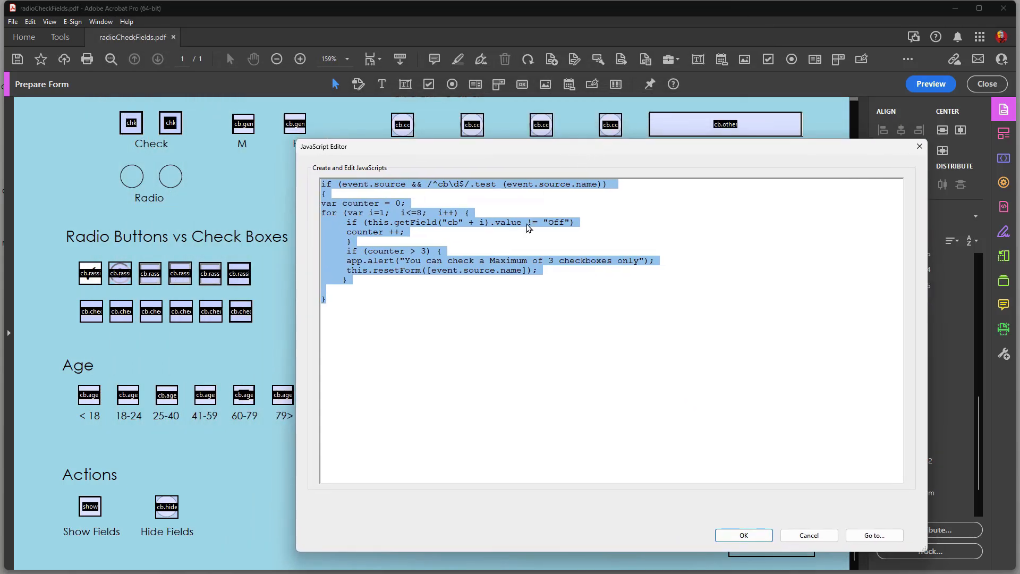
{"action": "mouse_move", "coordinate": [479, 330]}
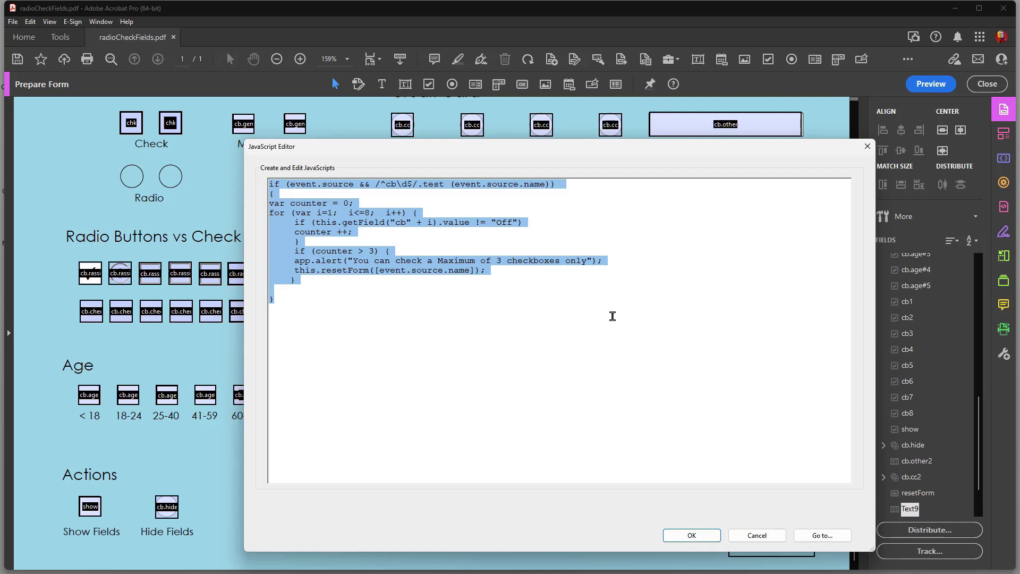
{"action": "mouse_move", "coordinate": [566, 292]}
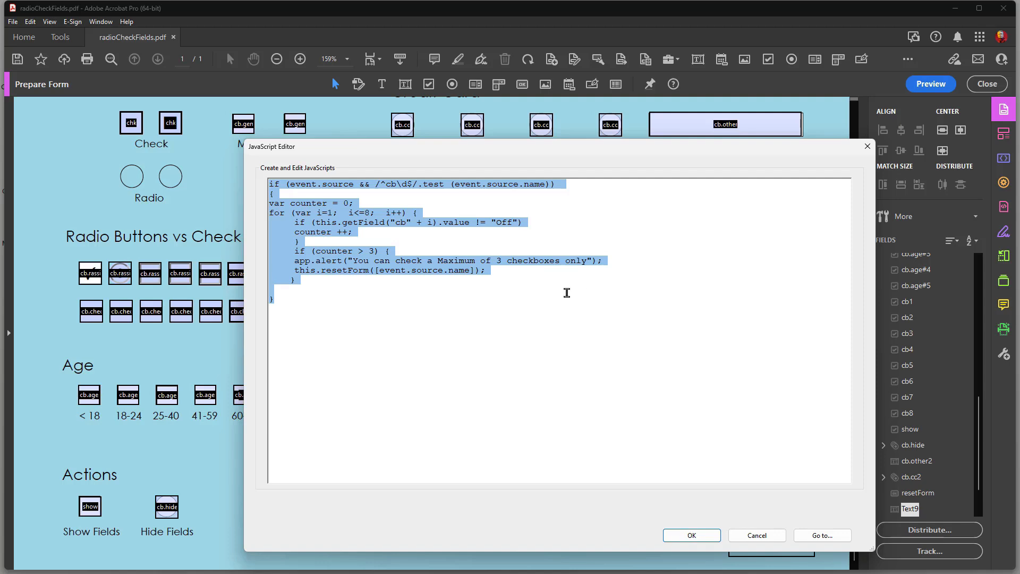
{"action": "mouse_move", "coordinate": [578, 333]}
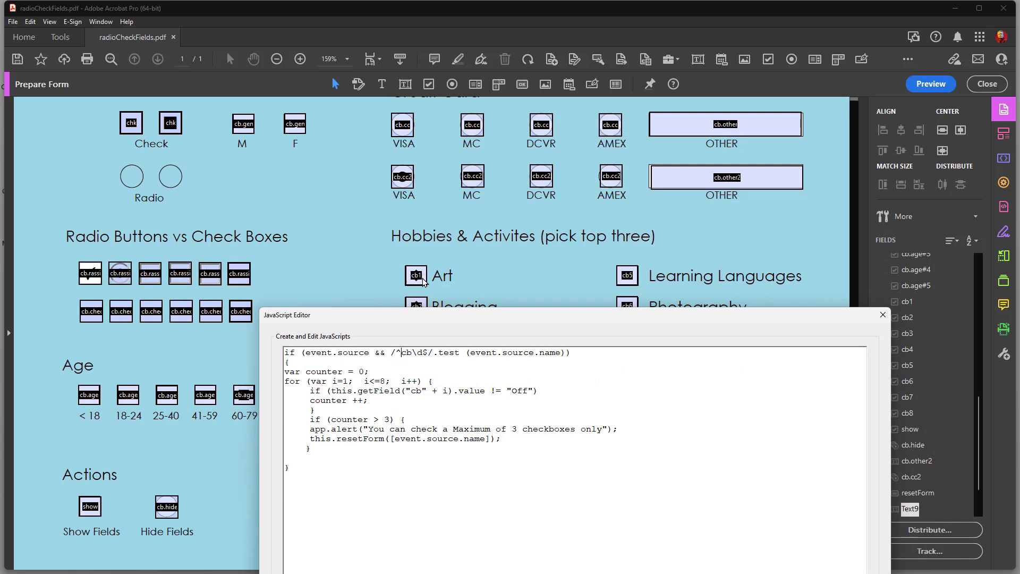
{"action": "mouse_move", "coordinate": [469, 328]}
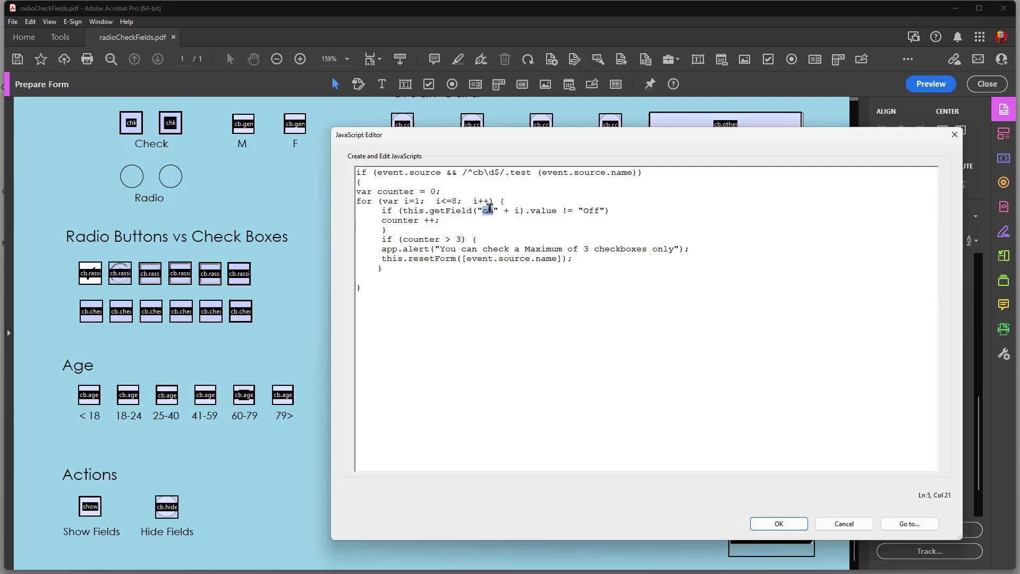
Highlight the "cb" field-name prefix in the three-checkbox limit script
{"action": "double_click", "coordinate": [487, 211]}
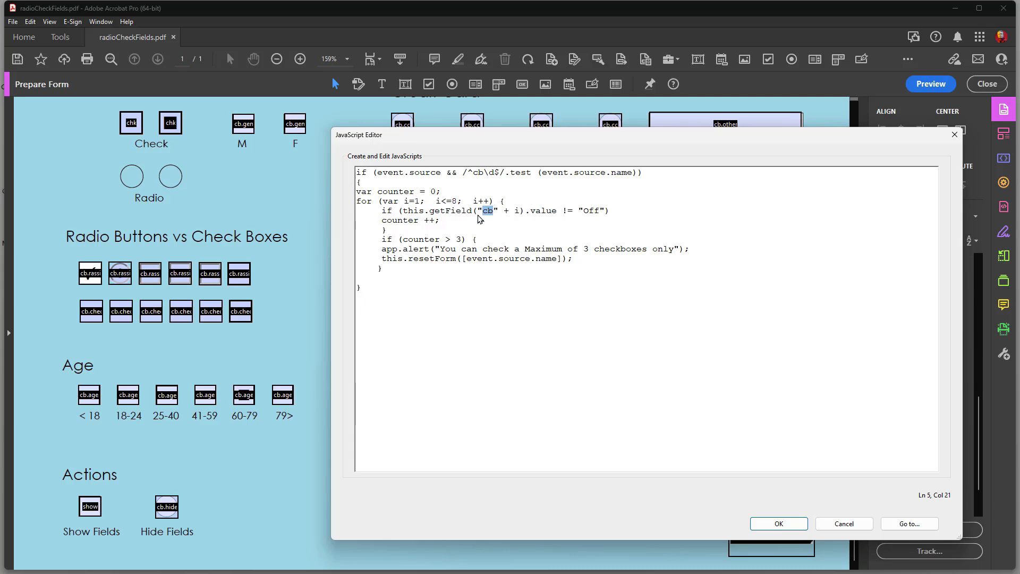
{"action": "mouse_move", "coordinate": [493, 216]}
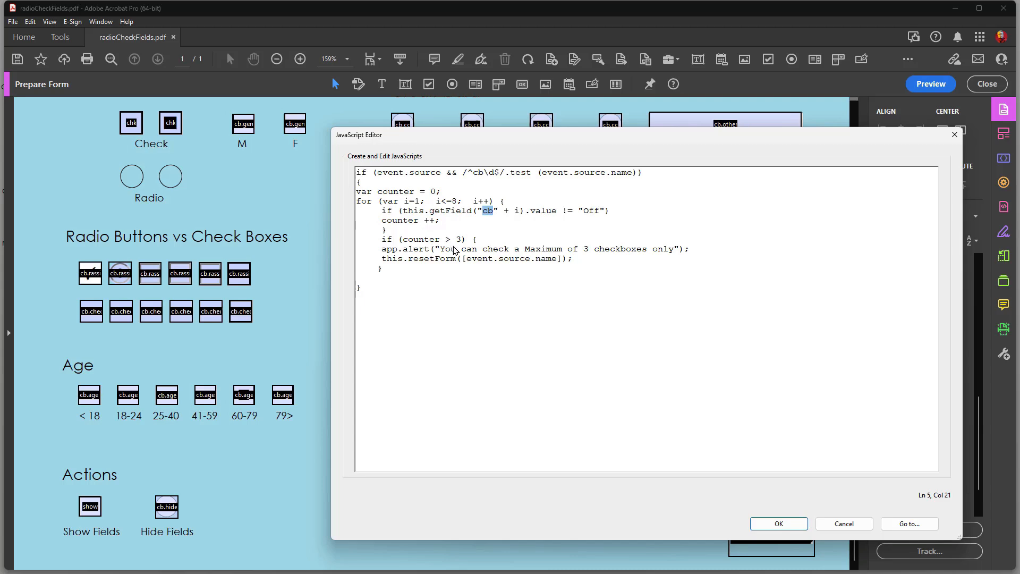
{"action": "mouse_move", "coordinate": [457, 250]}
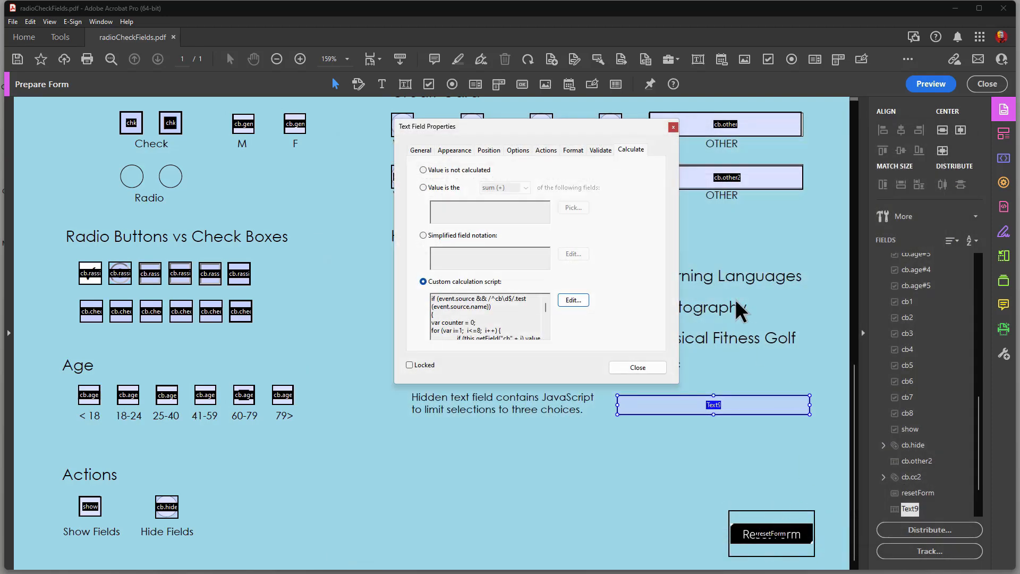
Close Text9's properties, preview the form, and reset all entries
{"action": "left_click", "coordinate": [637, 368]}
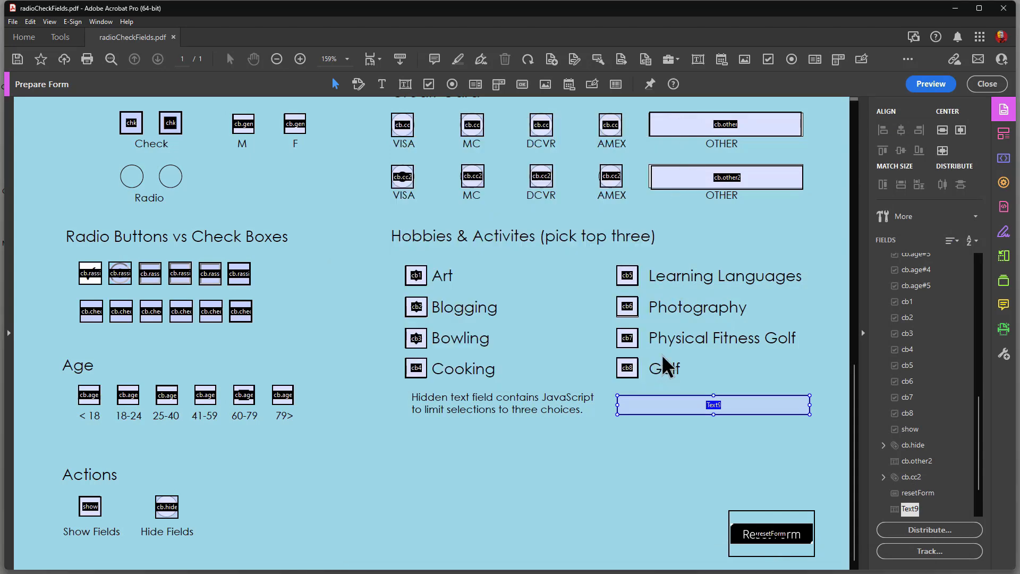
{"action": "mouse_move", "coordinate": [736, 270]}
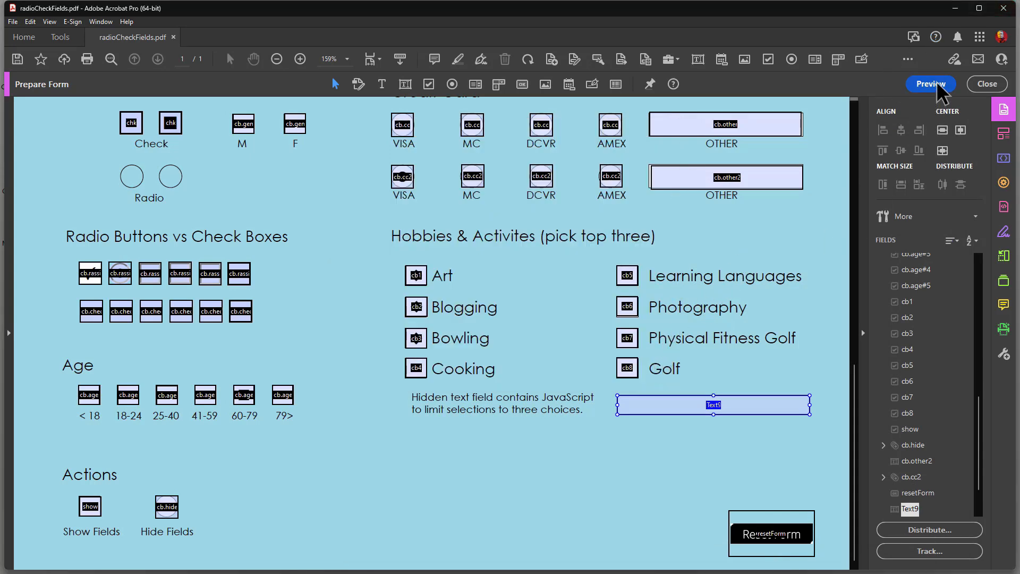
{"action": "left_click", "coordinate": [930, 84]}
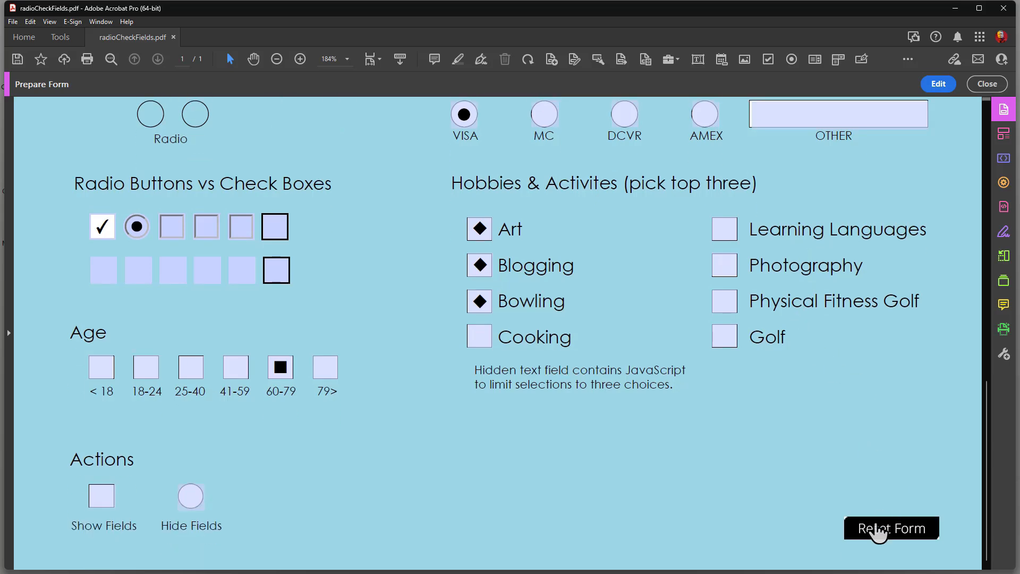
{"action": "left_click", "coordinate": [891, 528]}
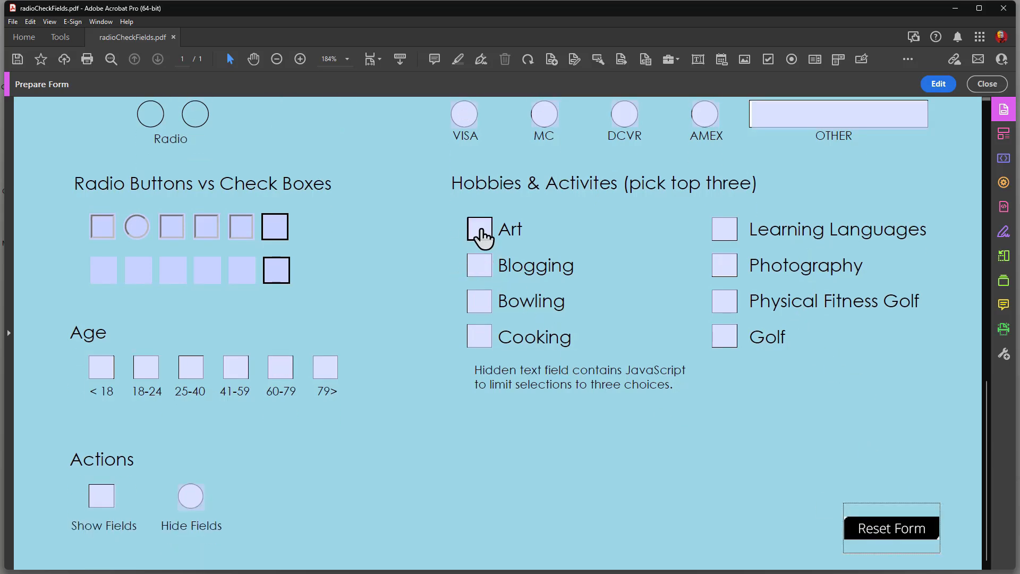
Tick hobbies until Photography triggers the maximum-of-3 warning, dismiss it, and fit the page
{"action": "left_click", "coordinate": [479, 301]}
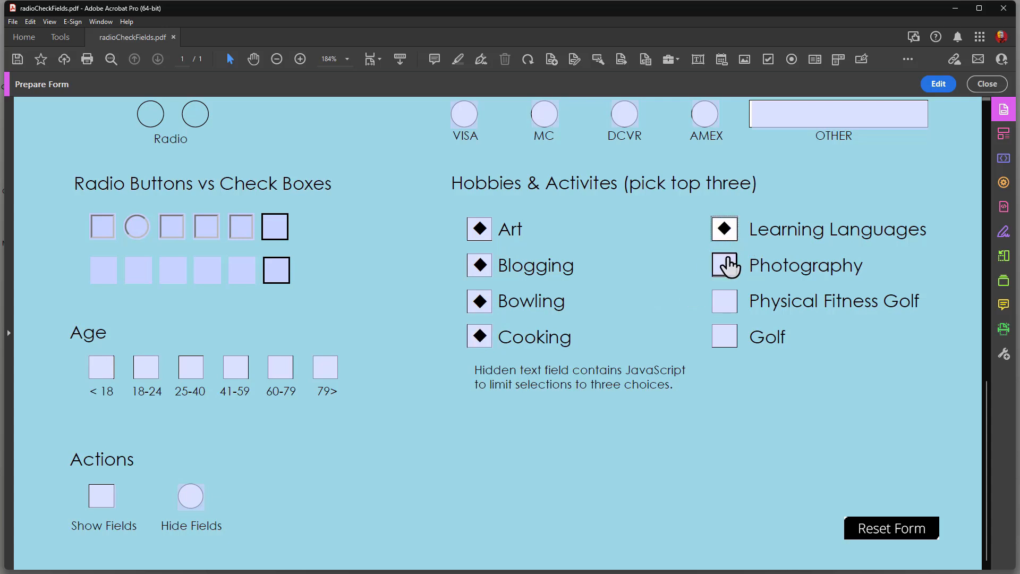
{"action": "left_click", "coordinate": [724, 265]}
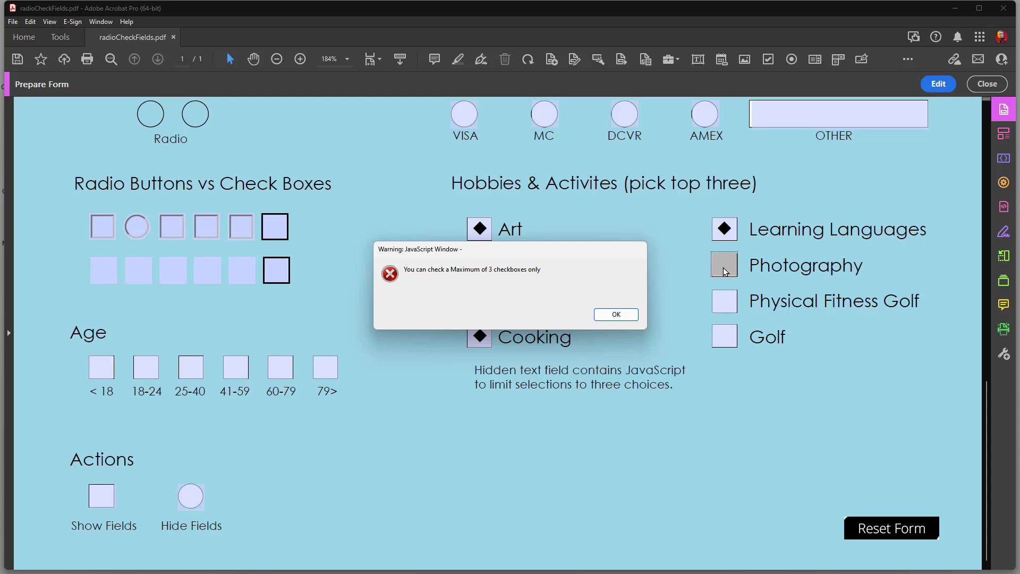
{"action": "mouse_move", "coordinate": [688, 297]}
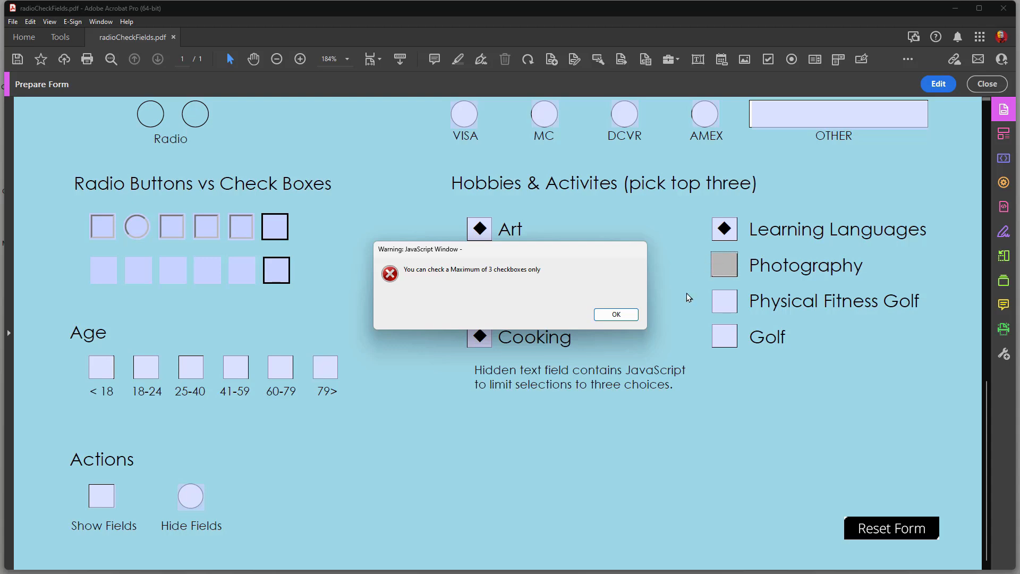
{"action": "left_click", "coordinate": [615, 314]}
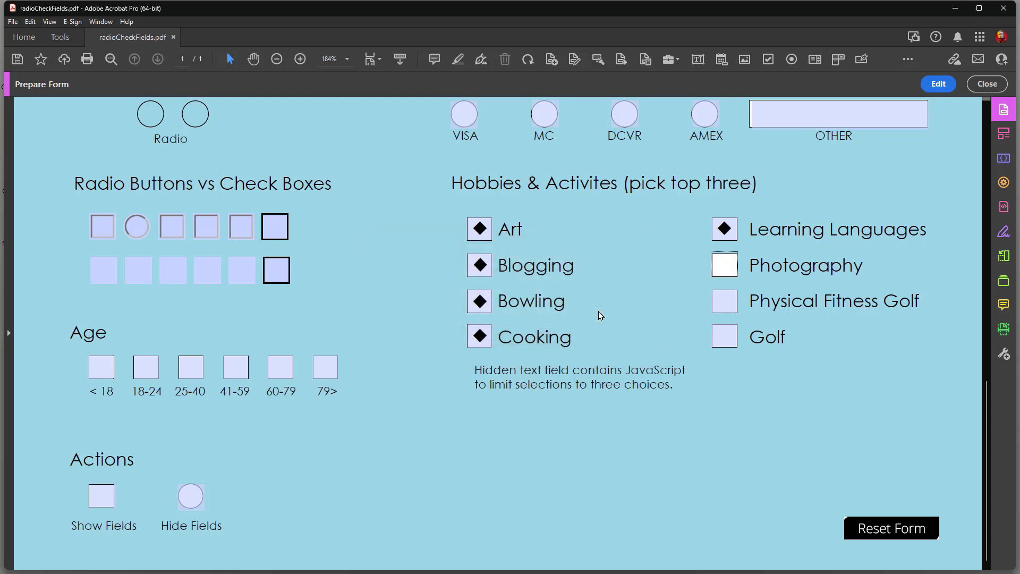
{"action": "left_click", "coordinate": [276, 59]}
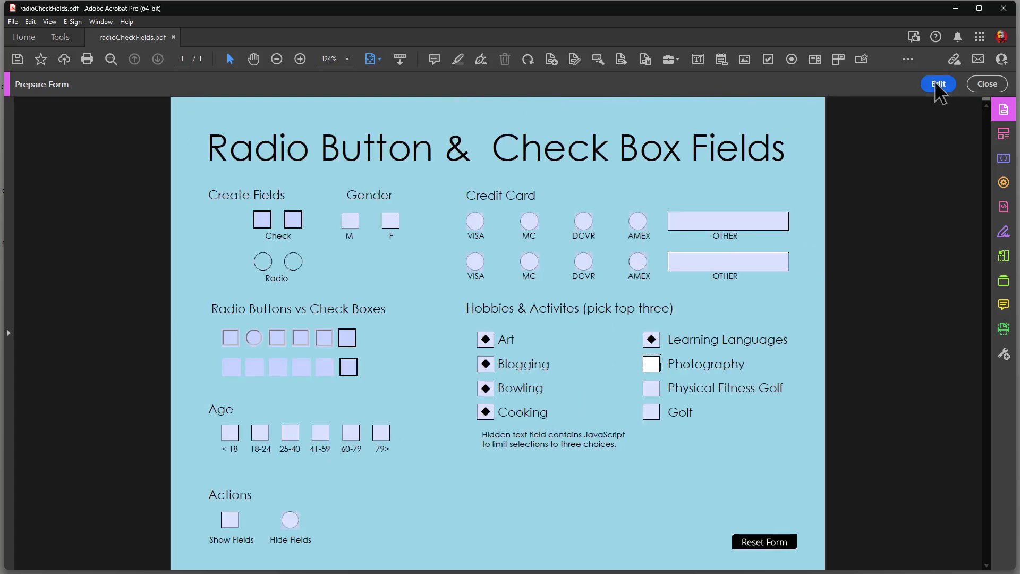
Inspect the Show Fields check box's Mouse Up Run a JavaScript action in the form editor
{"action": "left_click", "coordinate": [938, 84]}
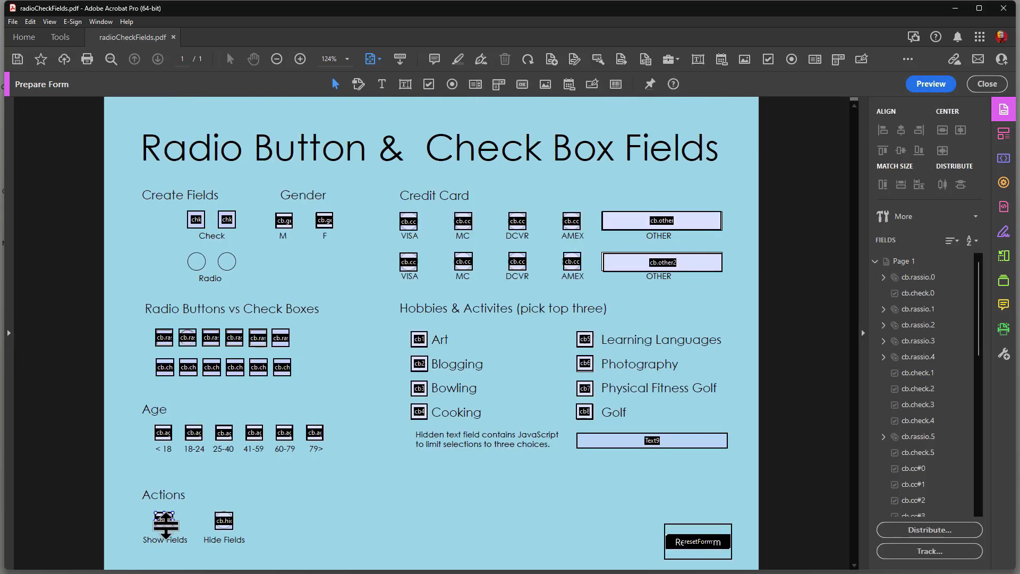
{"action": "double_click", "coordinate": [165, 520]}
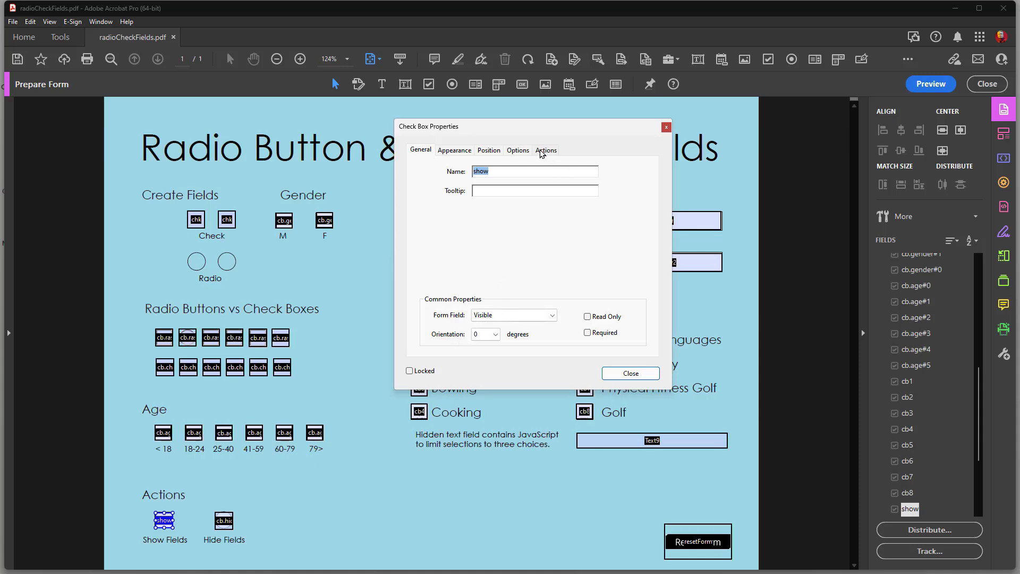
{"action": "left_click", "coordinate": [545, 150]}
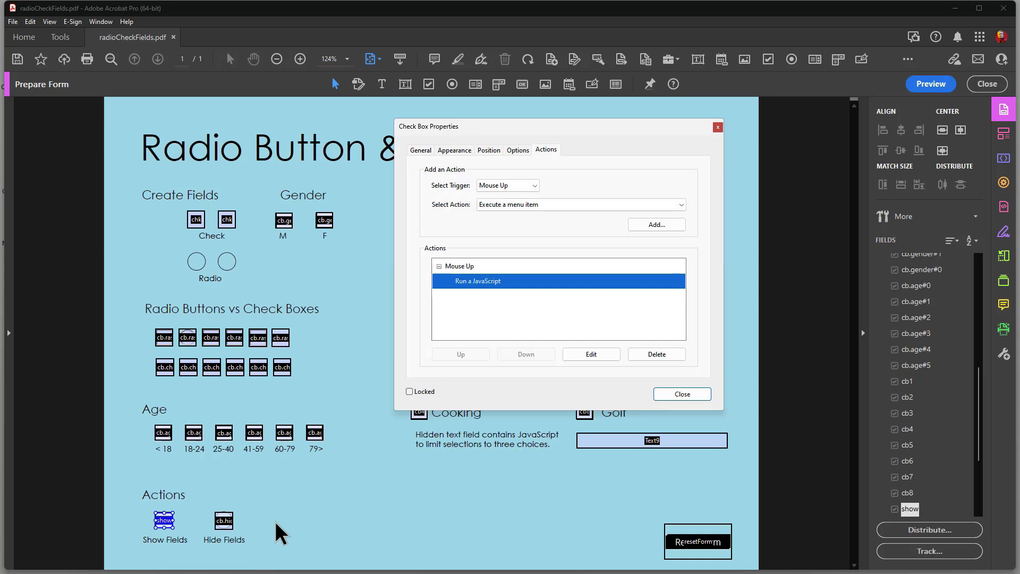
{"action": "mouse_move", "coordinate": [270, 507]}
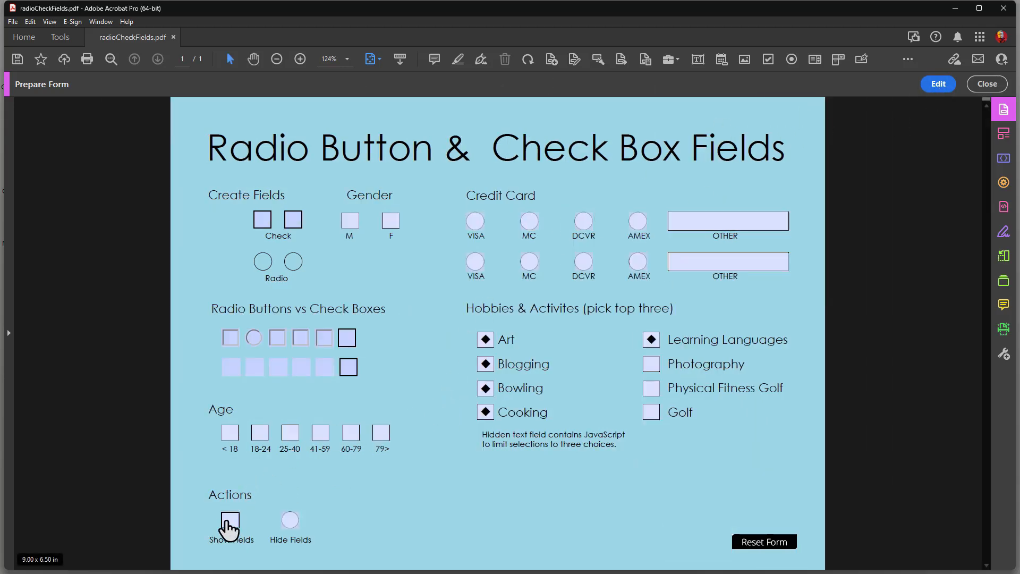
Toggle Show Fields on, off and on again, select VISA, then reset the form
{"action": "left_click", "coordinate": [230, 519]}
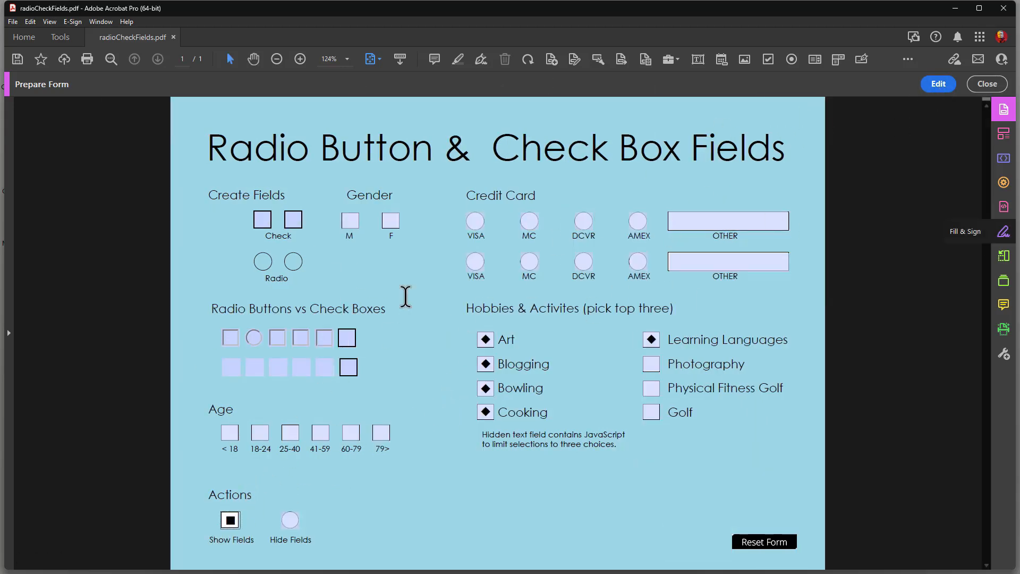
{"action": "left_click", "coordinate": [289, 519]}
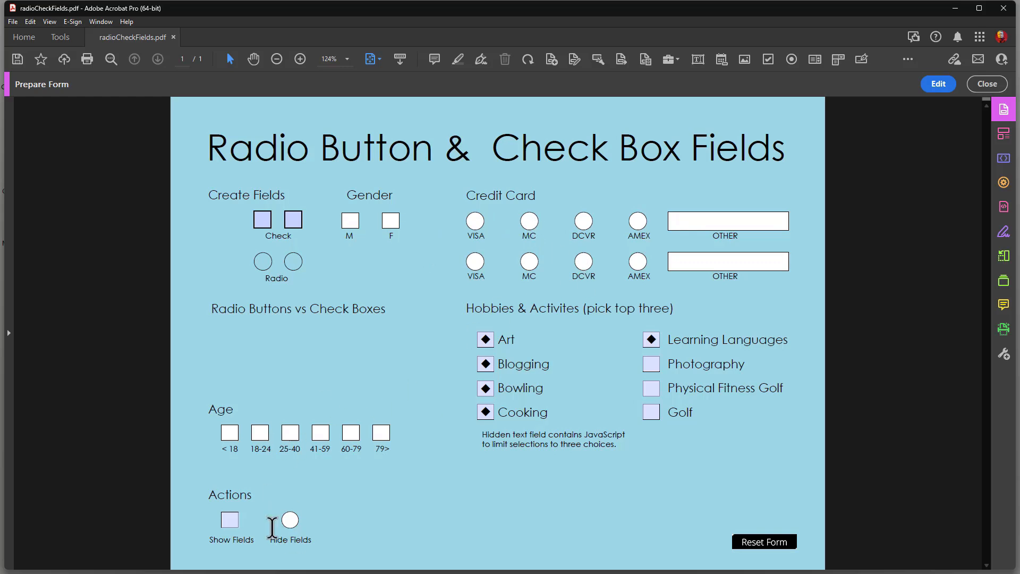
{"action": "left_click", "coordinate": [229, 519]}
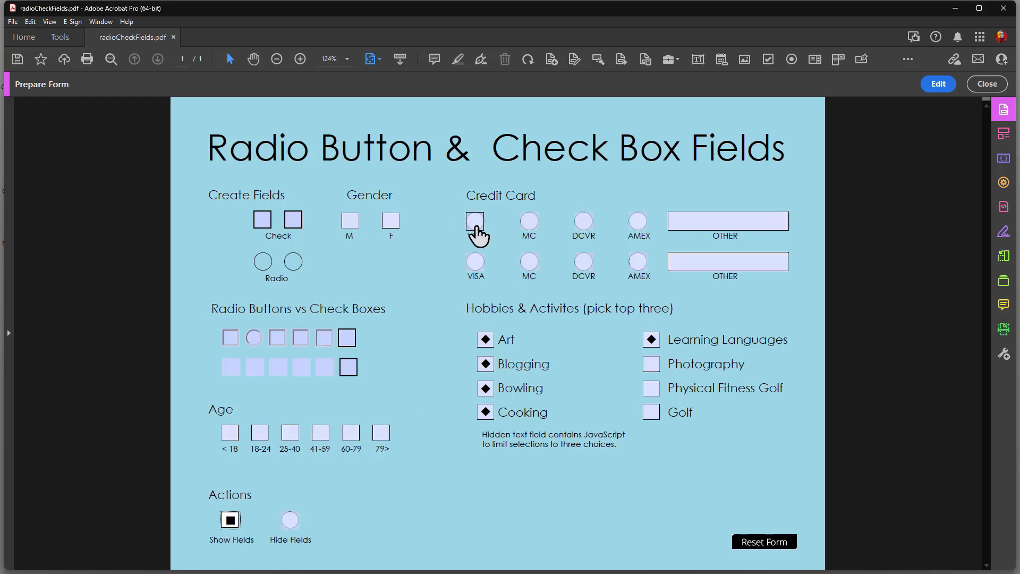
{"action": "left_click", "coordinate": [475, 221]}
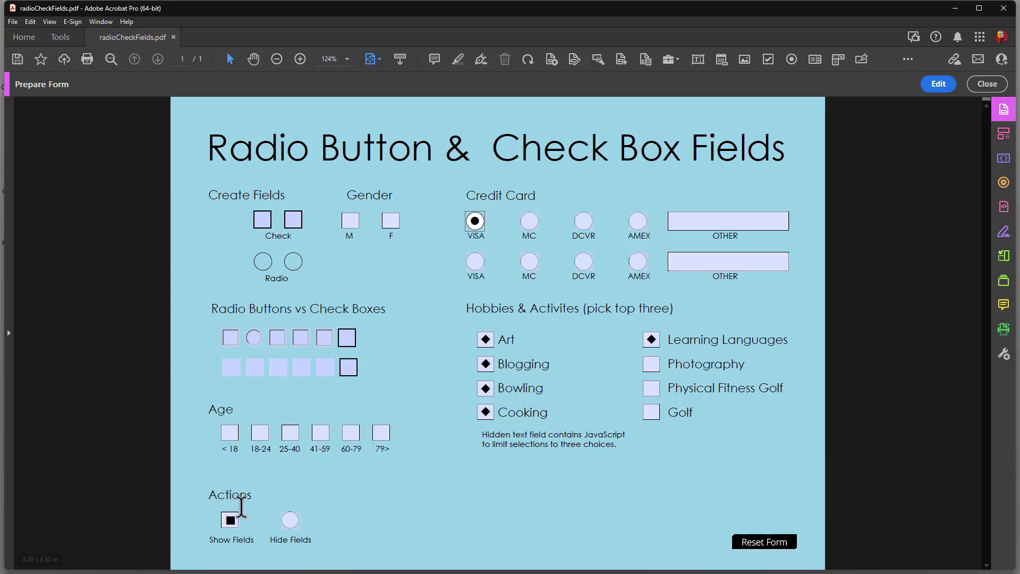
{"action": "left_click", "coordinate": [763, 541]}
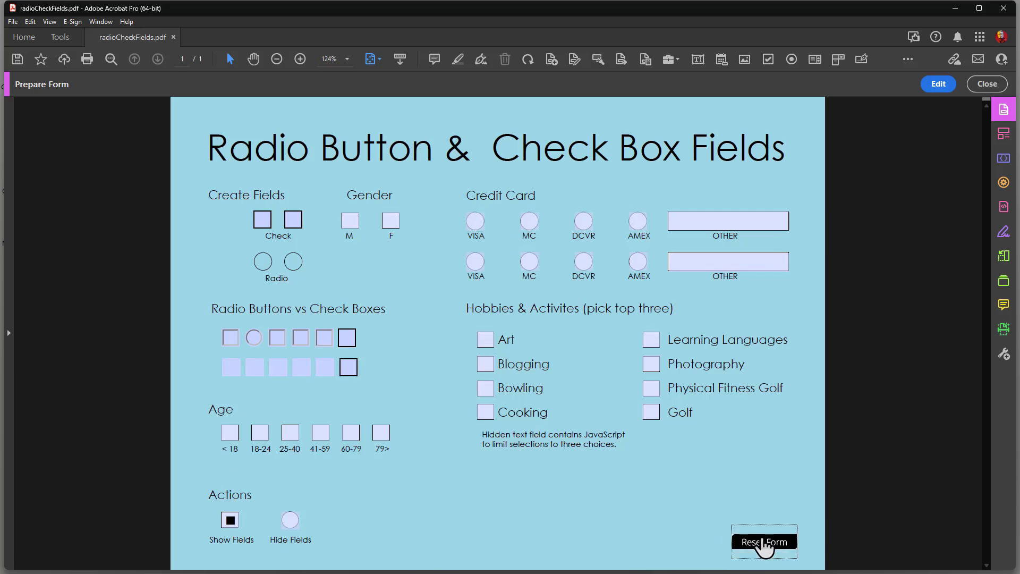
{"action": "mouse_move", "coordinate": [490, 350]}
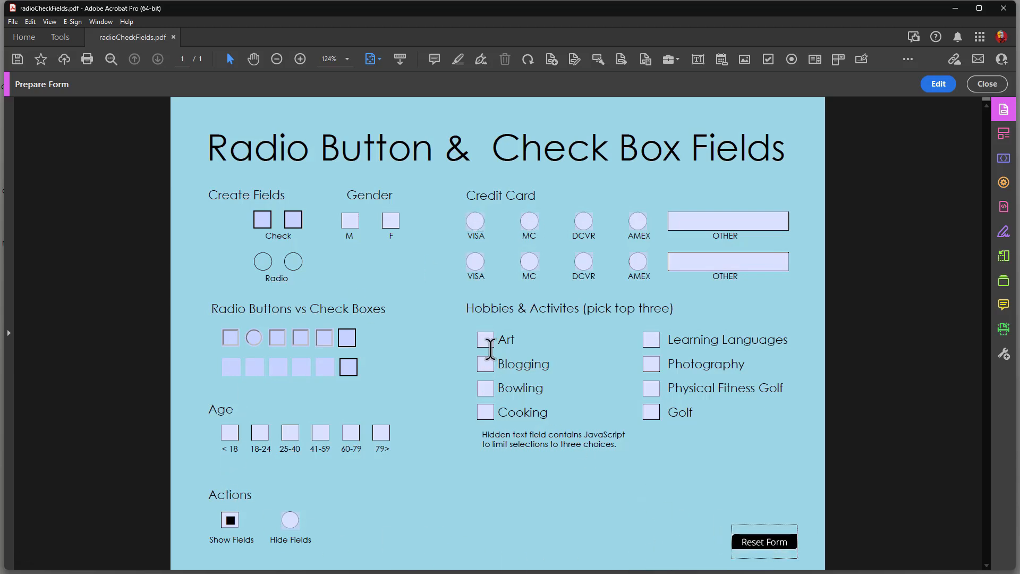